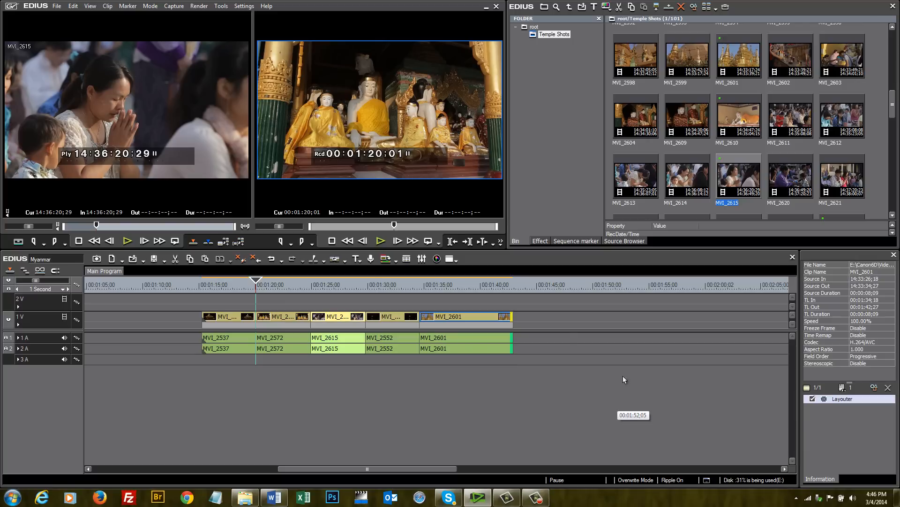
pyautogui.moveTo(620, 381)
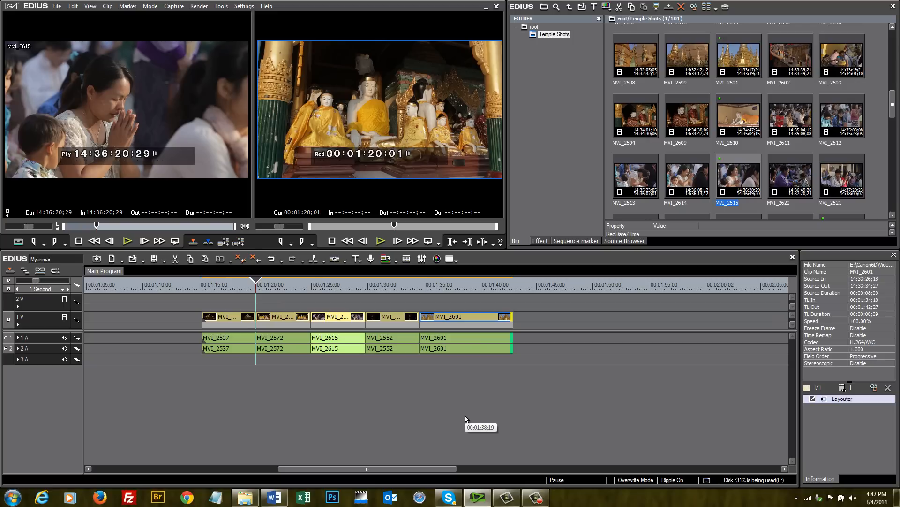
pyautogui.moveTo(535, 373)
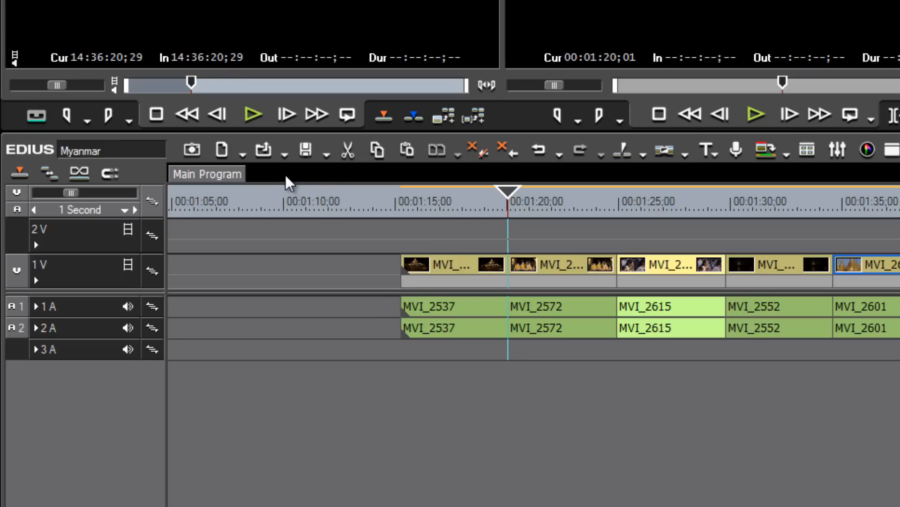
pyautogui.moveTo(359, 198)
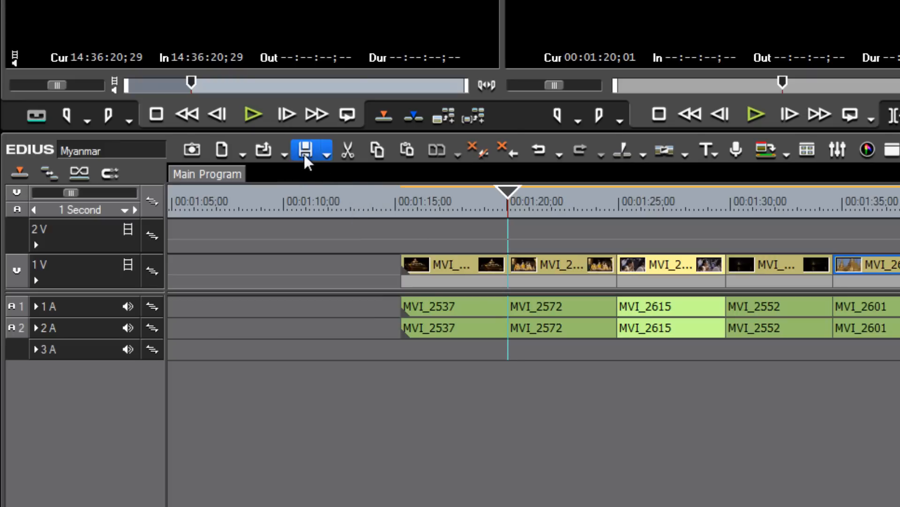
pyautogui.moveTo(312, 154)
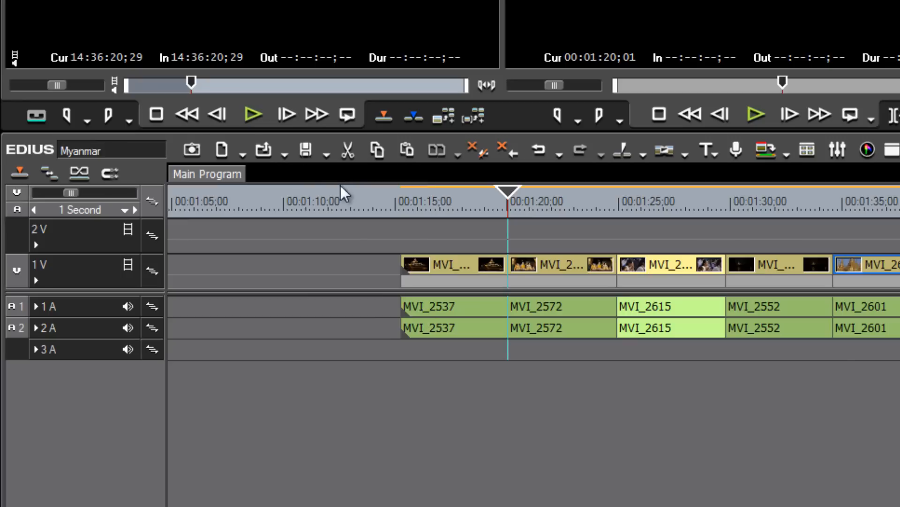
pyautogui.moveTo(304, 149)
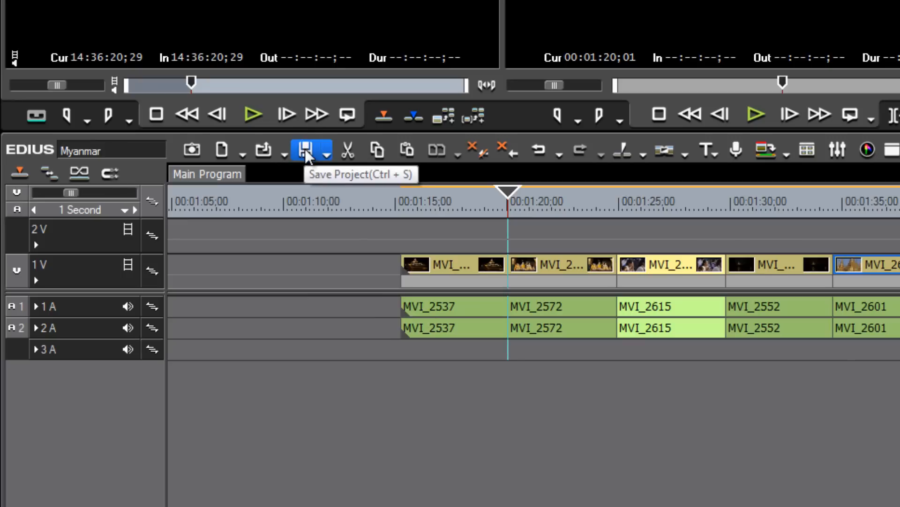
# Save the Myanmar project as a copy named 'Burma' via Save As
pyautogui.click(305, 149)
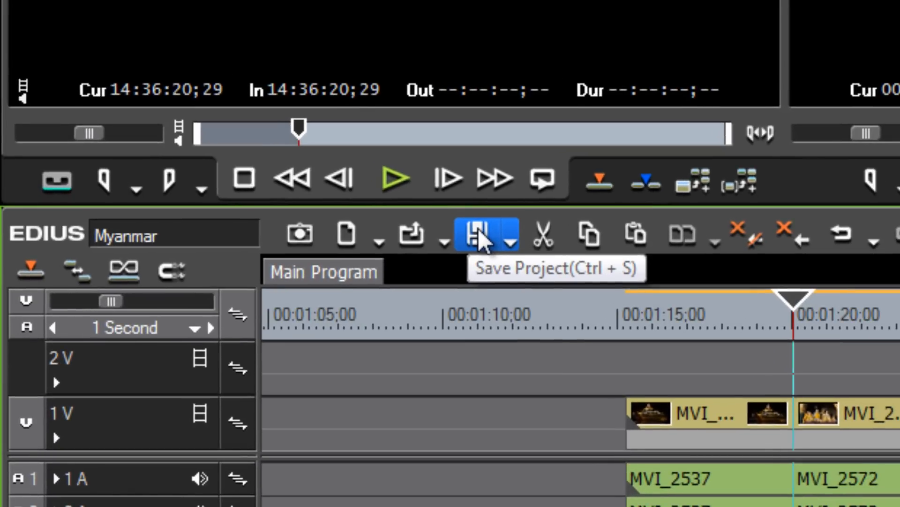
pyautogui.moveTo(298, 233)
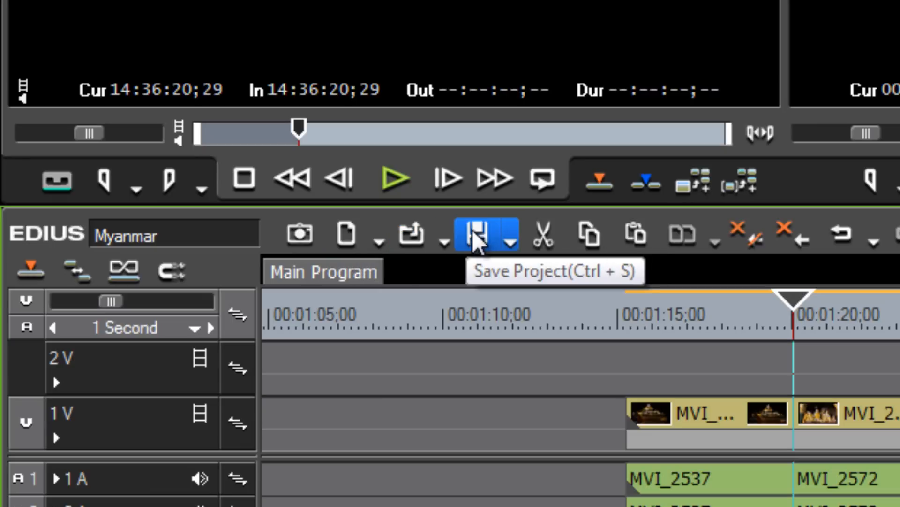
pyautogui.moveTo(589, 236)
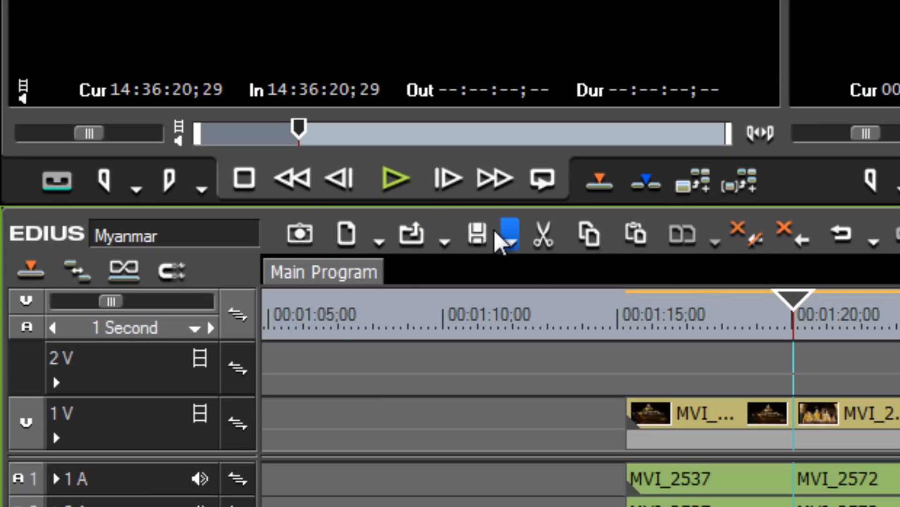
pyautogui.moveTo(505, 236)
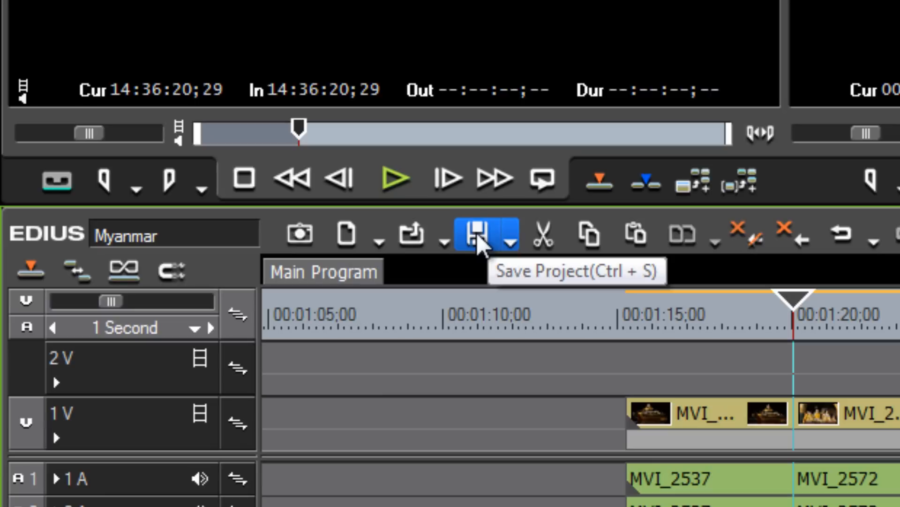
pyautogui.moveTo(480, 241)
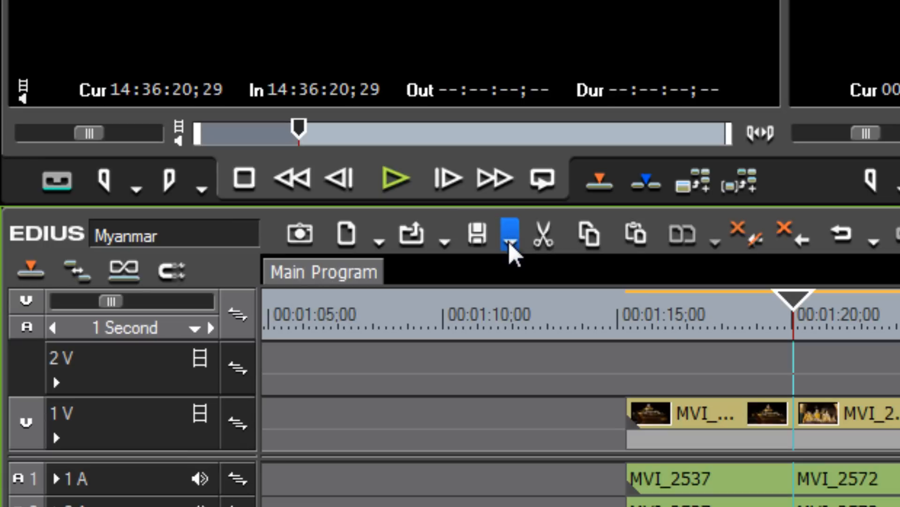
pyautogui.click(503, 234)
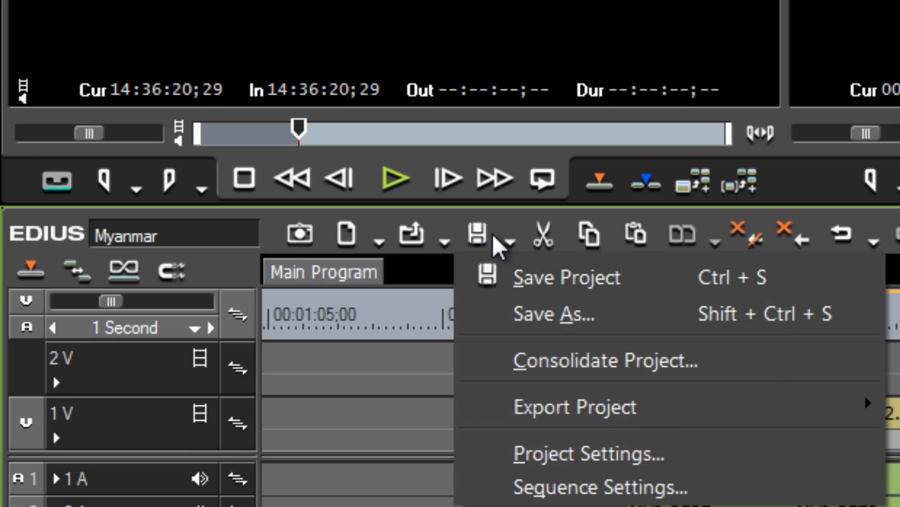
pyautogui.moveTo(551, 277)
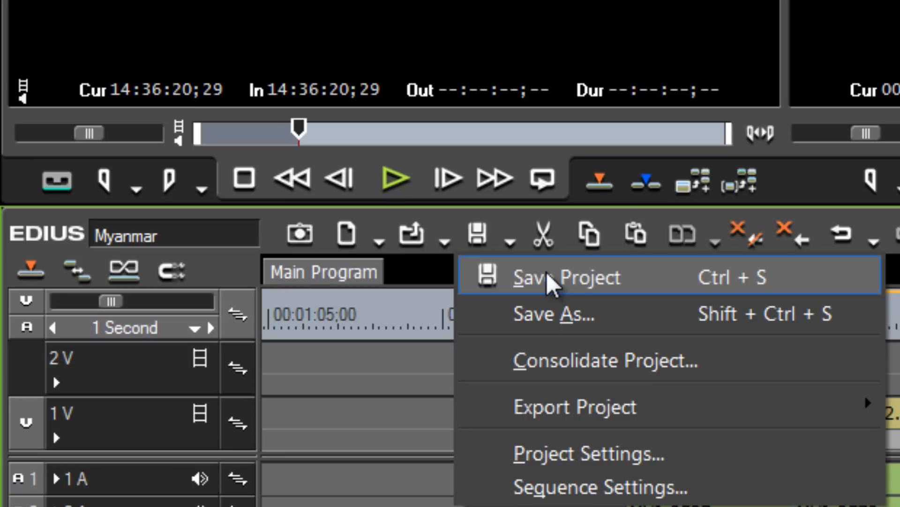
pyautogui.moveTo(479, 235)
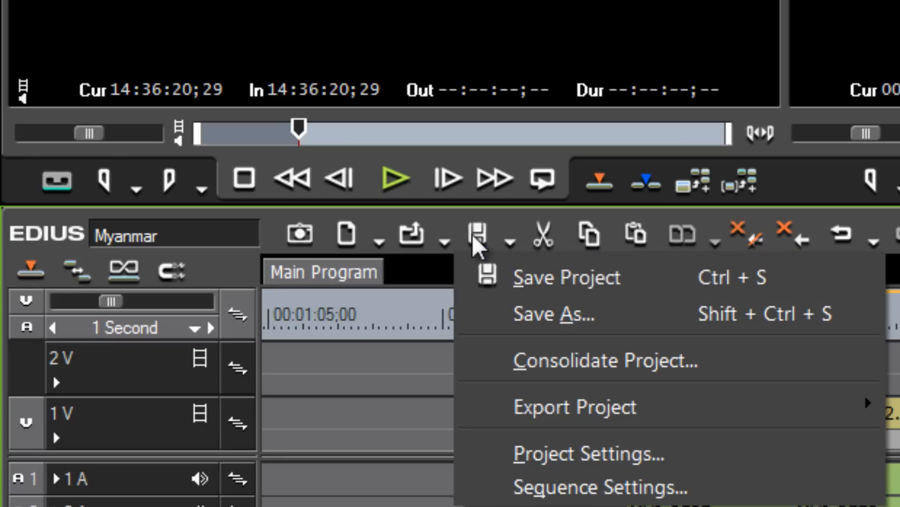
pyautogui.moveTo(551, 278)
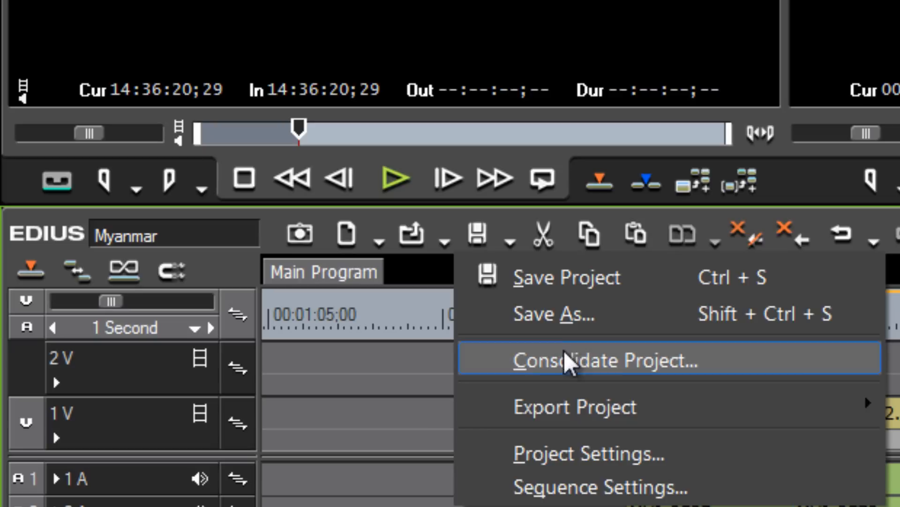
pyautogui.moveTo(563, 322)
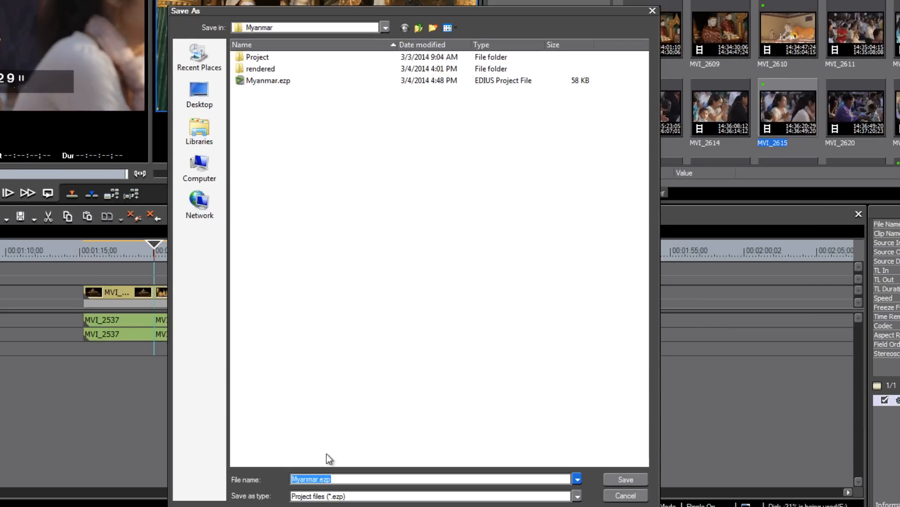
pyautogui.write('Bu')
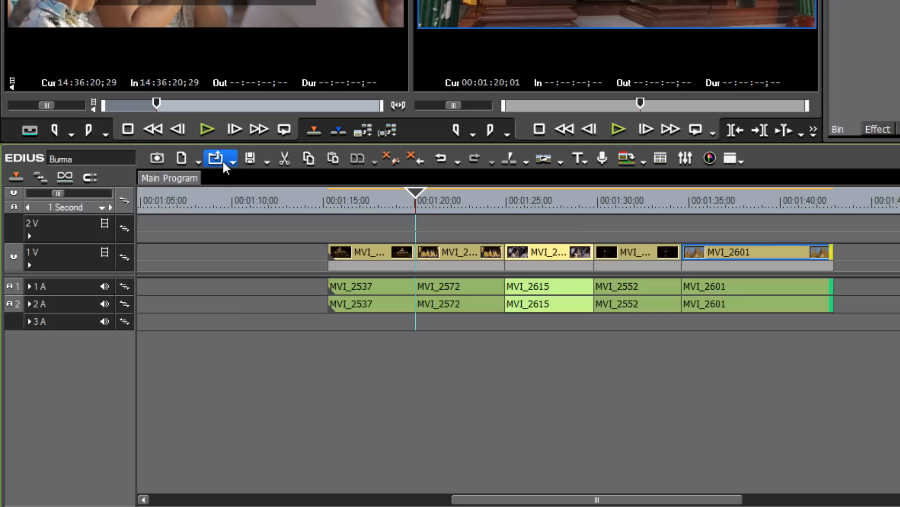
pyautogui.moveTo(111, 183)
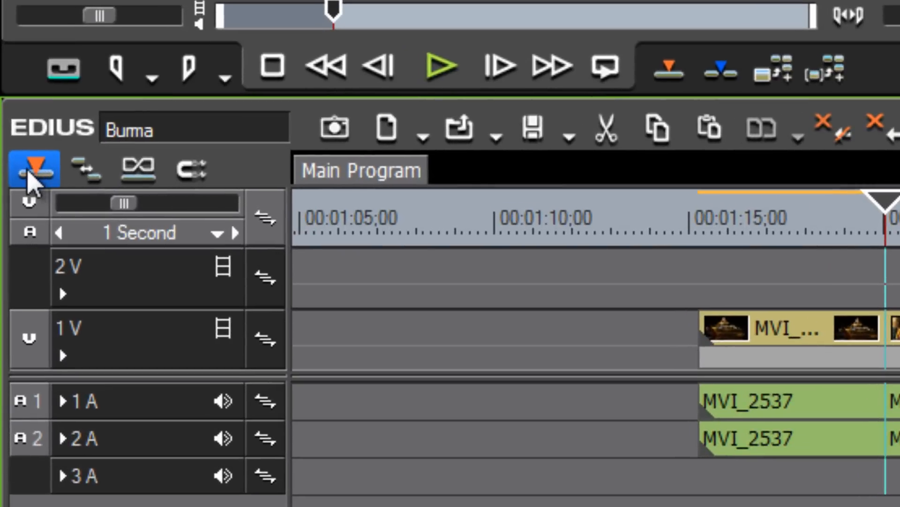
pyautogui.moveTo(136, 168)
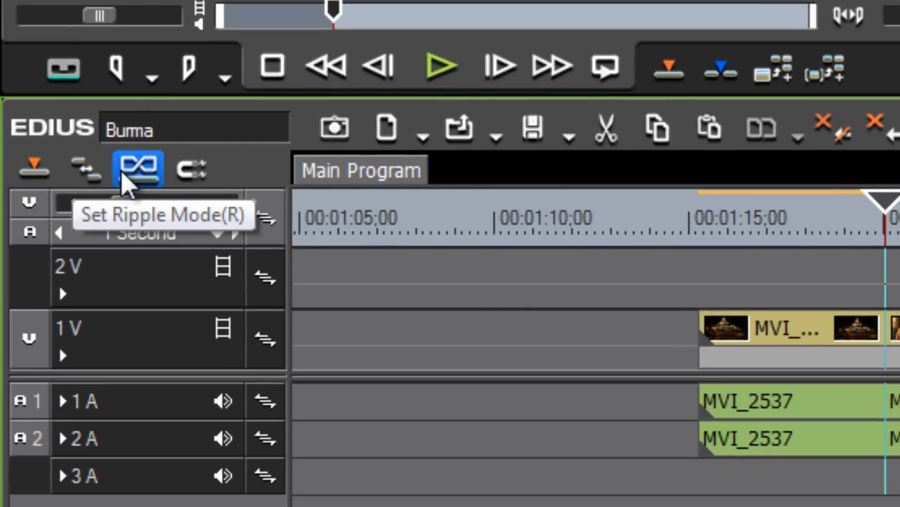
pyautogui.moveTo(35, 168)
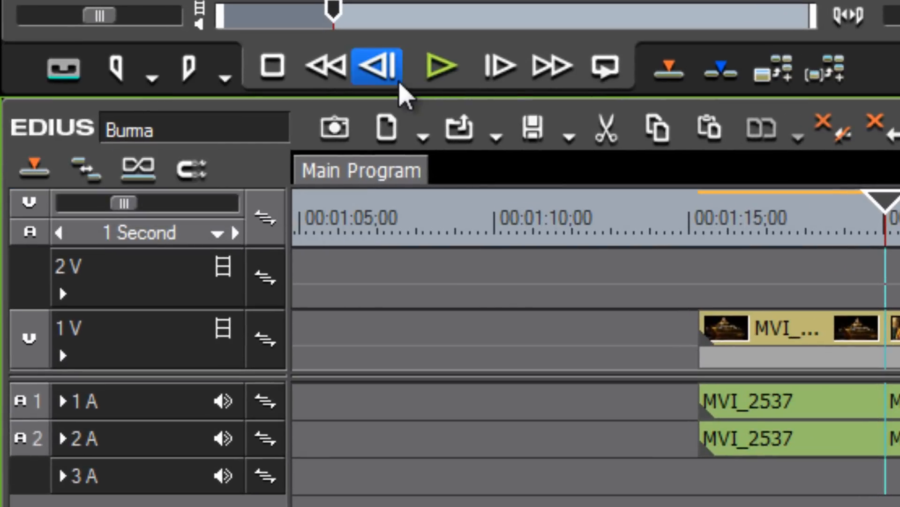
pyautogui.moveTo(135, 168)
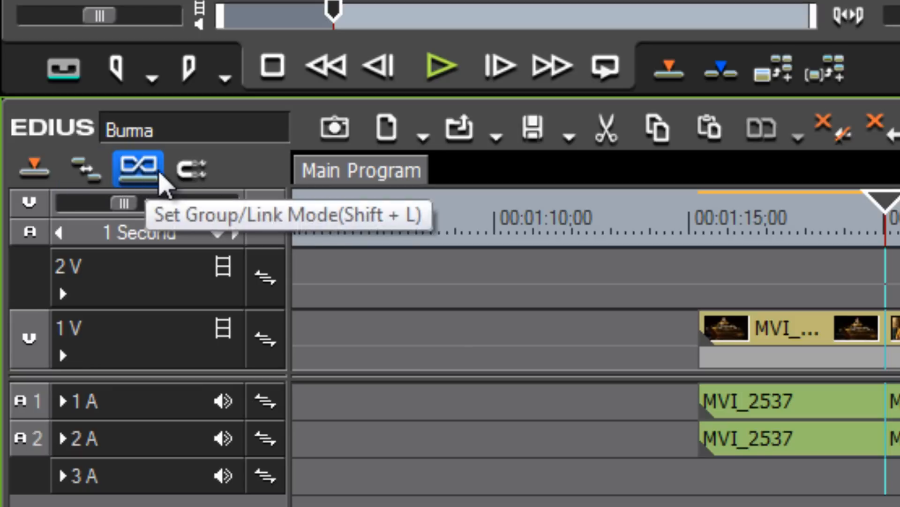
pyautogui.click(136, 168)
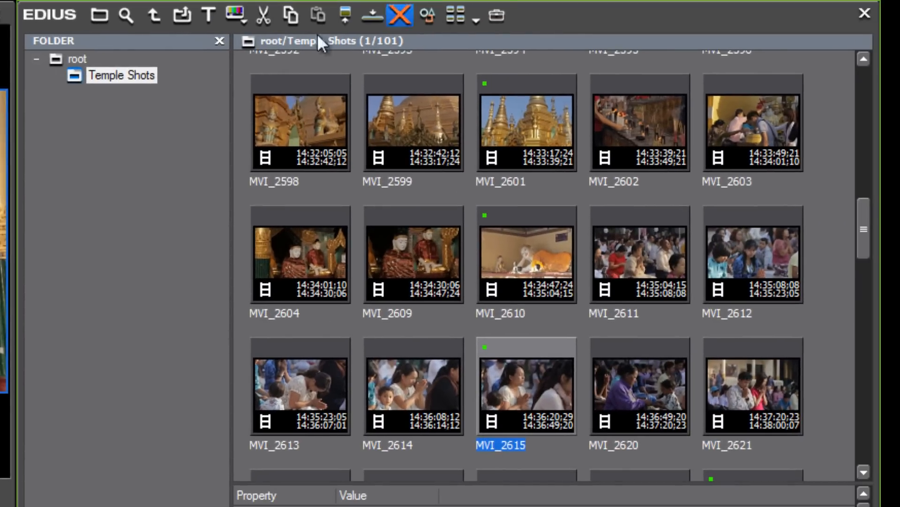
pyautogui.moveTo(153, 14)
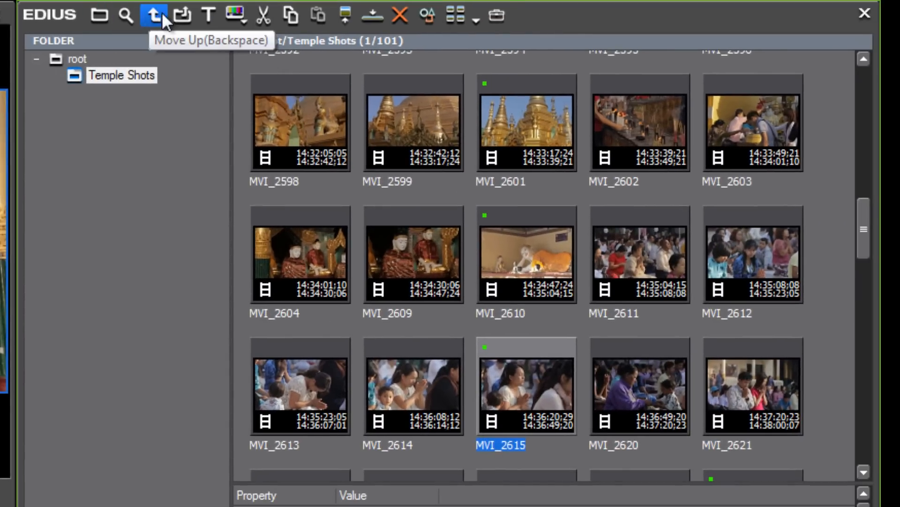
pyautogui.moveTo(233, 14)
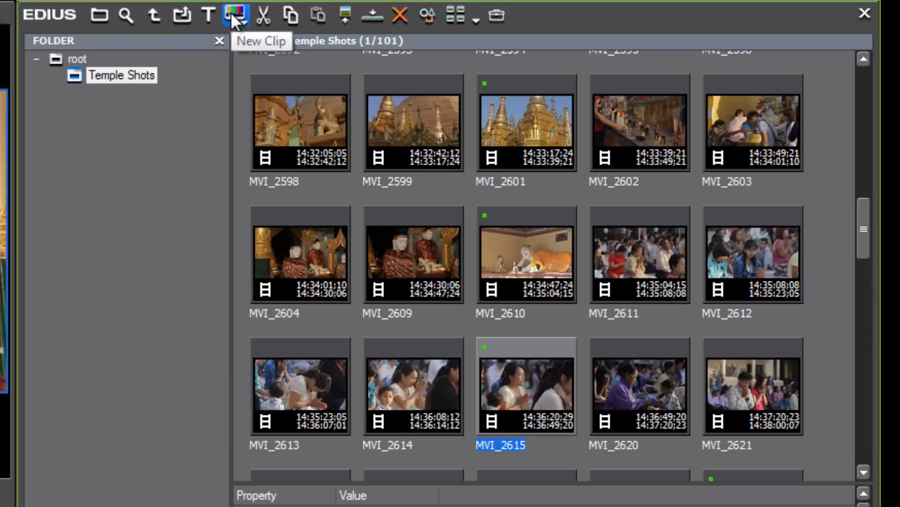
pyautogui.moveTo(209, 16)
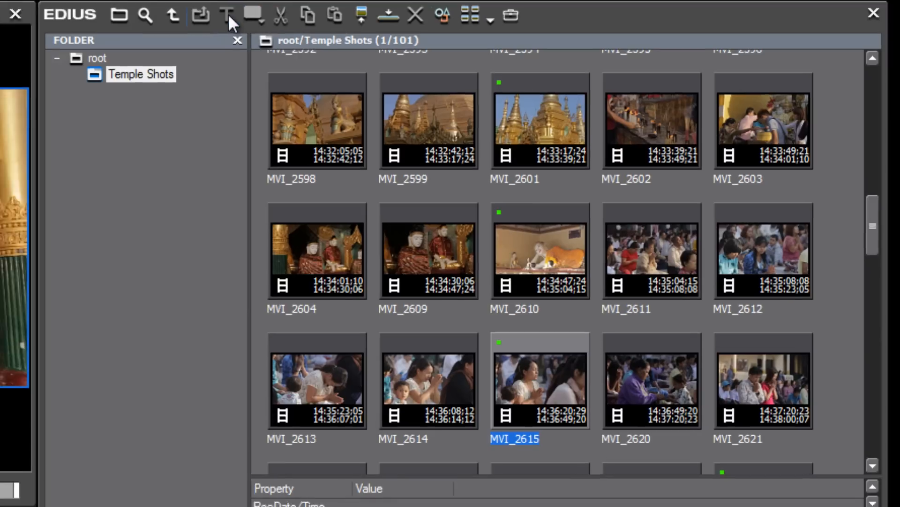
pyautogui.click(227, 15)
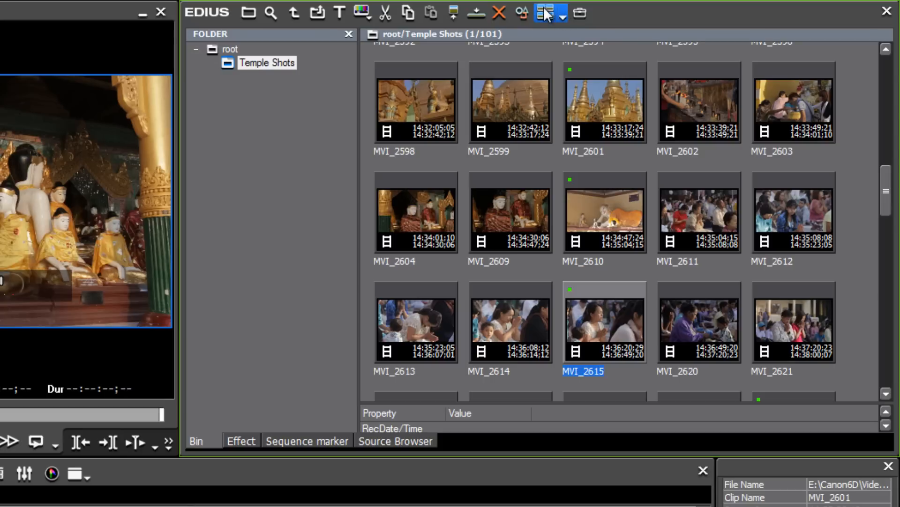
# Cycle the Temple Shots bin through tile and detail list views, ending on the thumbnail grid
pyautogui.click(544, 12)
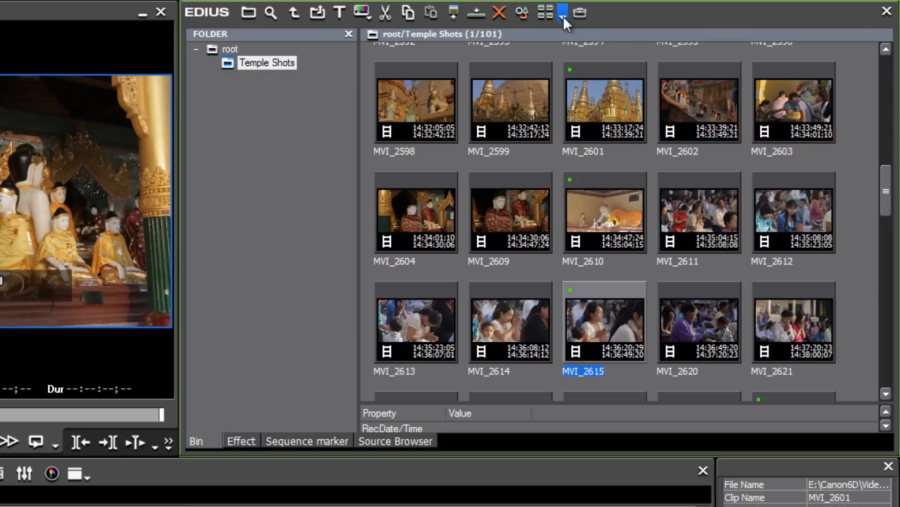
pyautogui.click(563, 12)
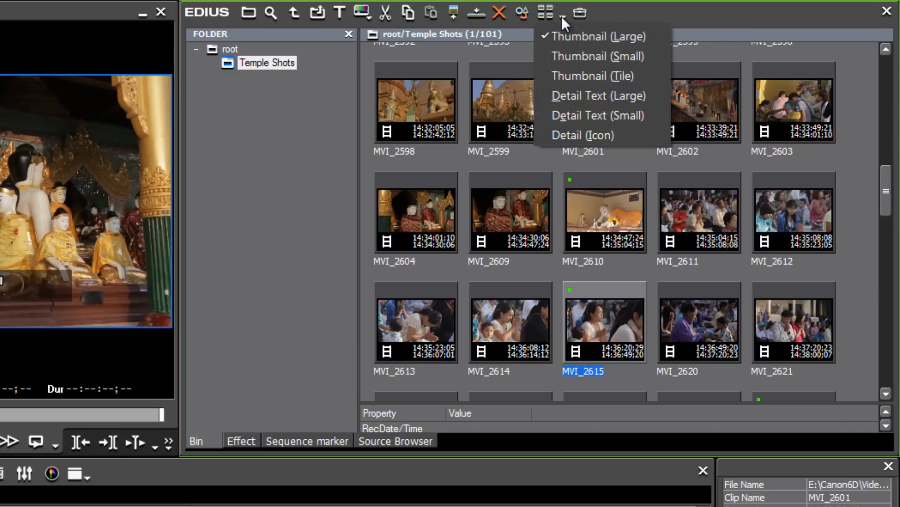
pyautogui.moveTo(592, 76)
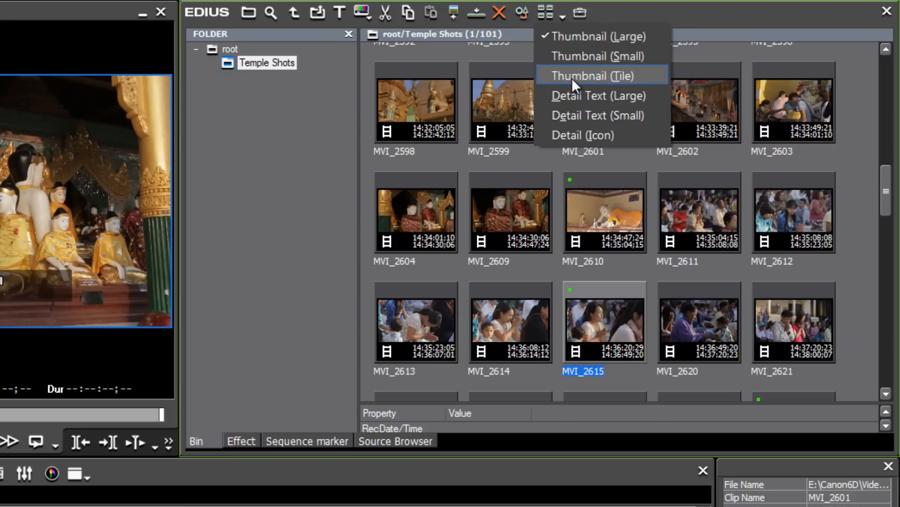
pyautogui.click(584, 76)
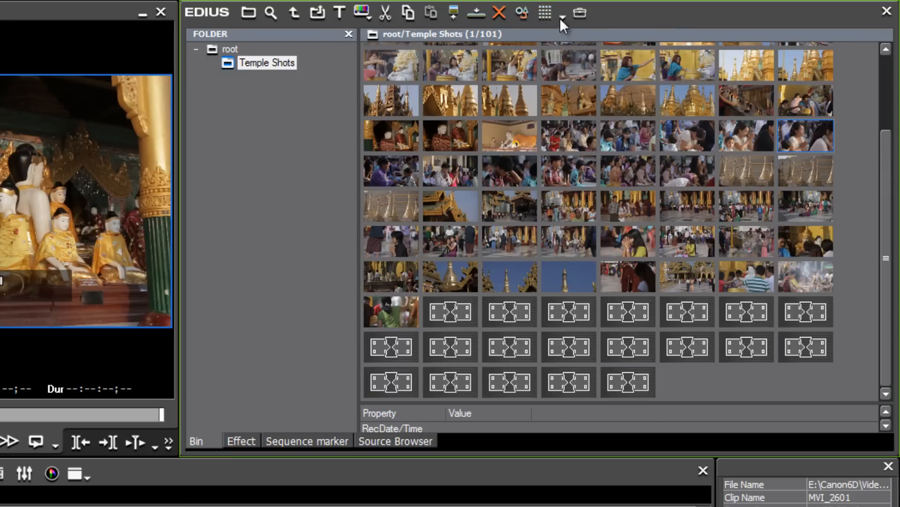
pyautogui.click(563, 12)
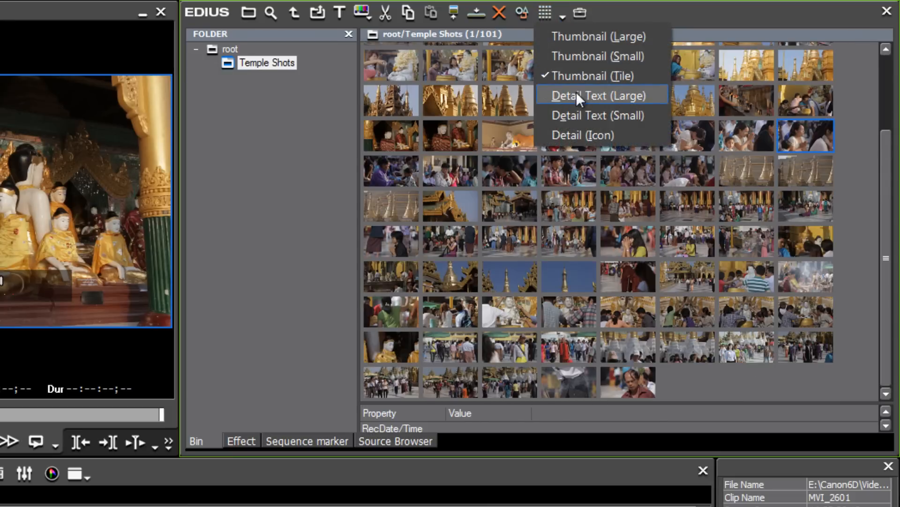
pyautogui.click(597, 96)
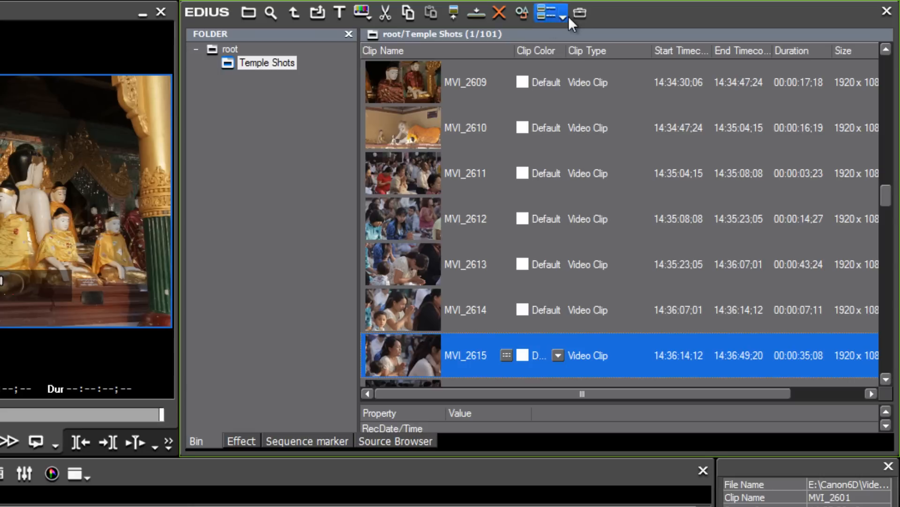
pyautogui.click(551, 11)
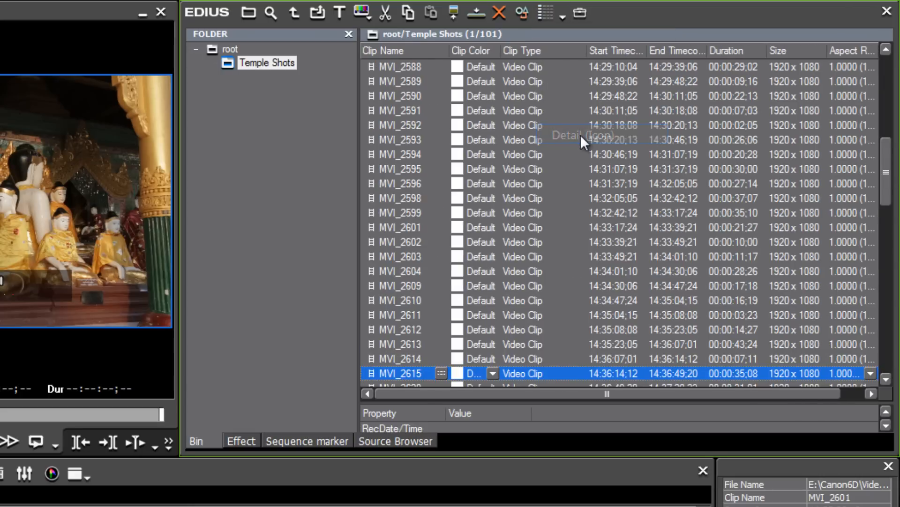
pyautogui.moveTo(684, 295)
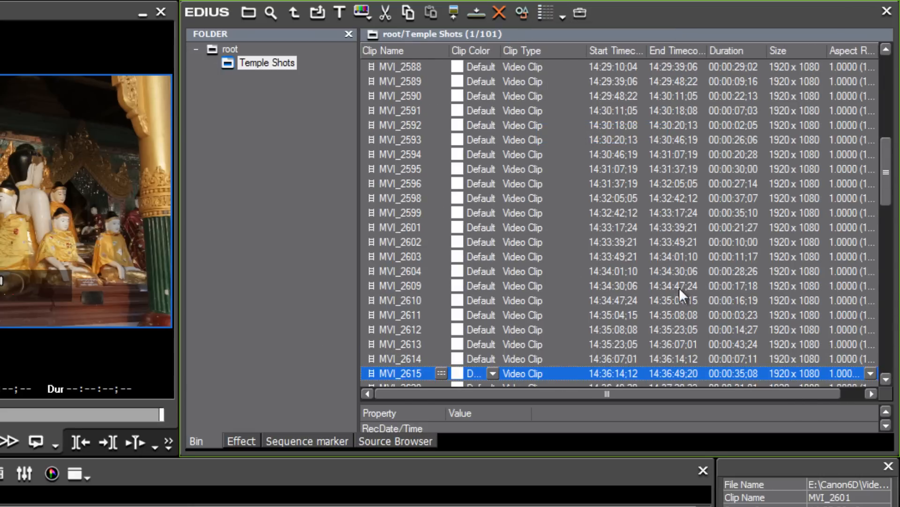
pyautogui.click(544, 12)
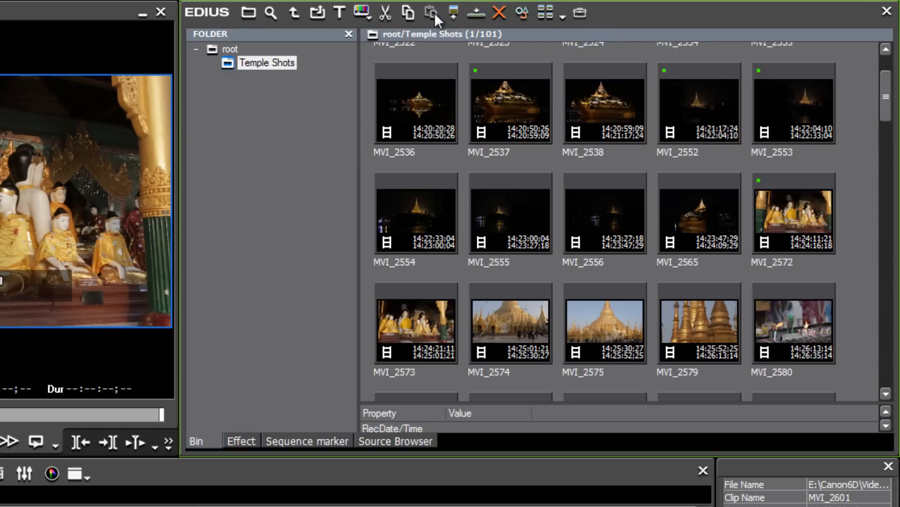
pyautogui.moveTo(407, 11)
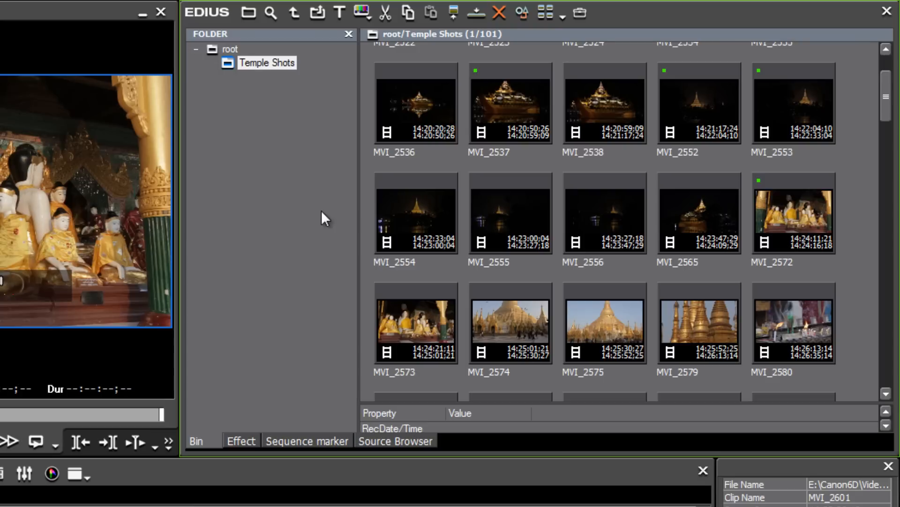
pyautogui.moveTo(288, 268)
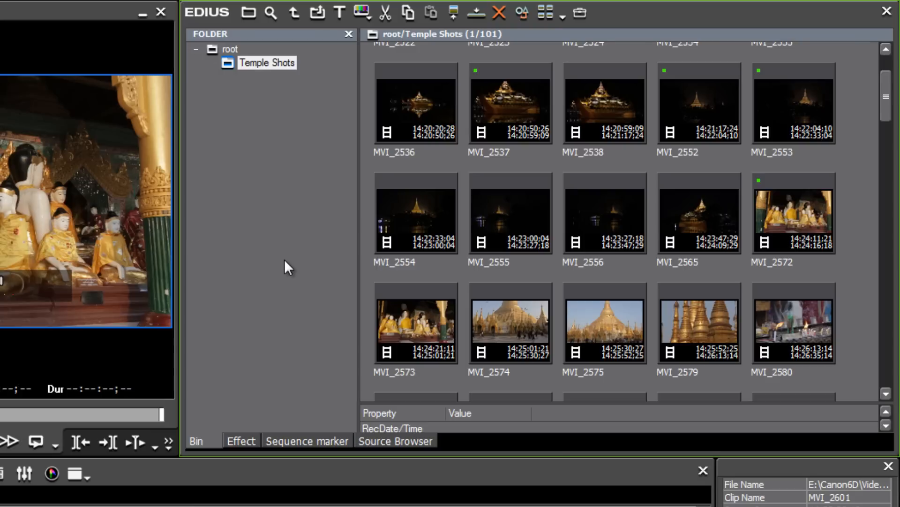
pyautogui.moveTo(306, 158)
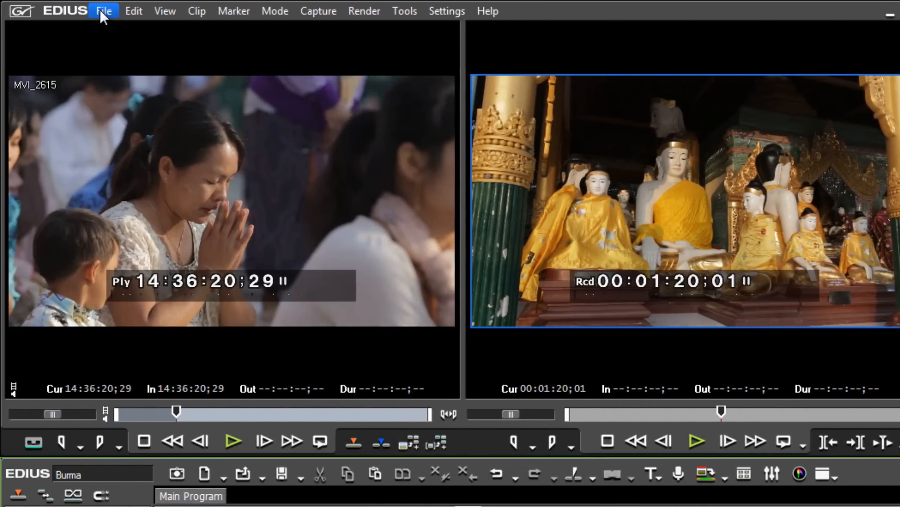
# Browse the File and View menus, then show the File menu's open, save and recent-project commands
pyautogui.click(104, 11)
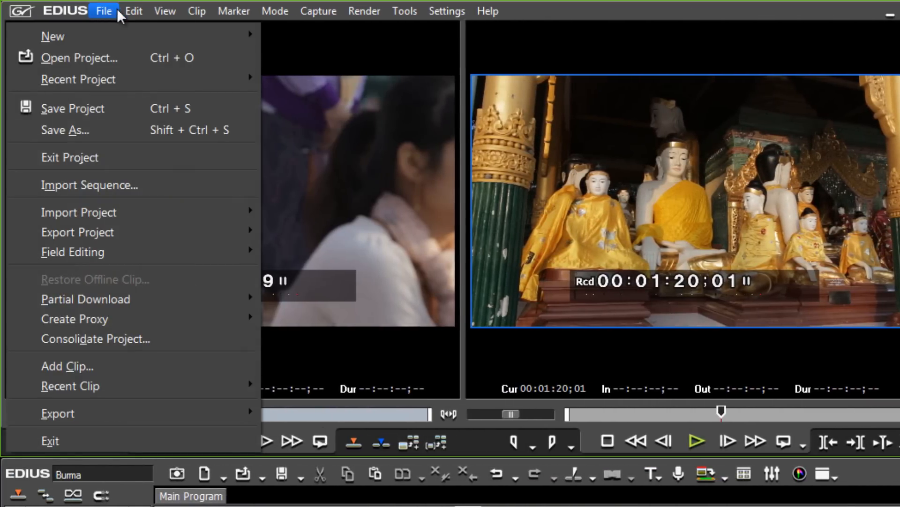
pyautogui.click(164, 12)
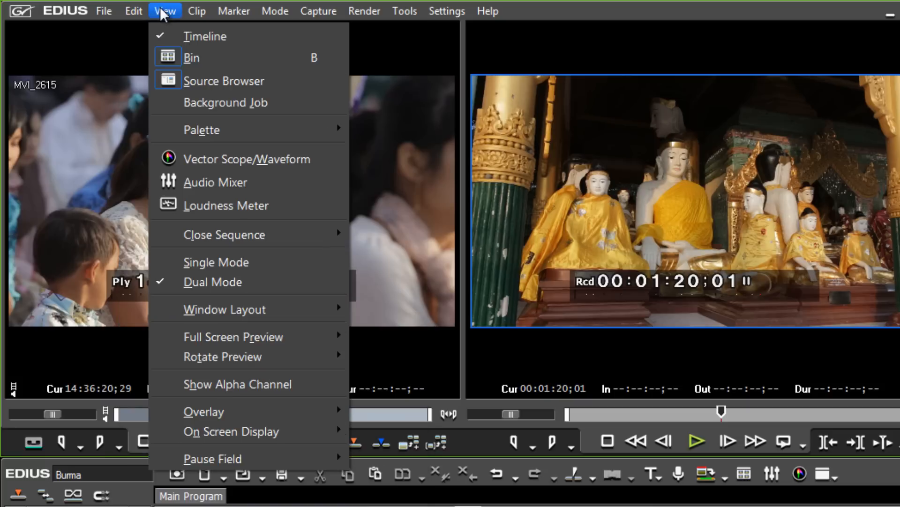
pyautogui.click(104, 10)
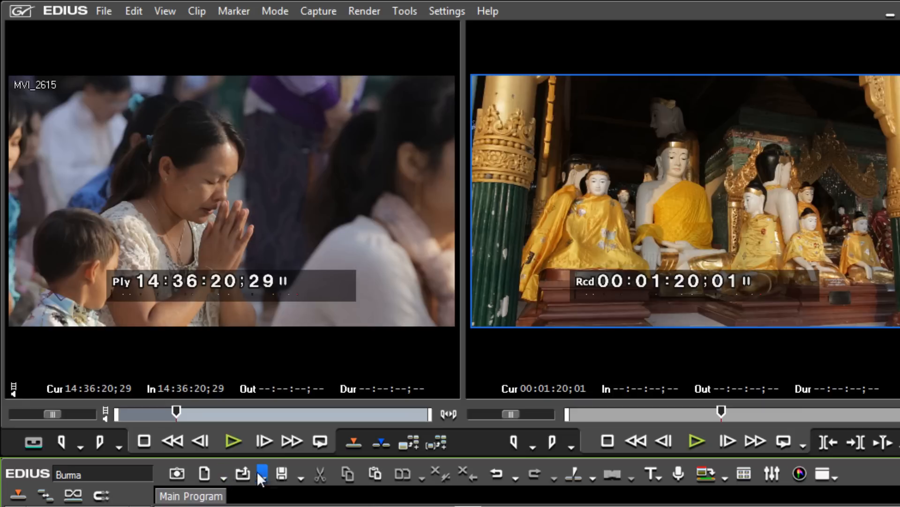
pyautogui.click(242, 473)
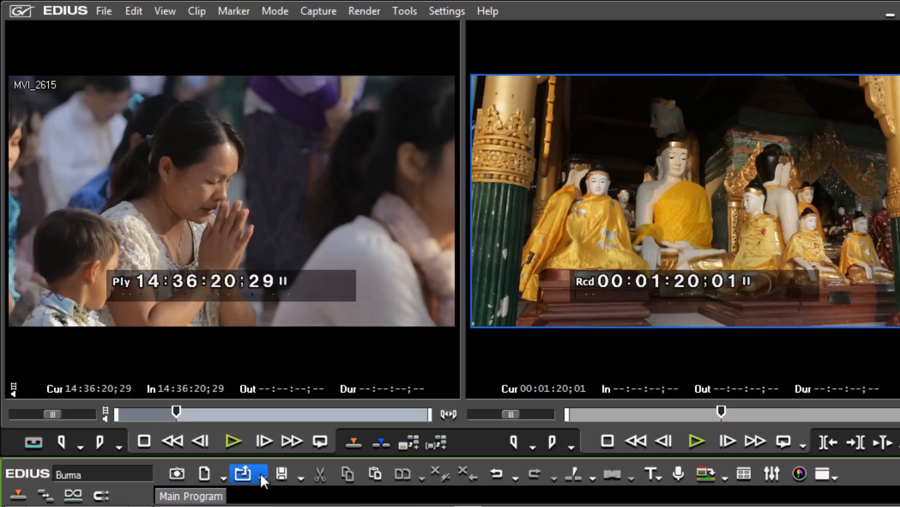
pyautogui.moveTo(242, 472)
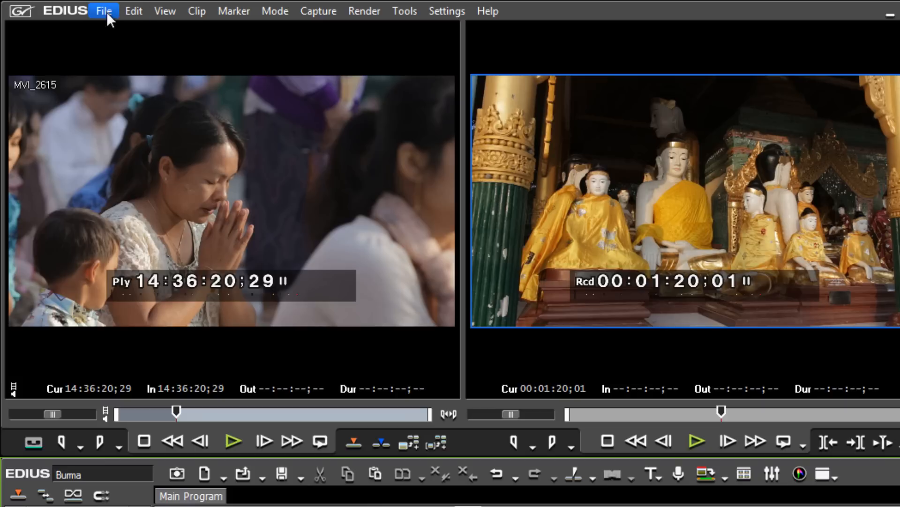
pyautogui.click(104, 11)
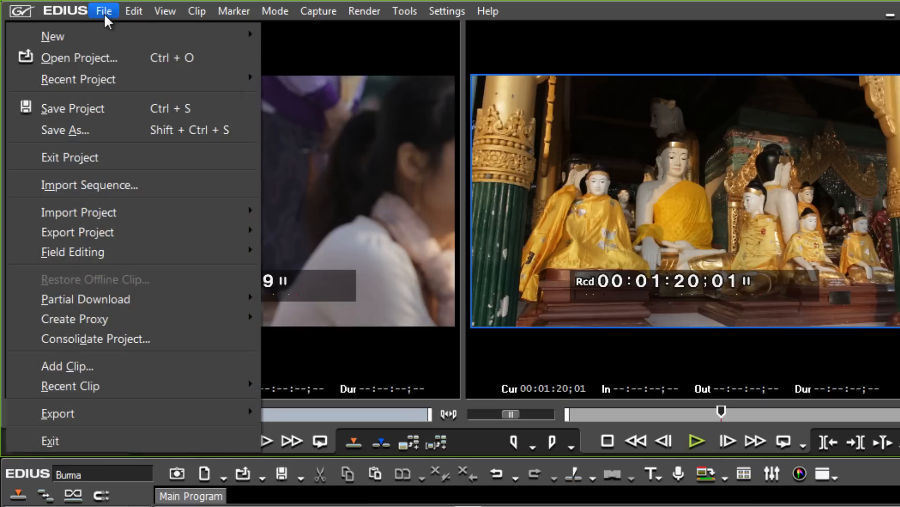
pyautogui.moveTo(111, 13)
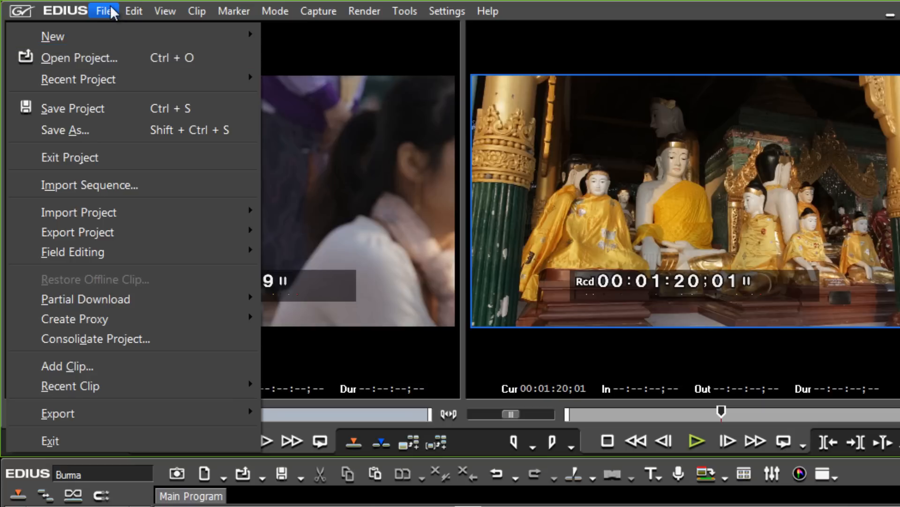
pyautogui.moveTo(72, 108)
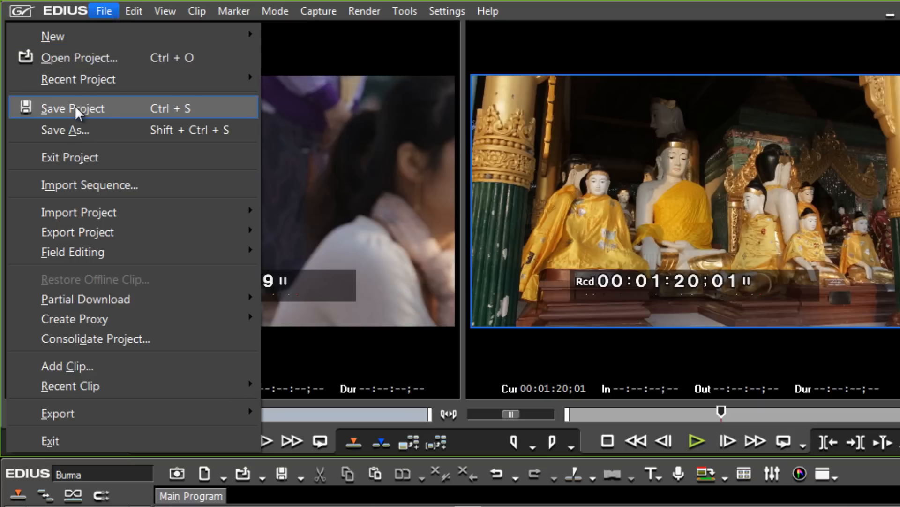
pyautogui.moveTo(79, 79)
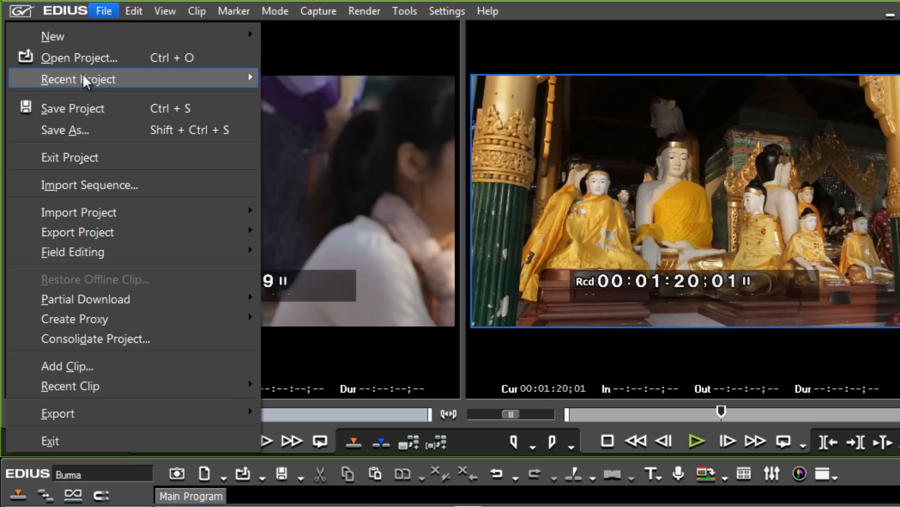
pyautogui.moveTo(65, 130)
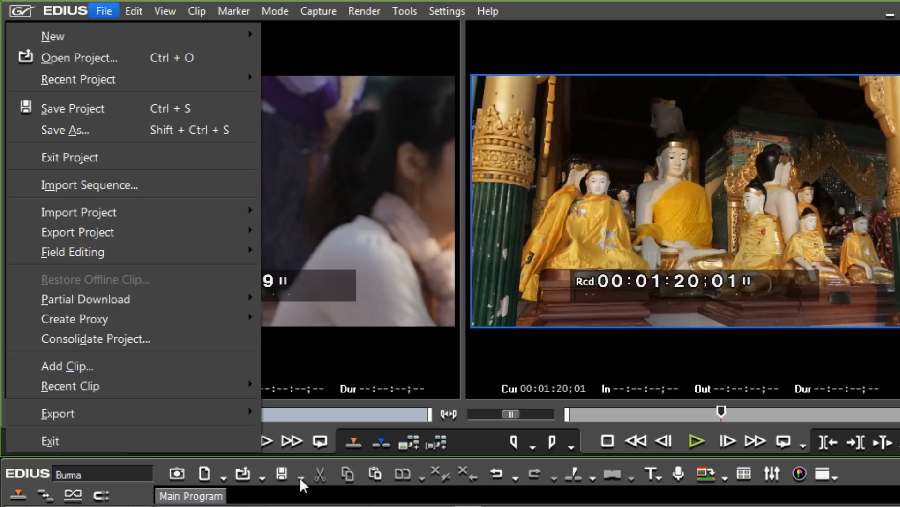
# Dismiss the File menu, glance through the Settings menu, and move to the View menu
pyautogui.click(134, 11)
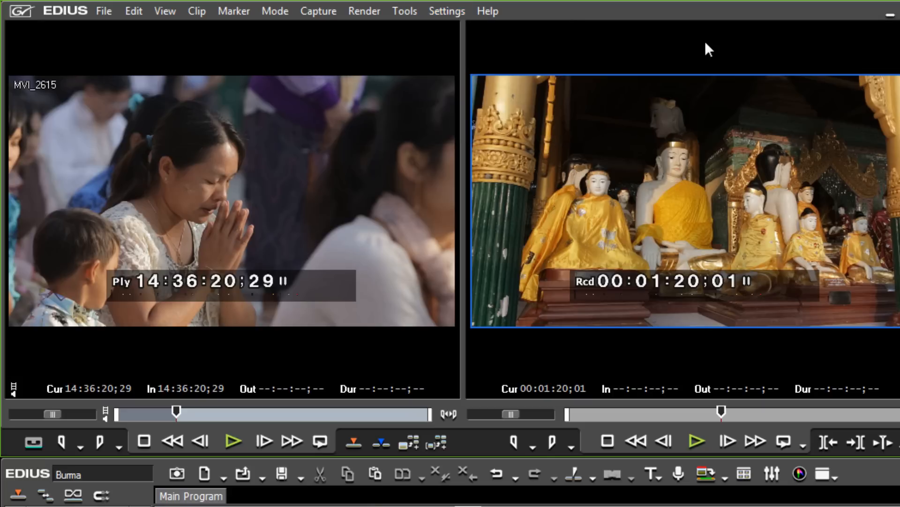
pyautogui.moveTo(454, 32)
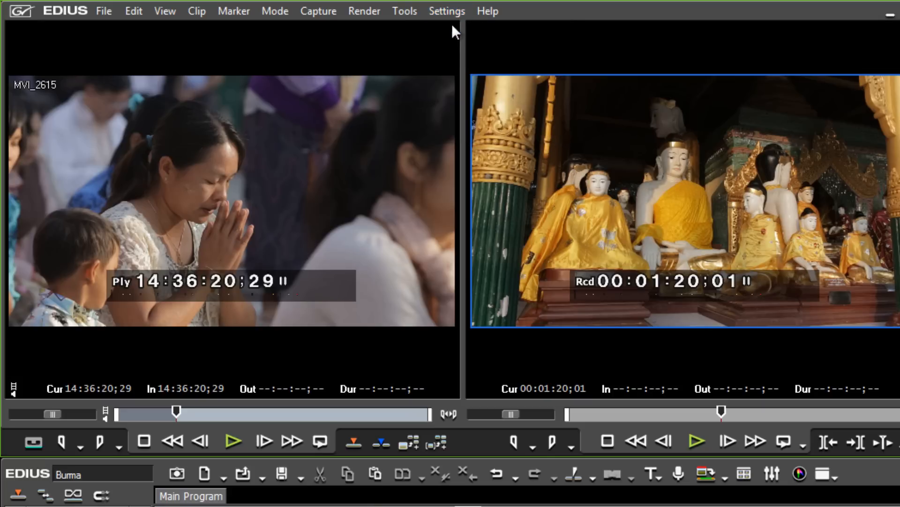
pyautogui.click(446, 10)
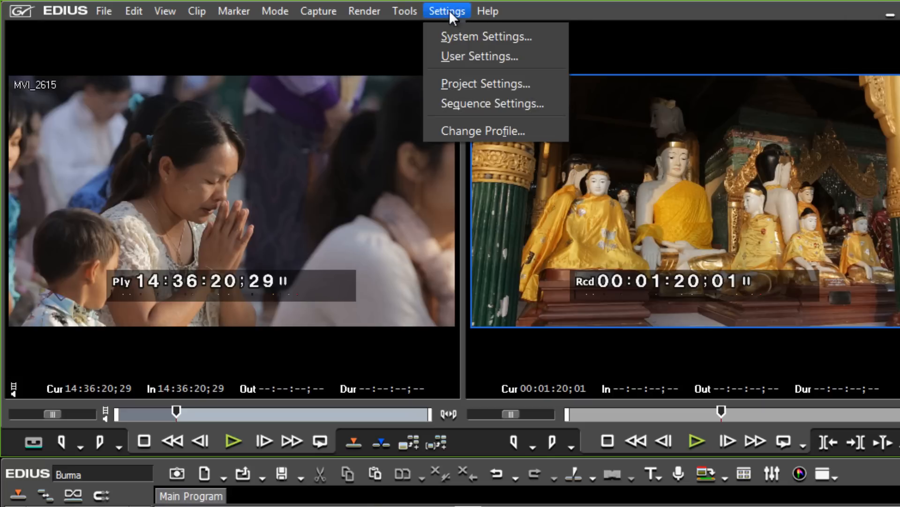
pyautogui.click(727, 22)
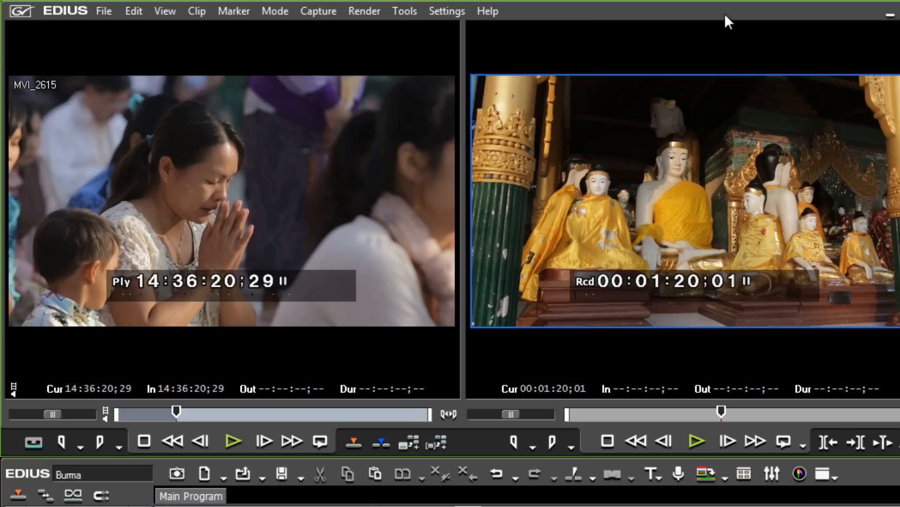
pyautogui.click(164, 12)
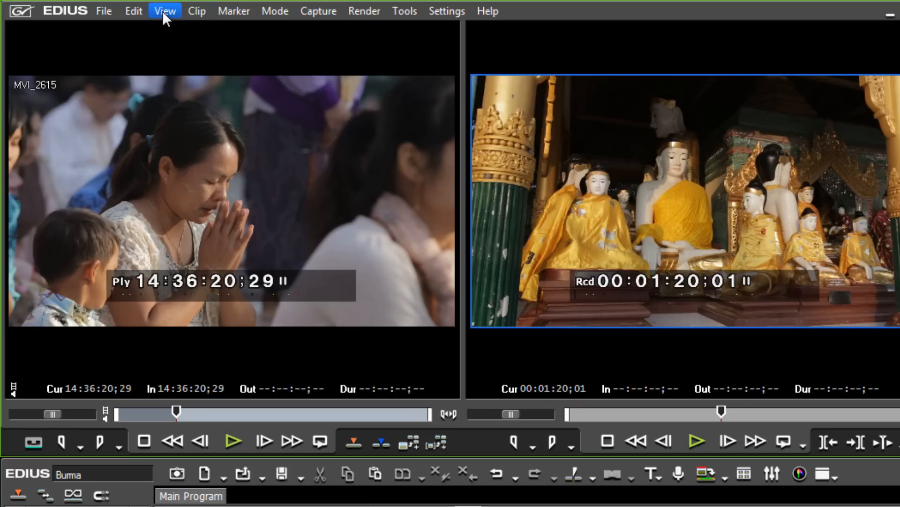
# Hide the Temple Shots bin from the View menu and show it again
pyautogui.click(164, 11)
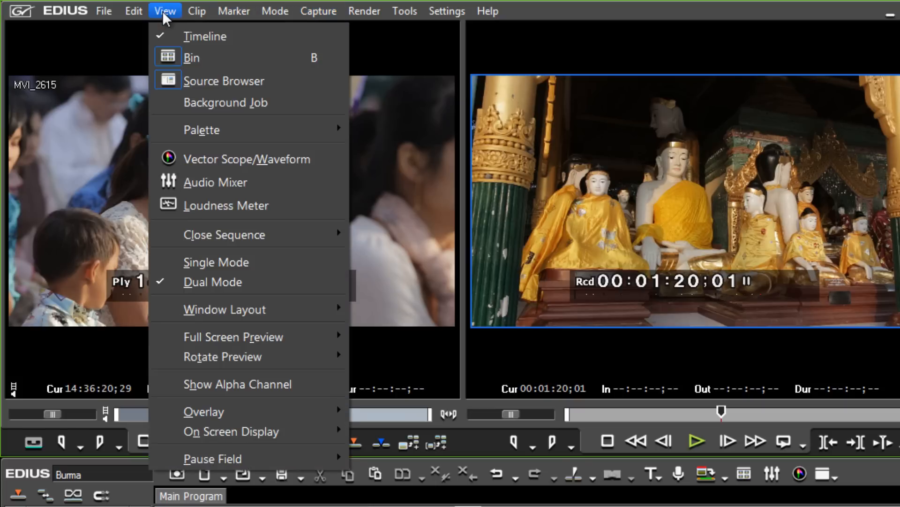
pyautogui.moveTo(204, 35)
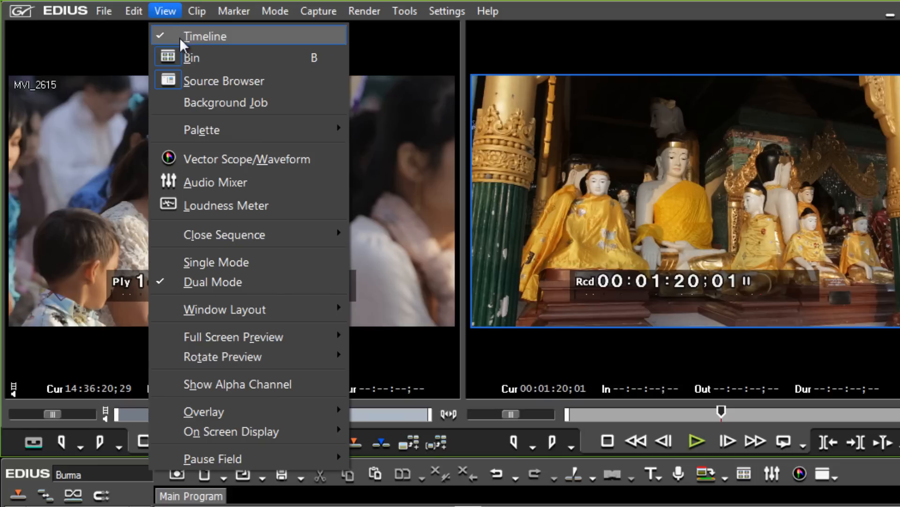
pyautogui.moveTo(193, 57)
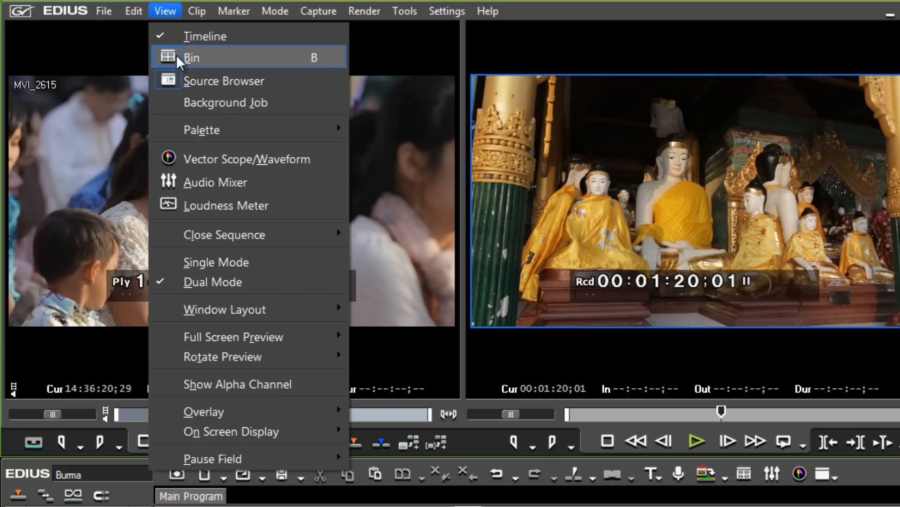
pyautogui.click(191, 58)
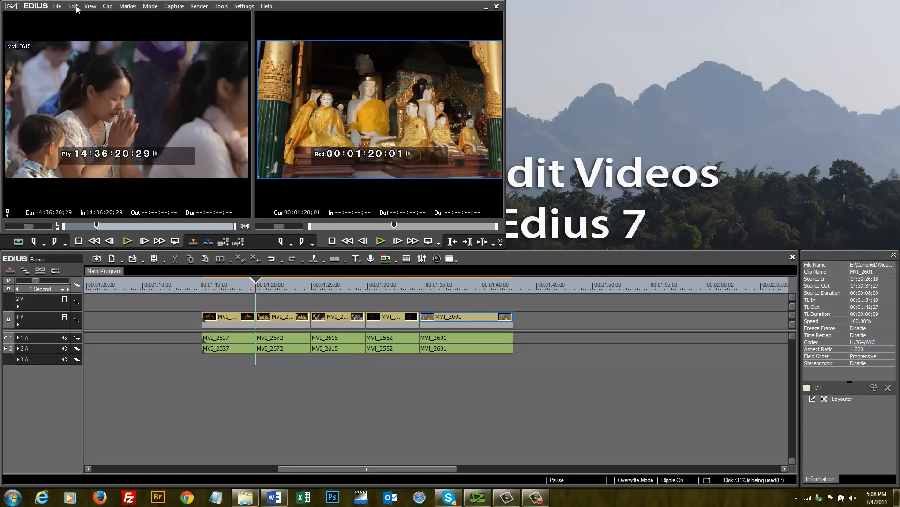
pyautogui.click(90, 6)
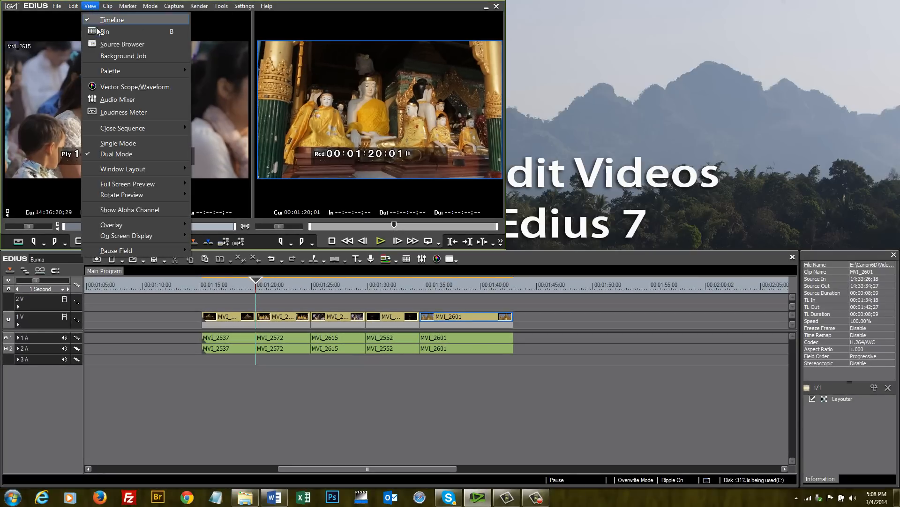
pyautogui.click(105, 32)
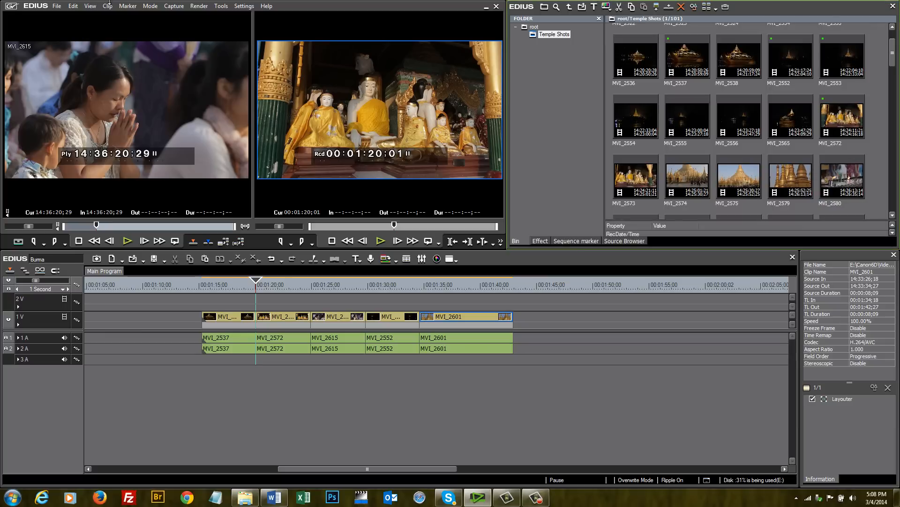
# Show the Audio Mixer with peak meters for tracks 1A, 2A, 3A and Master
pyautogui.click(90, 6)
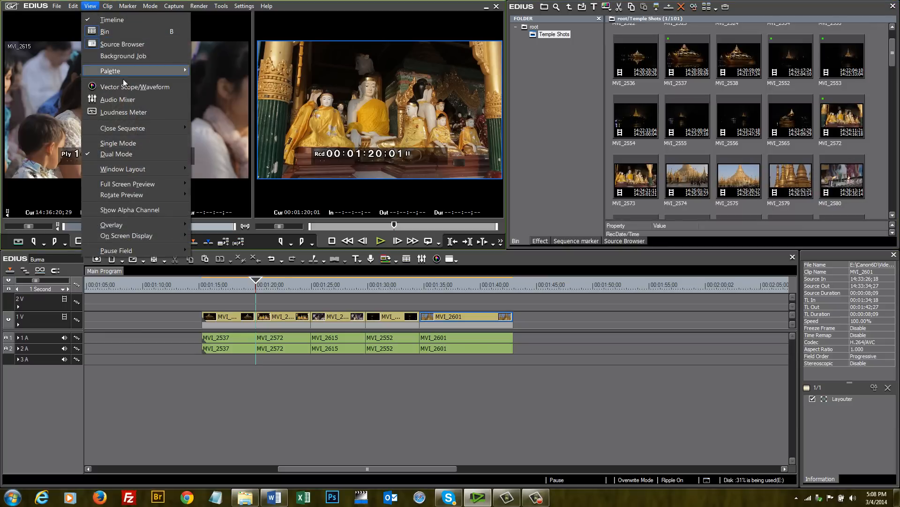
pyautogui.click(118, 99)
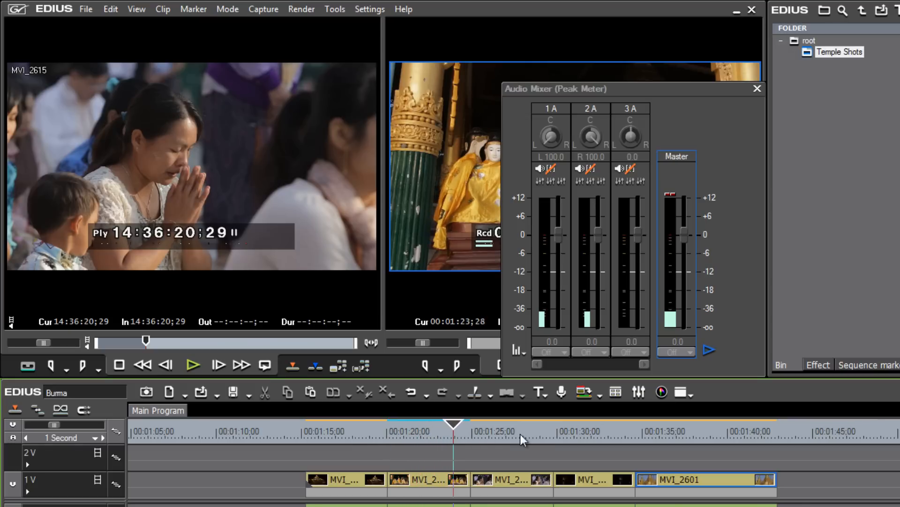
# Close the audio mixer, show the Vector Scope/Waveform monitor and drag it further left
pyautogui.click(757, 88)
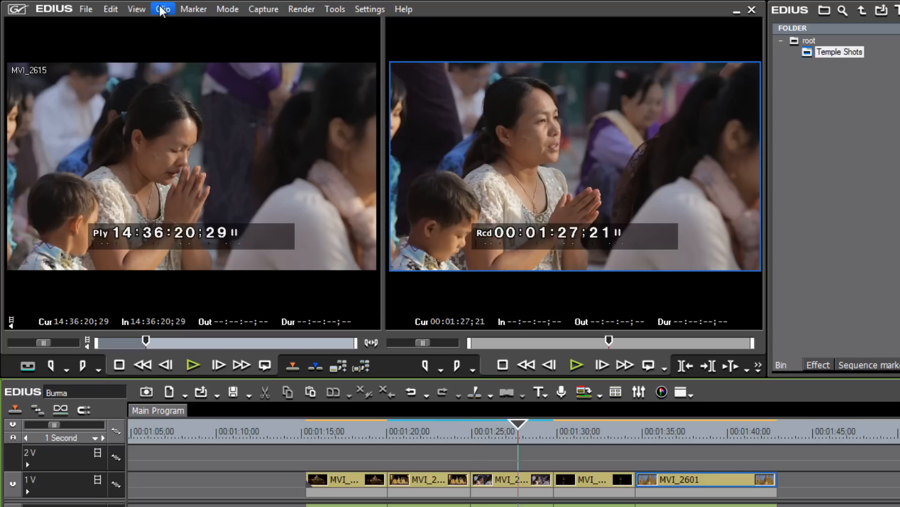
pyautogui.click(136, 8)
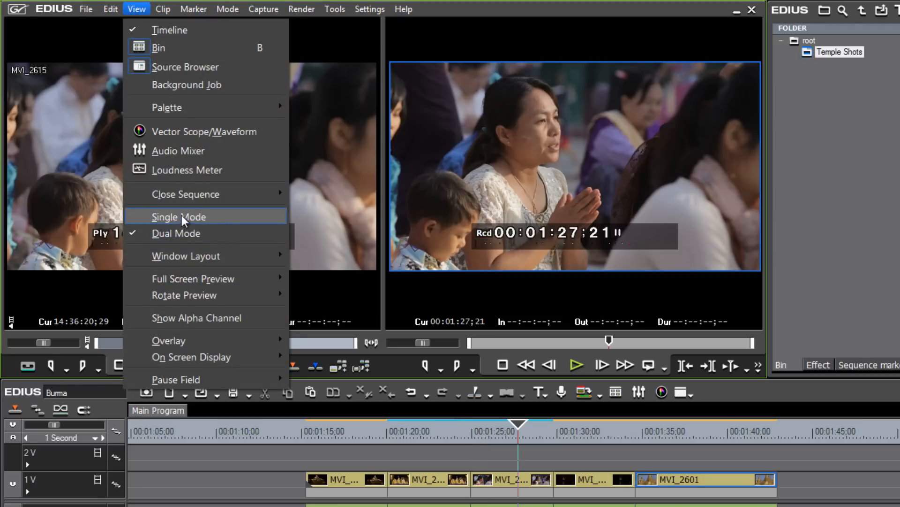
pyautogui.moveTo(187, 255)
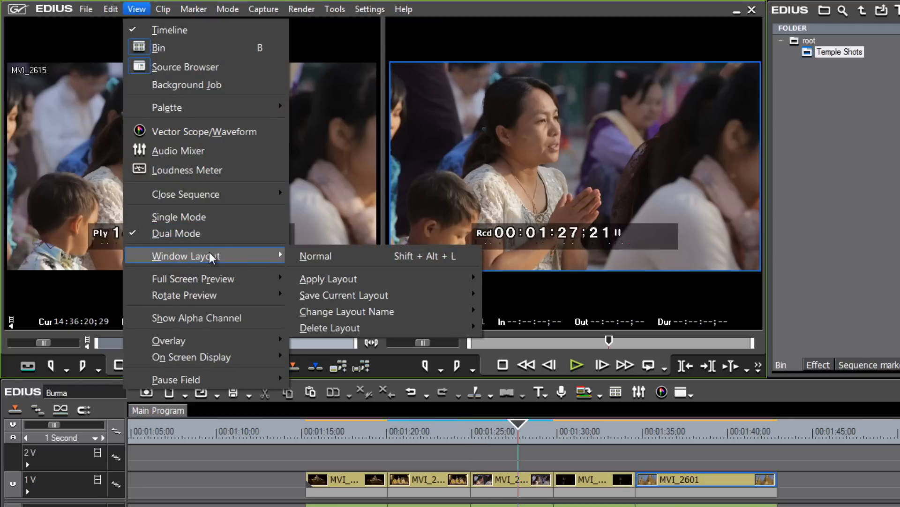
pyautogui.click(204, 132)
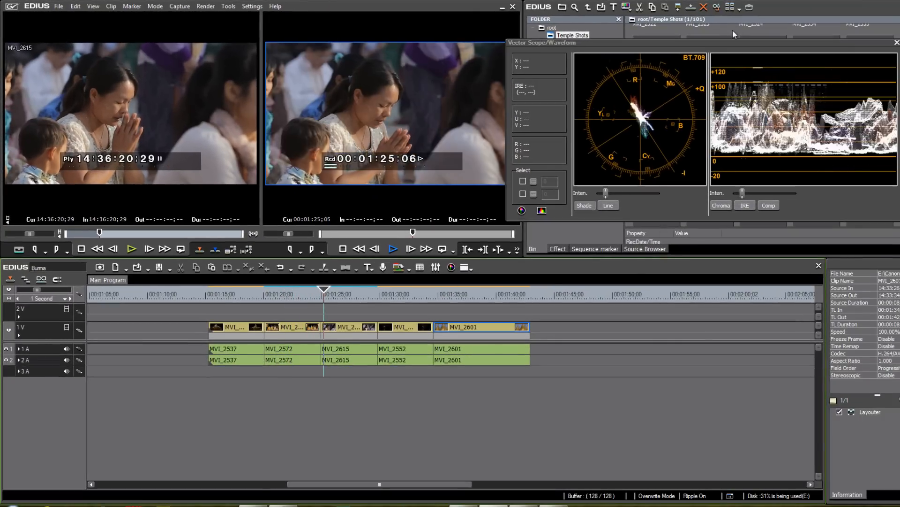
pyautogui.moveTo(541, 43); pyautogui.dragTo(410, 50)
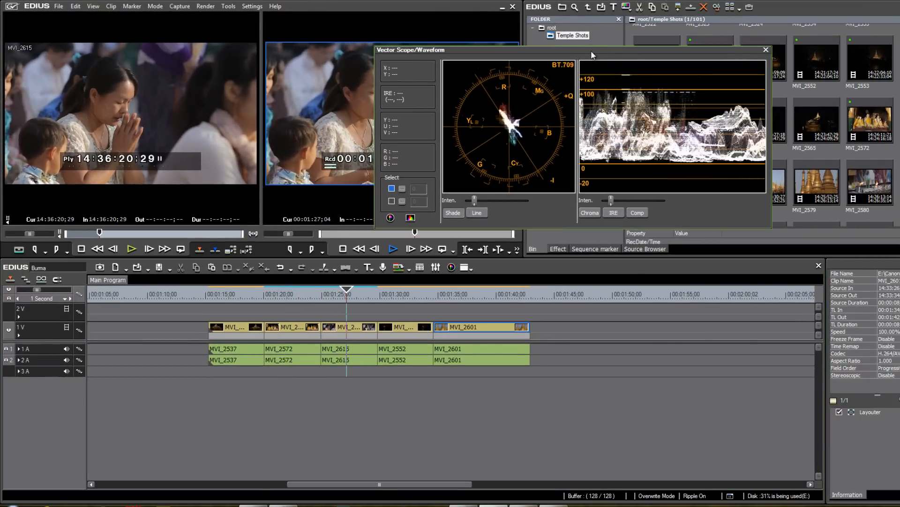
pyautogui.click(93, 6)
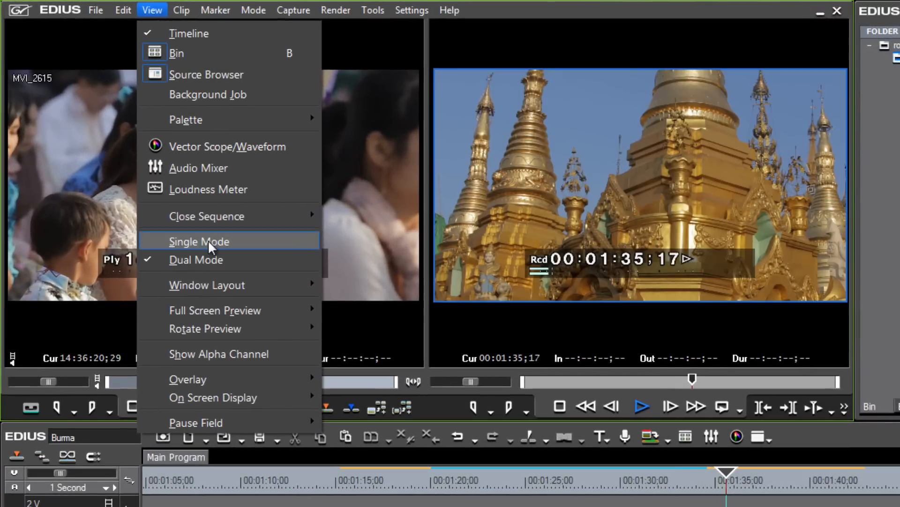
# Switch to Single Mode monitor, return to Dual Mode, and bring up the Full Screen Preview choices
pyautogui.click(199, 241)
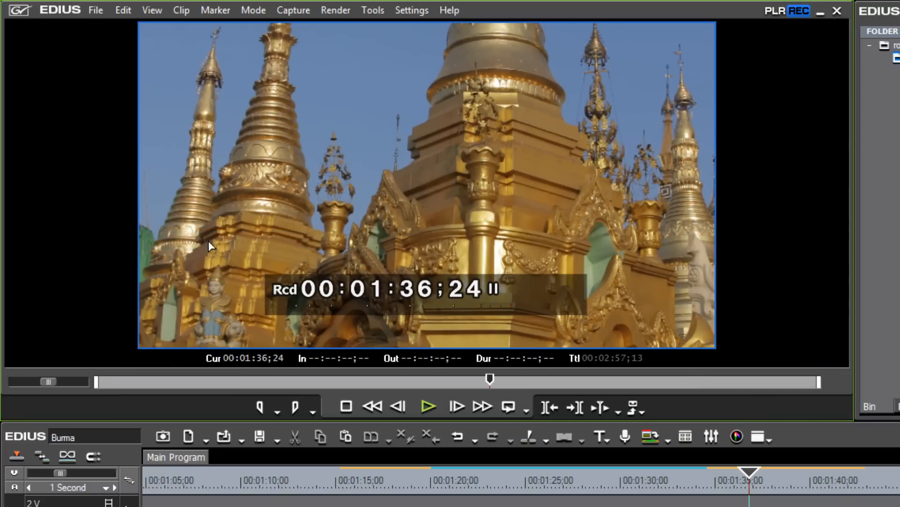
pyautogui.moveTo(356, 159)
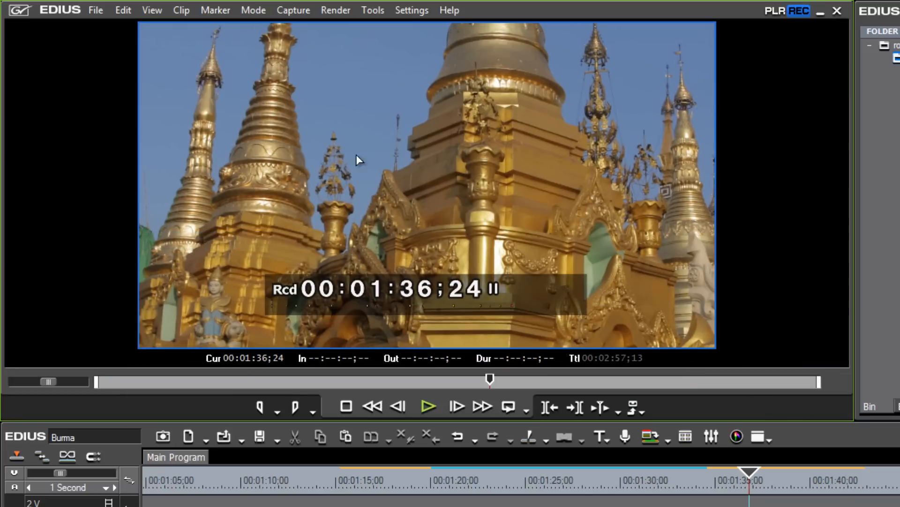
pyautogui.click(151, 9)
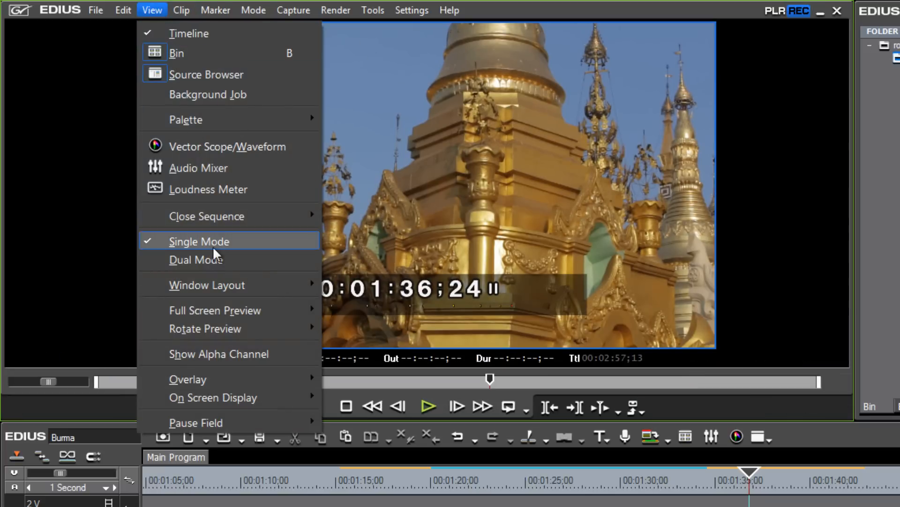
pyautogui.click(196, 259)
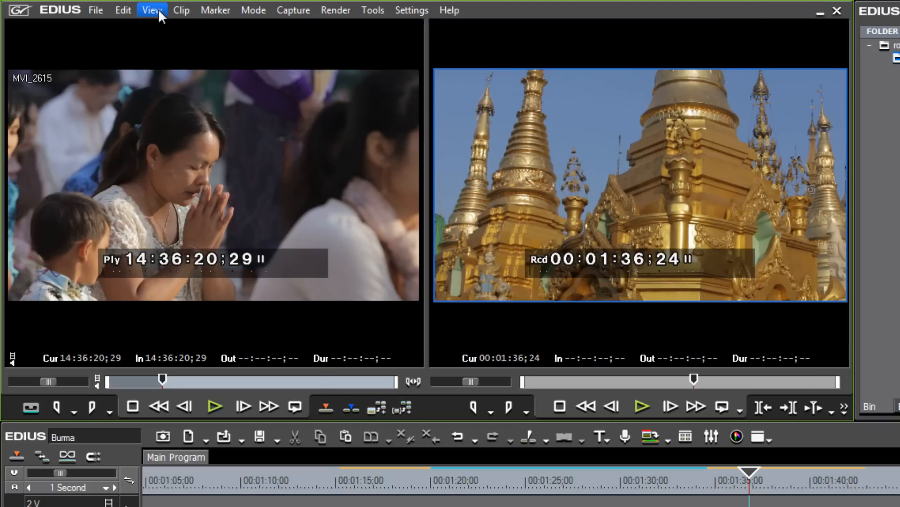
pyautogui.click(152, 9)
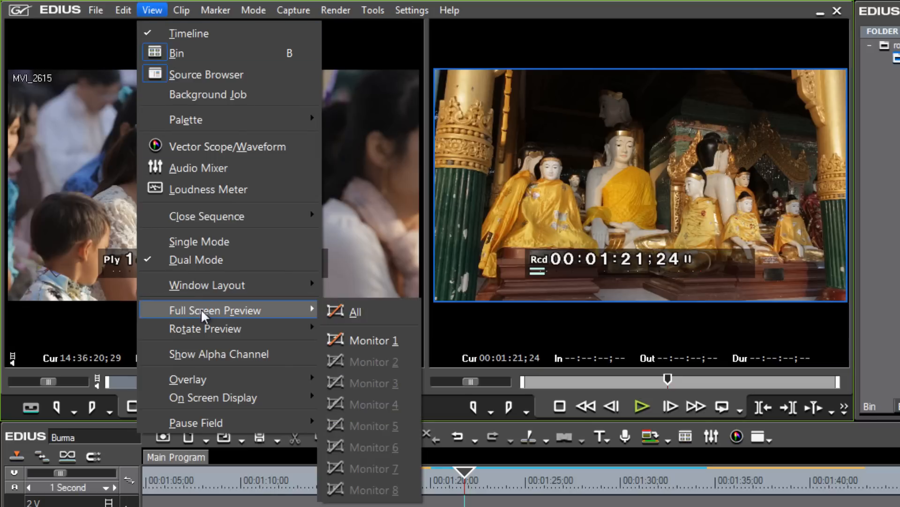
pyautogui.moveTo(376, 340)
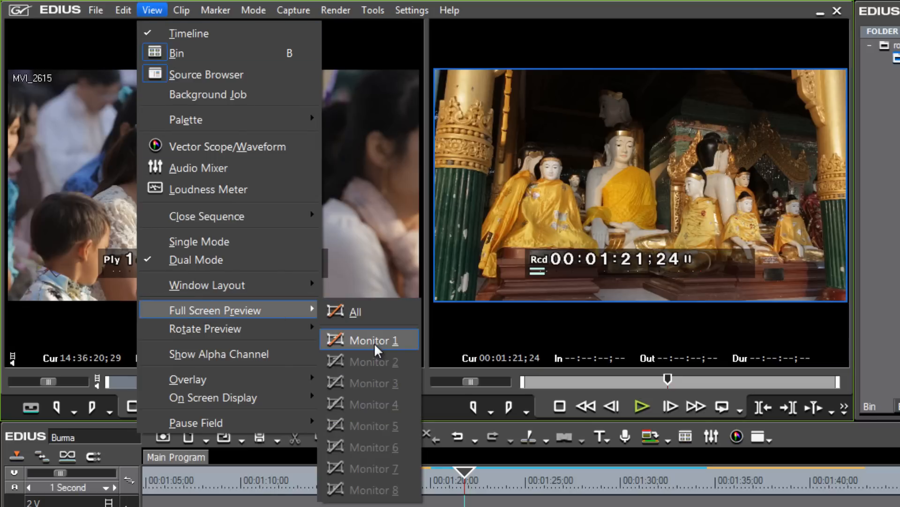
pyautogui.click(376, 339)
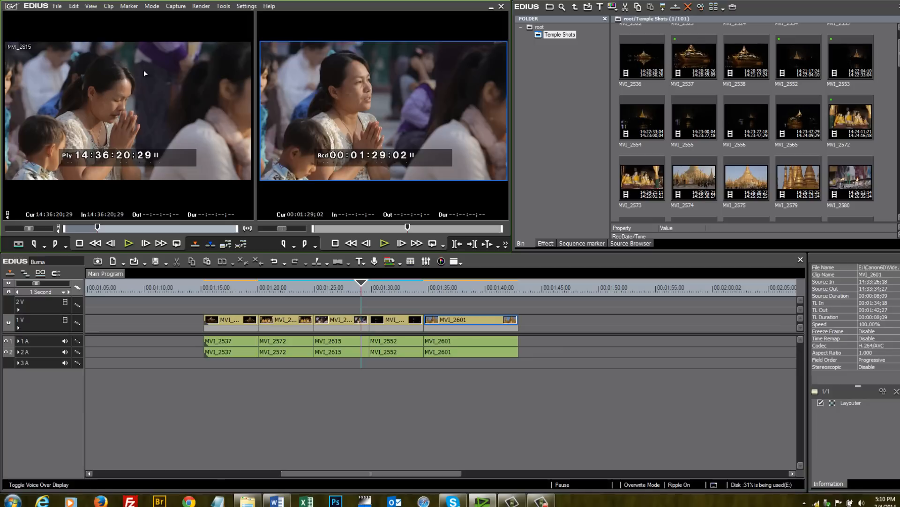
pyautogui.moveTo(108, 51)
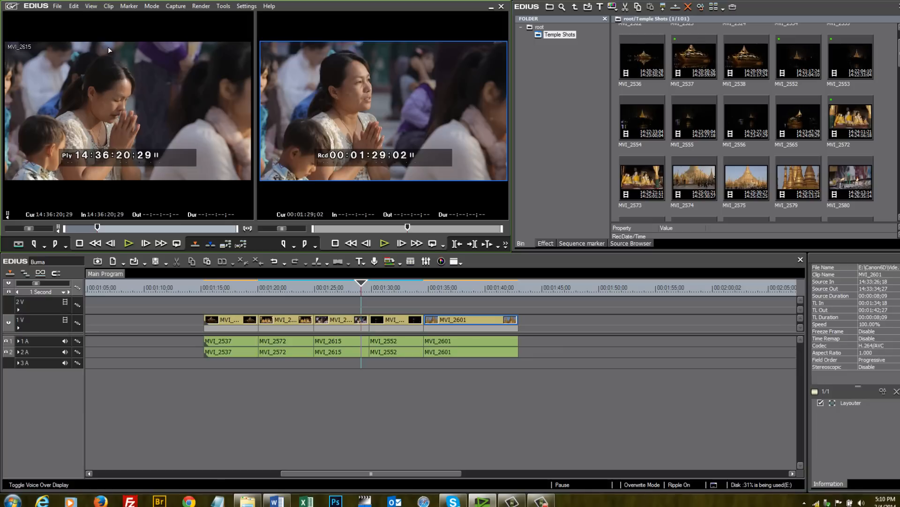
pyautogui.click(74, 6)
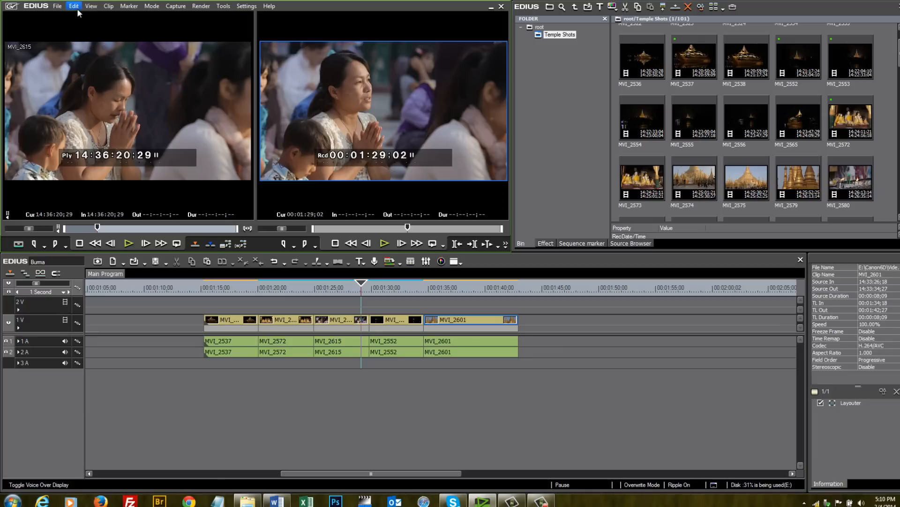
pyautogui.click(91, 5)
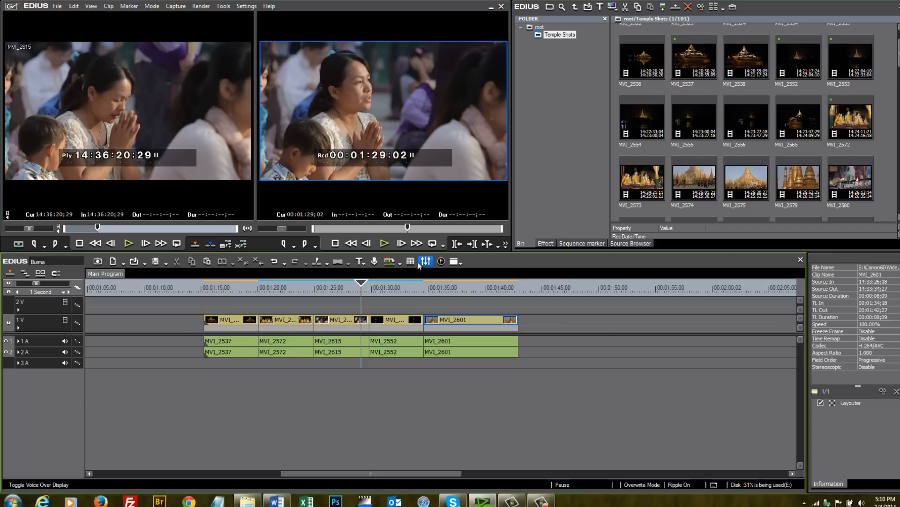
pyautogui.moveTo(410, 262)
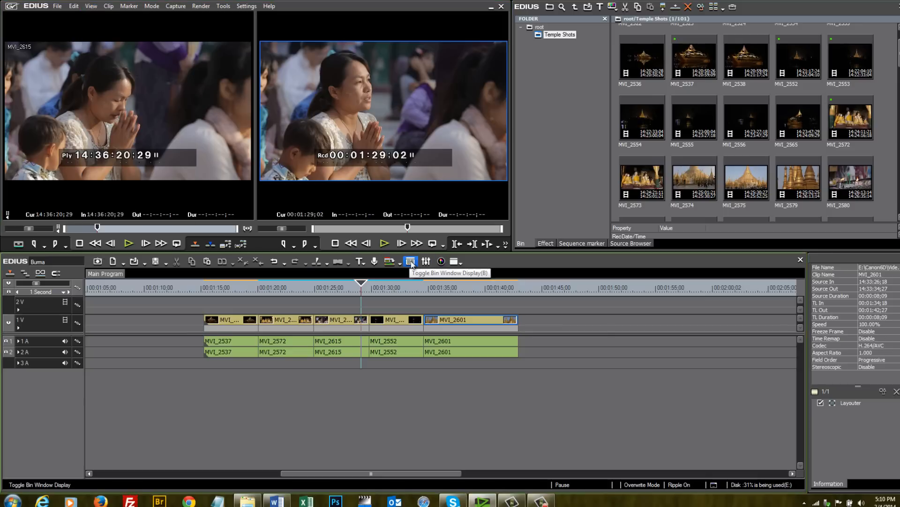
pyautogui.click(410, 263)
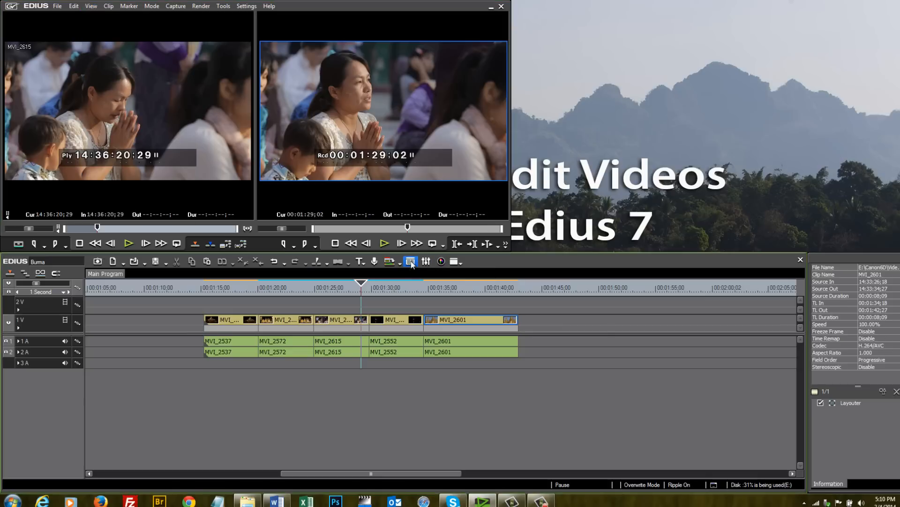
pyautogui.click(410, 262)
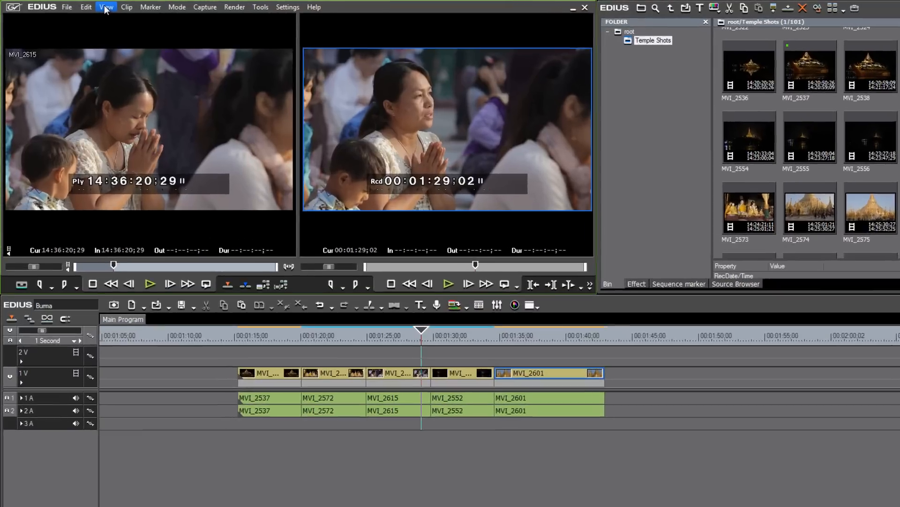
# Bring up the View menu to reach the Overlay safe-area option
pyautogui.click(106, 7)
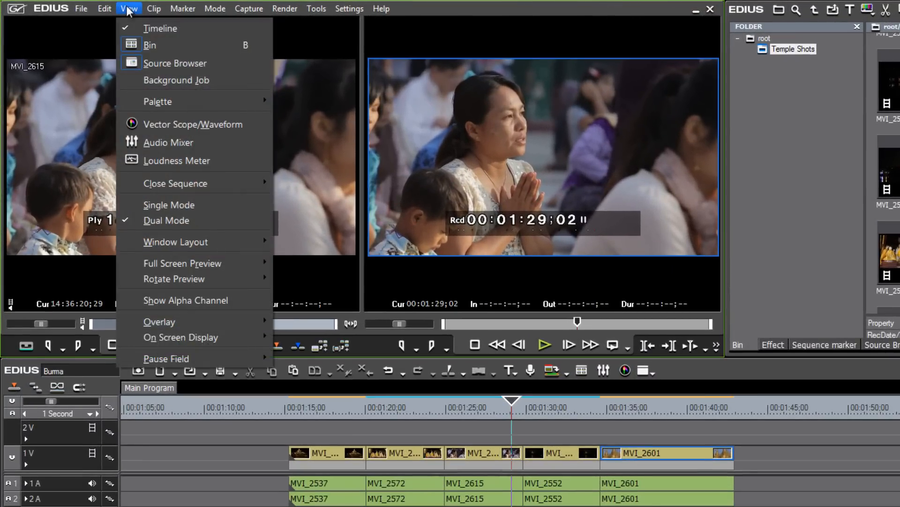
pyautogui.moveTo(160, 28)
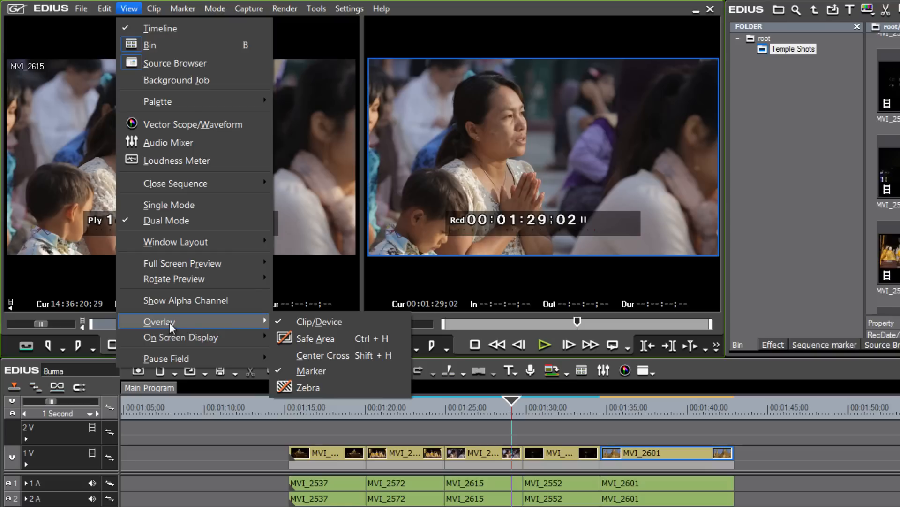
pyautogui.moveTo(198, 328)
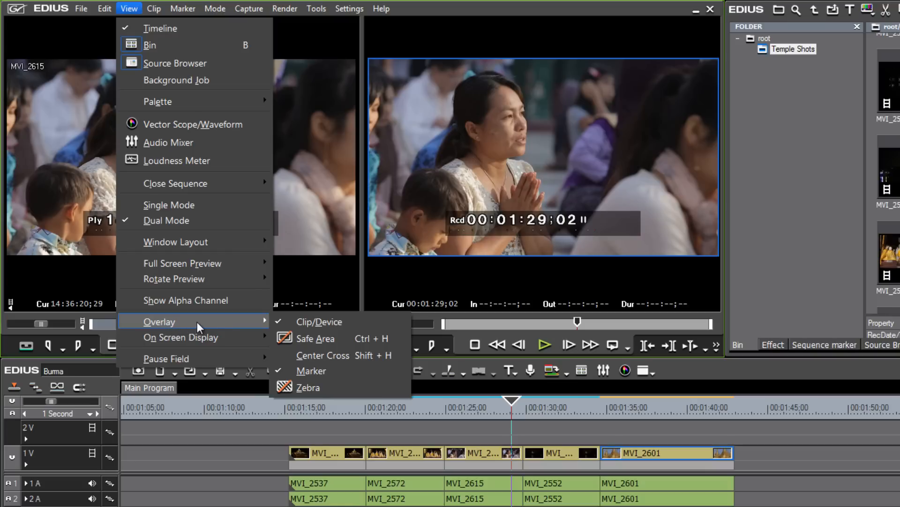
pyautogui.moveTo(315, 338)
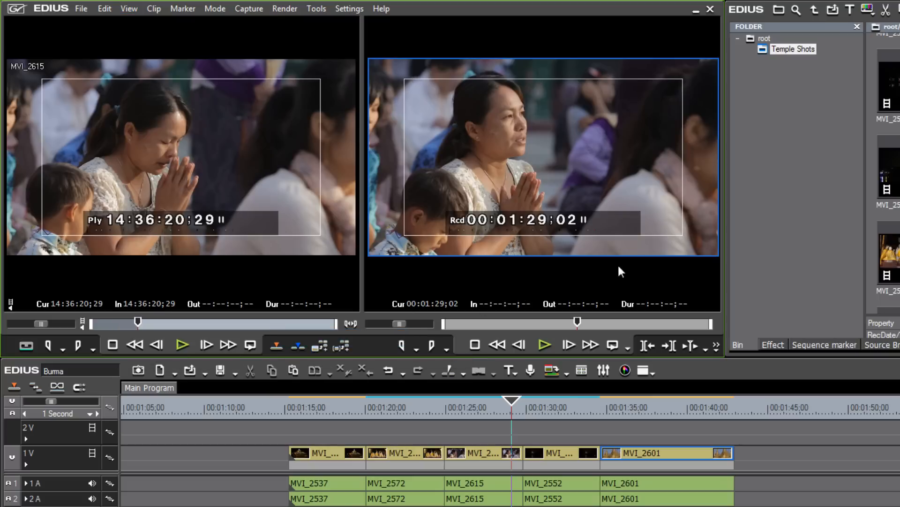
pyautogui.moveTo(193, 157)
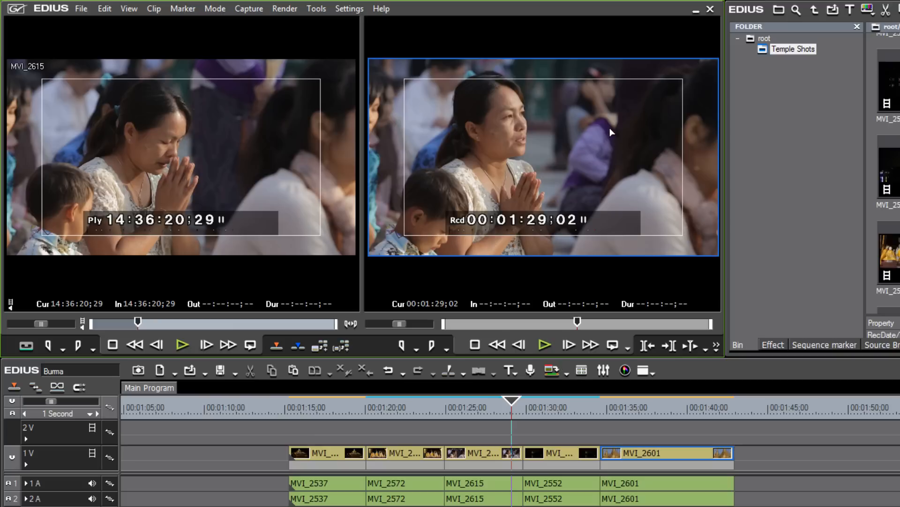
pyautogui.moveTo(409, 87)
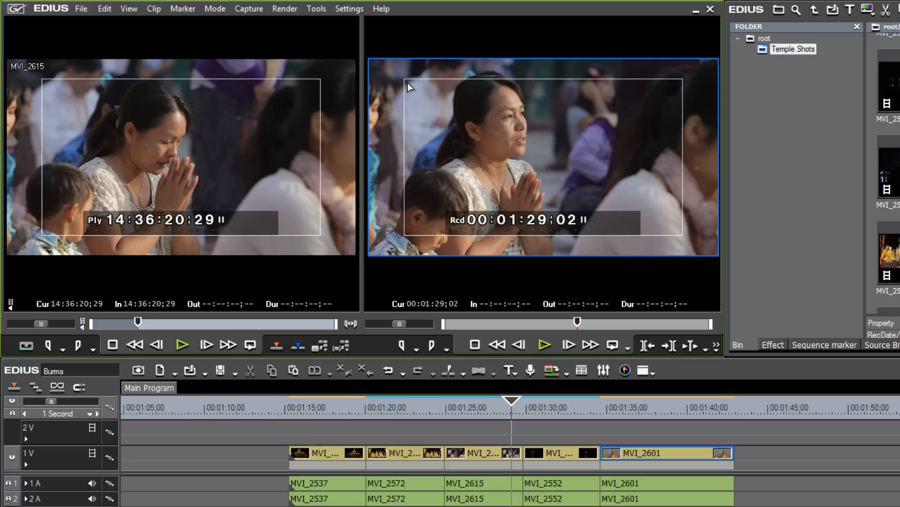
pyautogui.moveTo(478, 198)
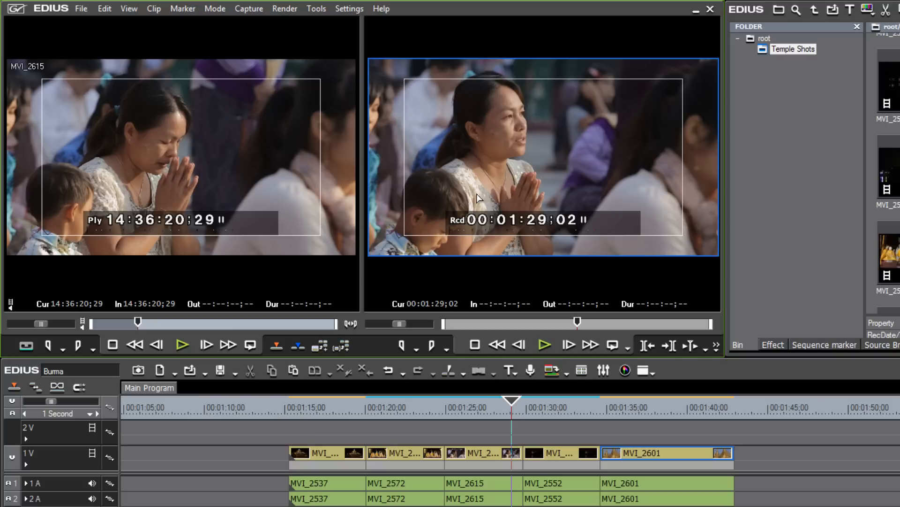
pyautogui.moveTo(525, 203)
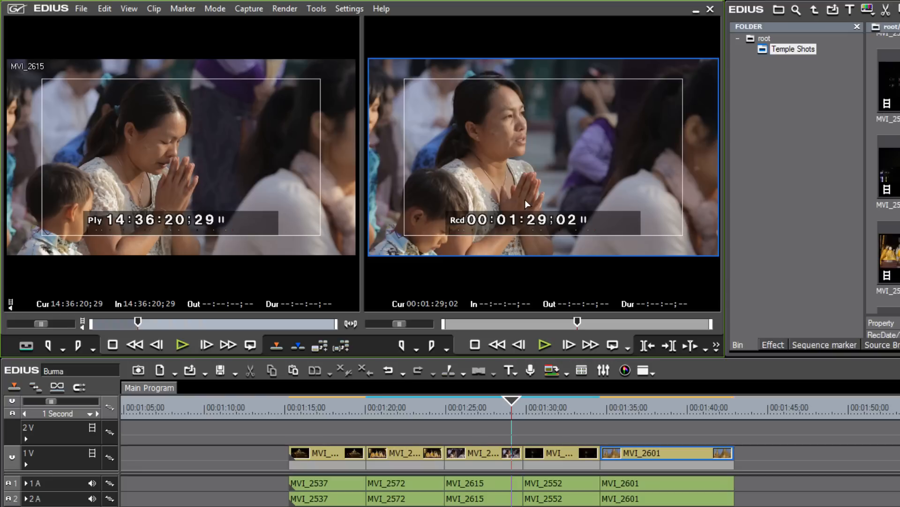
pyautogui.moveTo(460, 116)
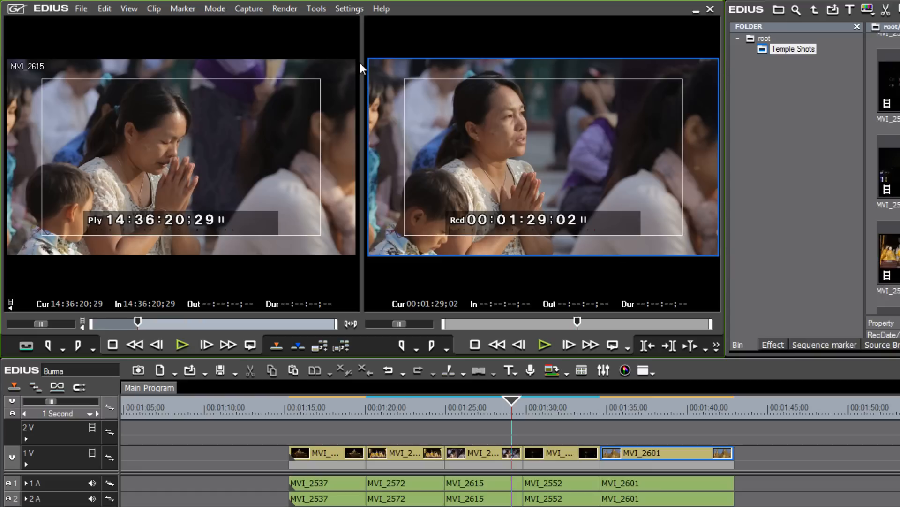
pyautogui.moveTo(466, 198)
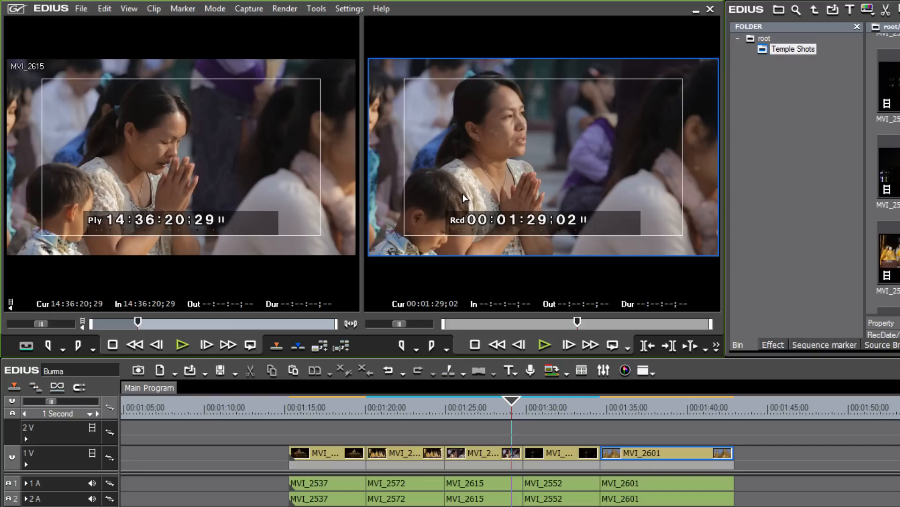
pyautogui.moveTo(449, 180)
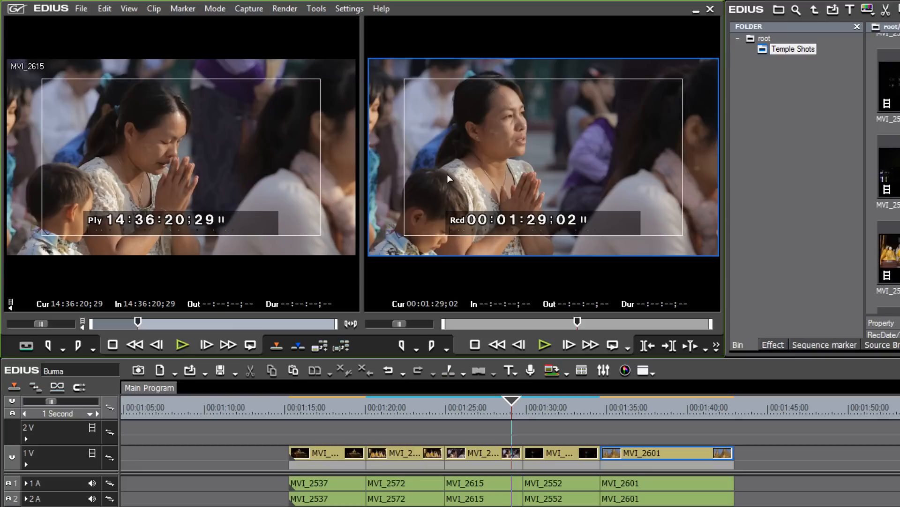
pyautogui.moveTo(679, 194)
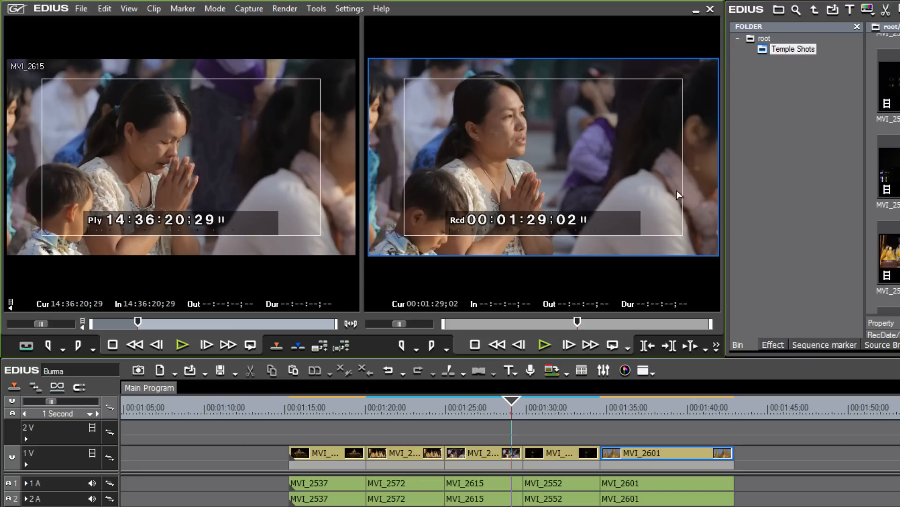
pyautogui.moveTo(473, 221)
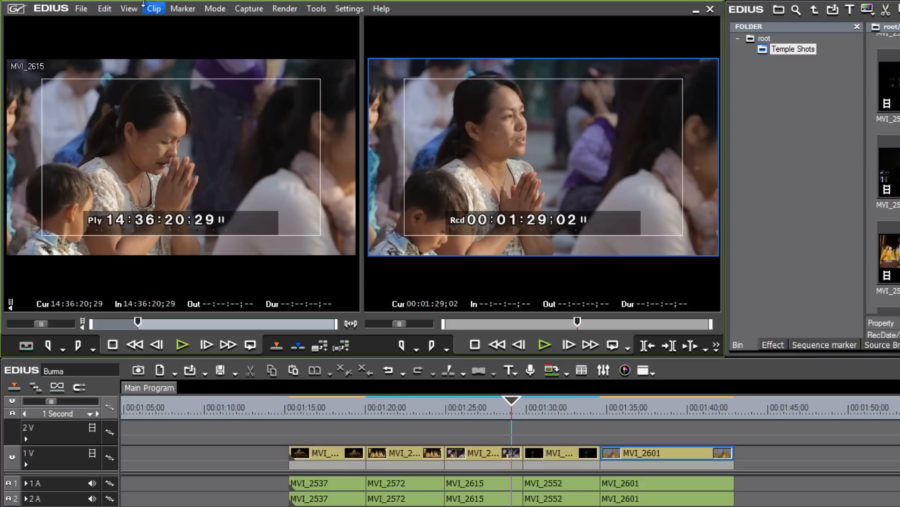
# Browse the View and On Screen Display options, then scrub the playhead from 1:22 to 1:38 into clip MVI_2601
pyautogui.click(129, 9)
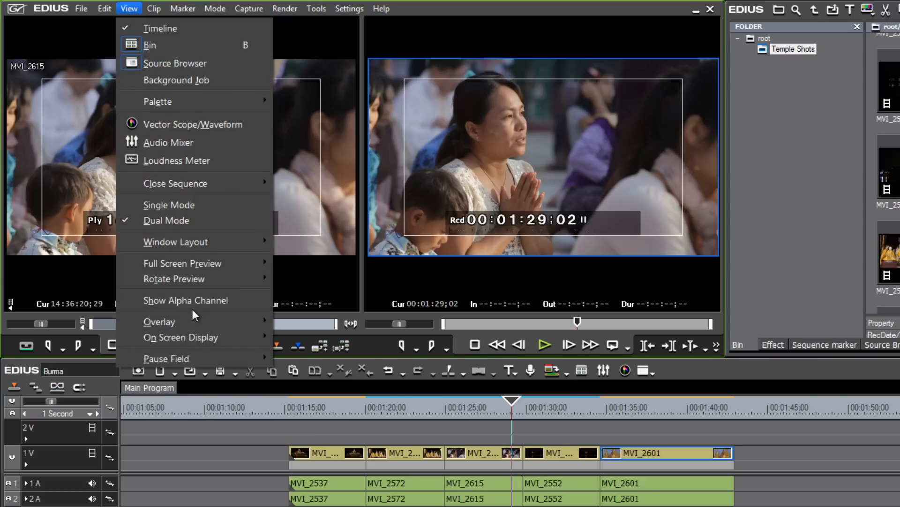
pyautogui.moveTo(159, 321)
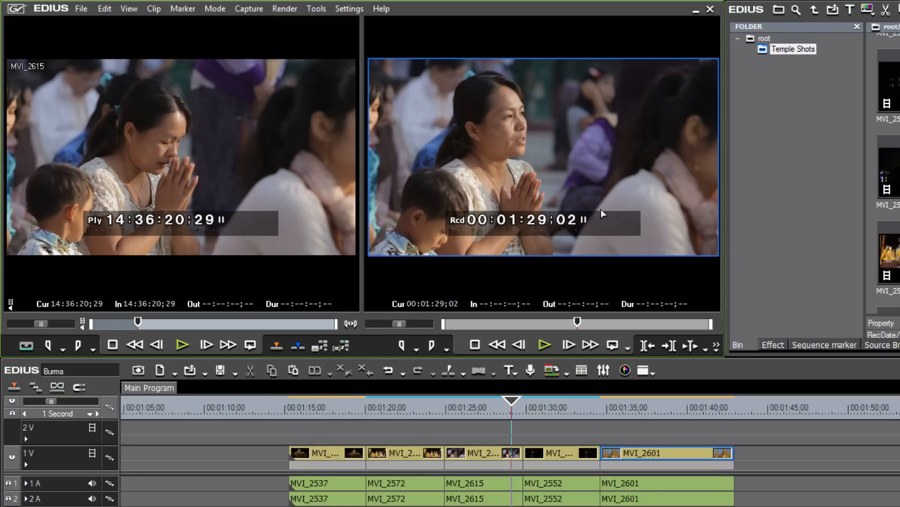
pyautogui.moveTo(304, 79)
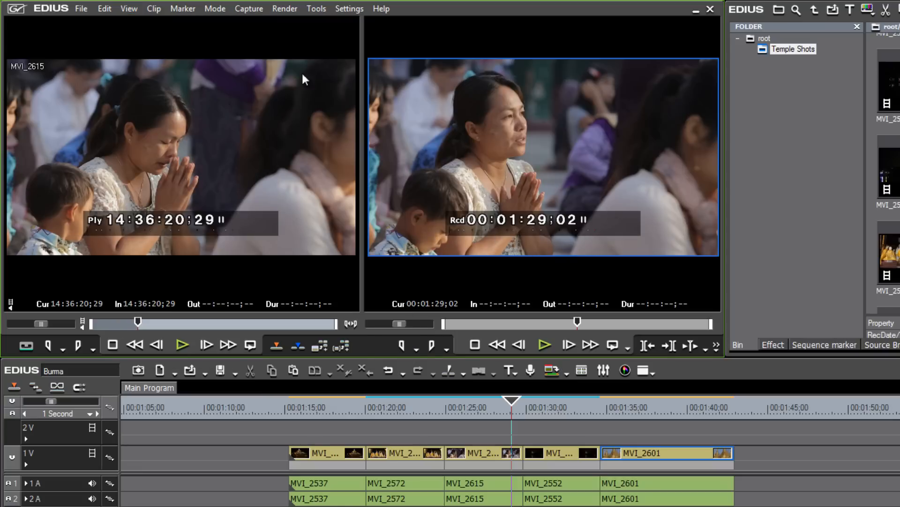
pyautogui.click(129, 9)
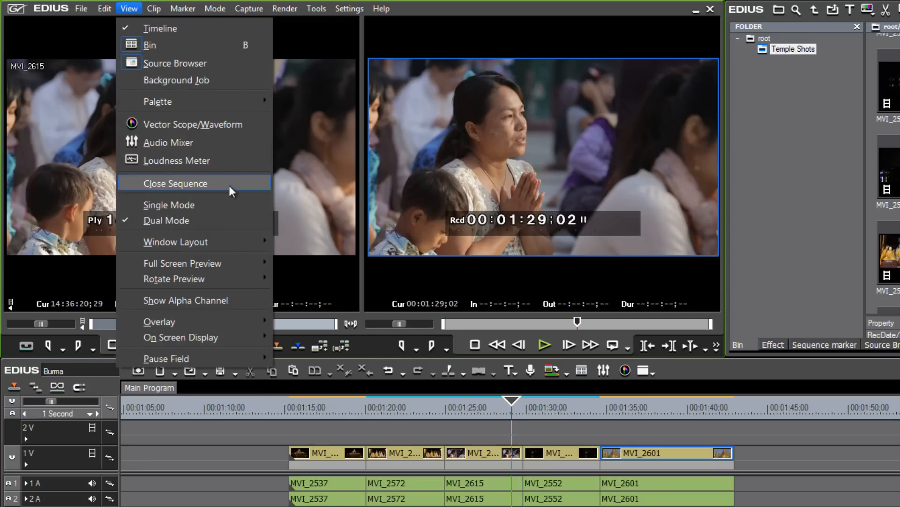
pyautogui.moveTo(180, 336)
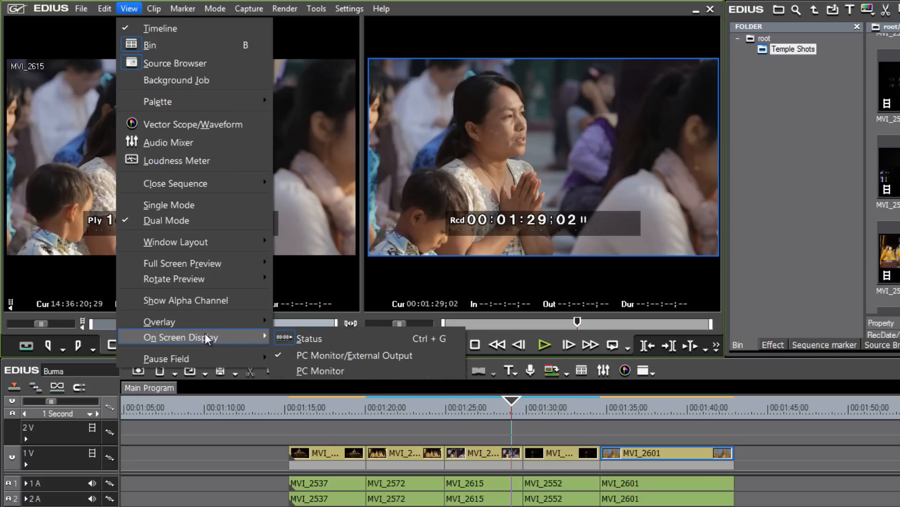
pyautogui.moveTo(315, 339)
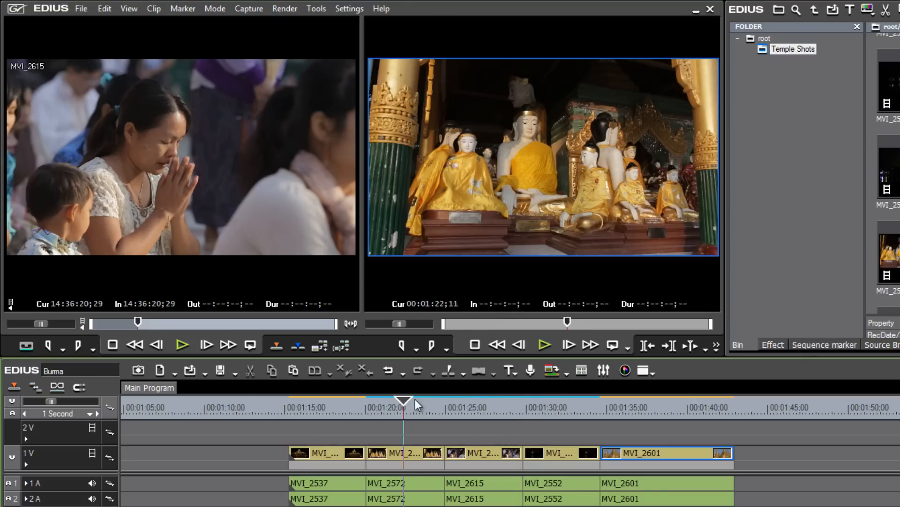
pyautogui.moveTo(403, 403); pyautogui.dragTo(681, 403)
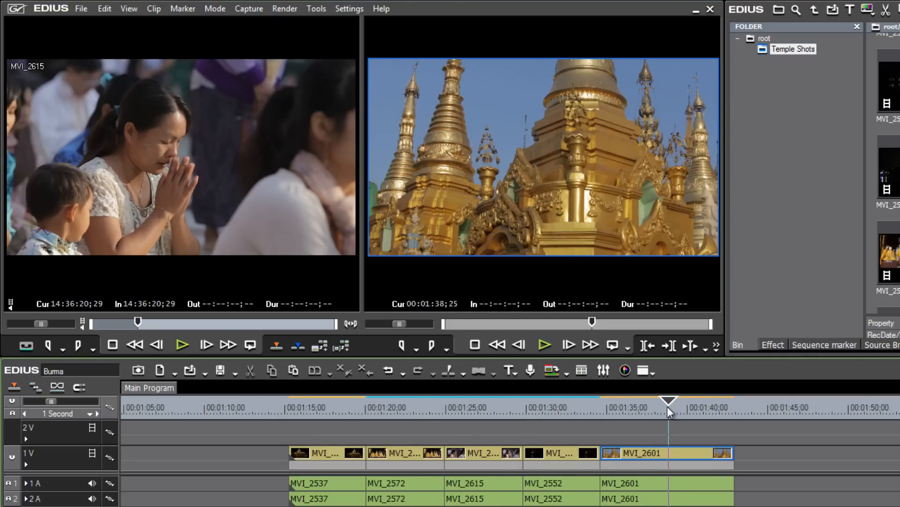
pyautogui.click(183, 8)
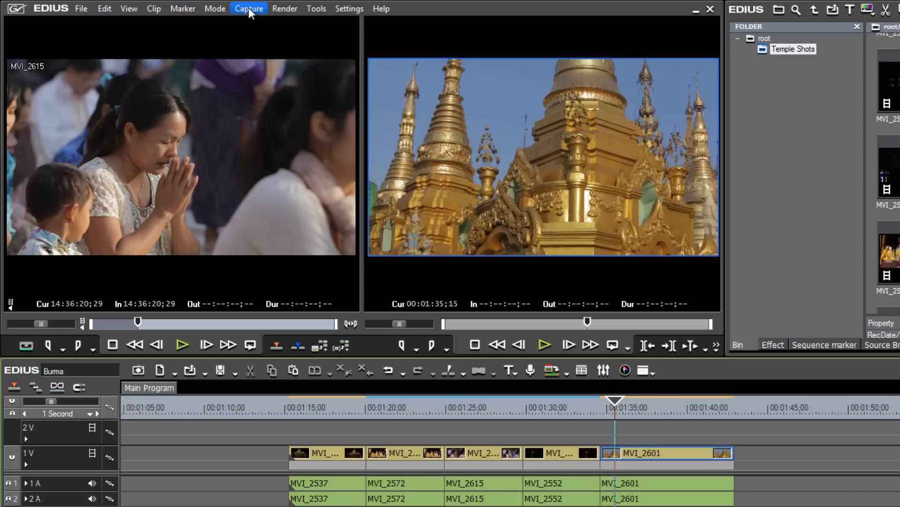
pyautogui.moveTo(214, 134)
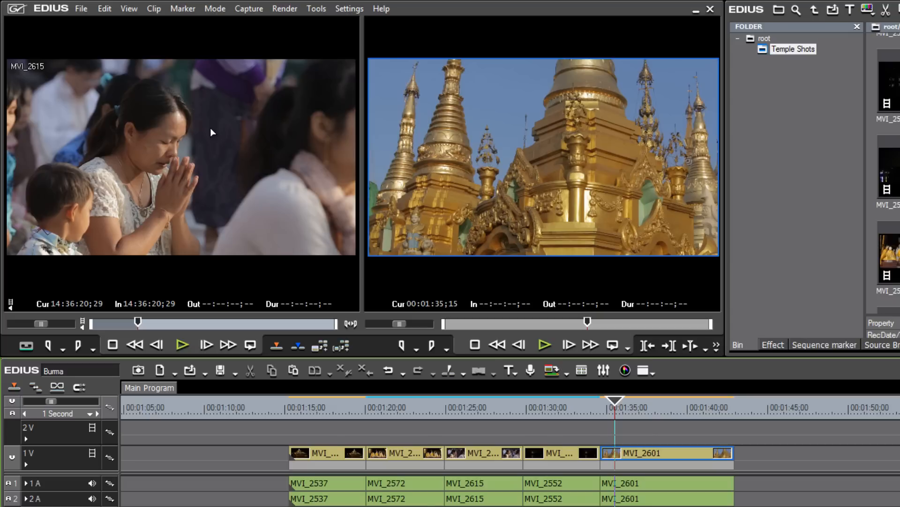
pyautogui.click(276, 344)
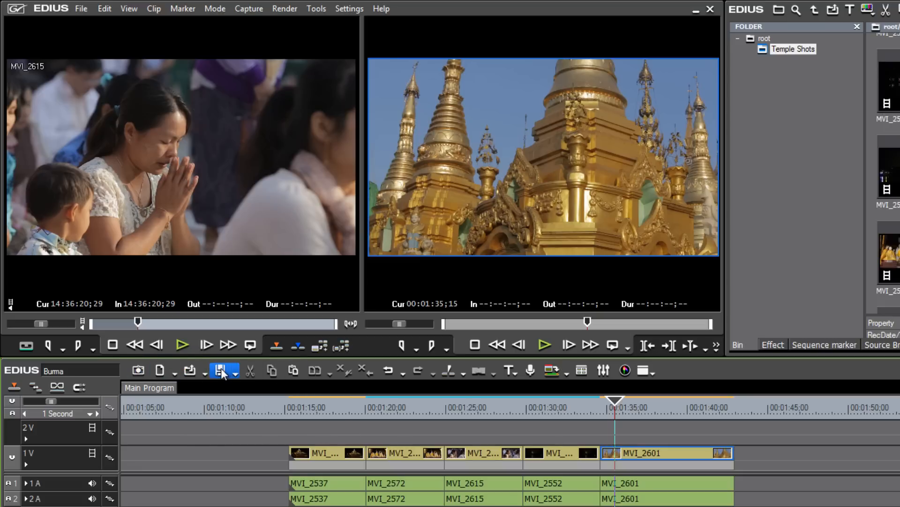
pyautogui.moveTo(221, 371)
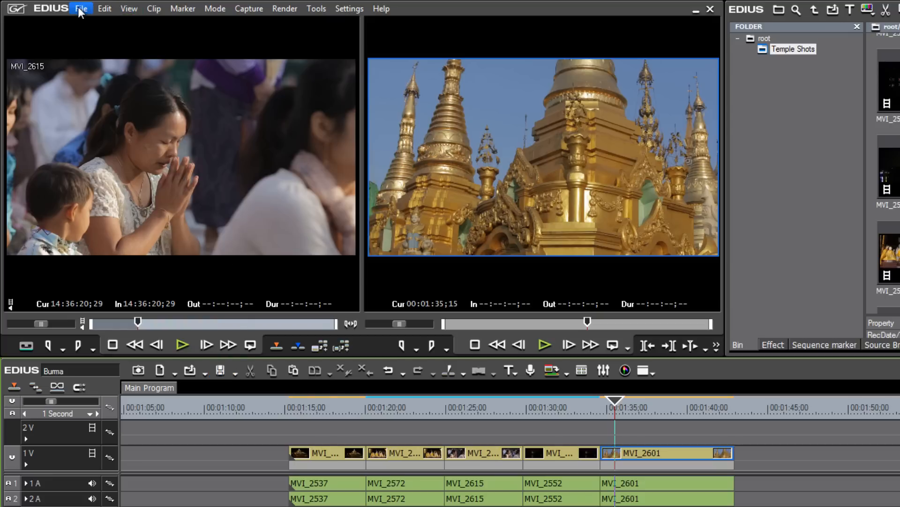
# Save the Burma project with Ctrl+S and bring up the project saving options
pyautogui.click(81, 8)
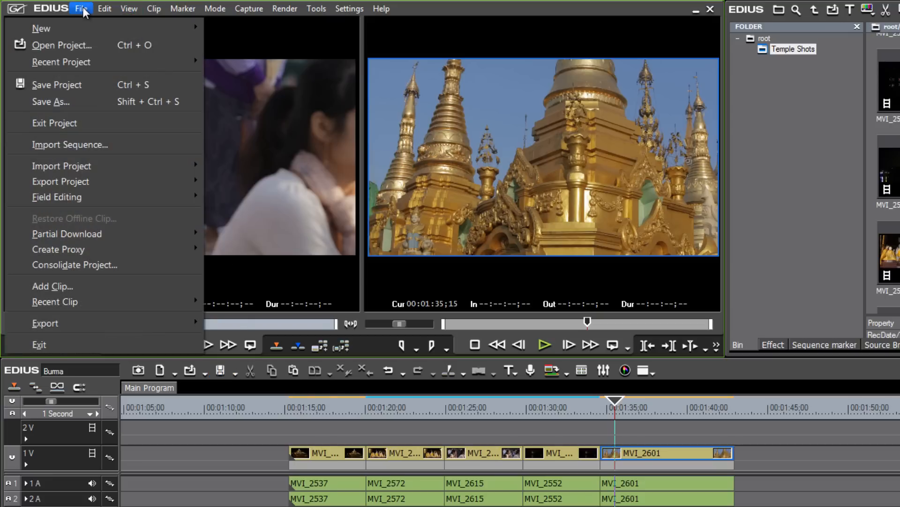
pyautogui.moveTo(55, 85)
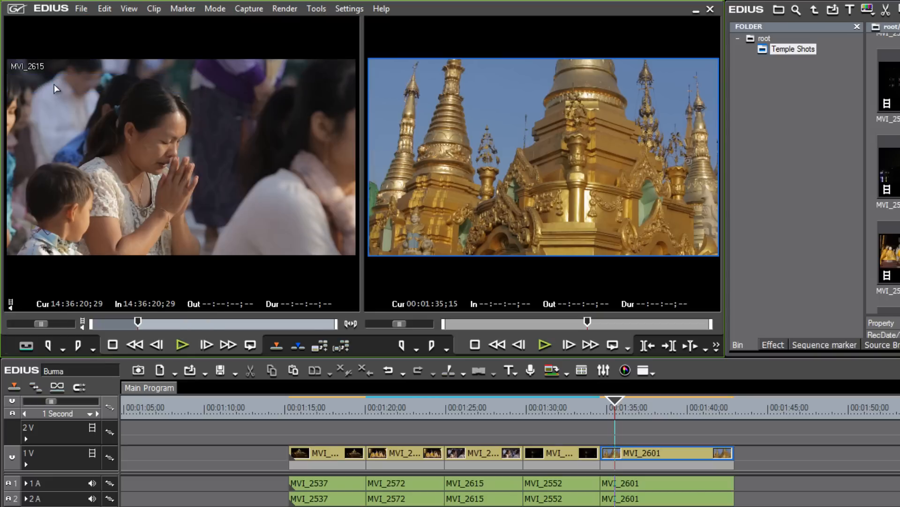
pyautogui.moveTo(230, 89)
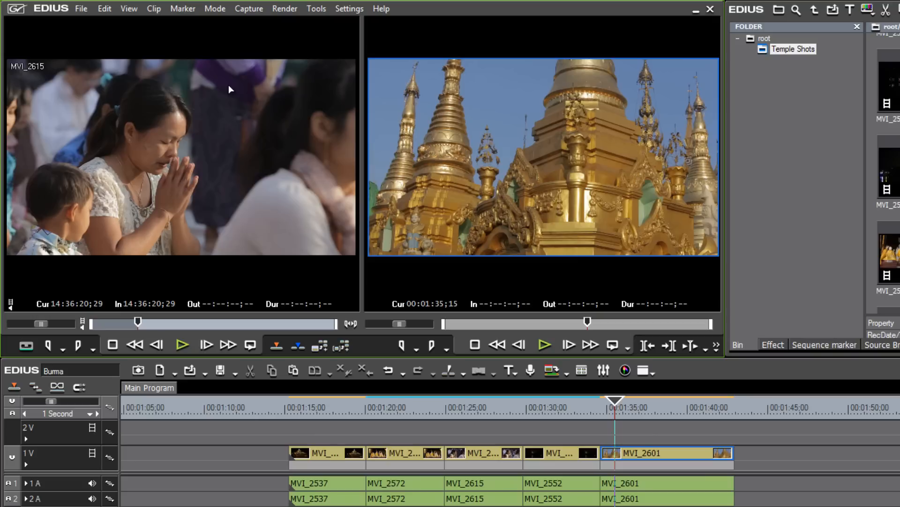
pyautogui.press('ctrl+s')
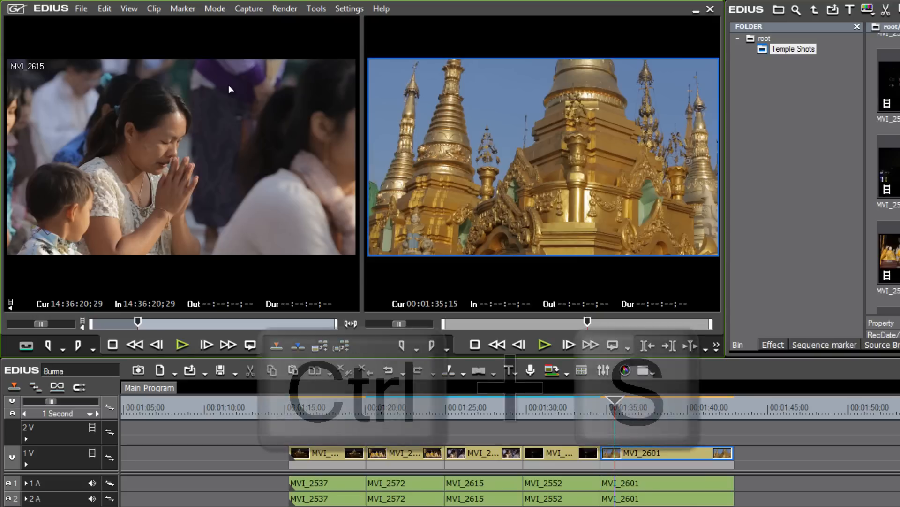
pyautogui.press('ctrl+s')
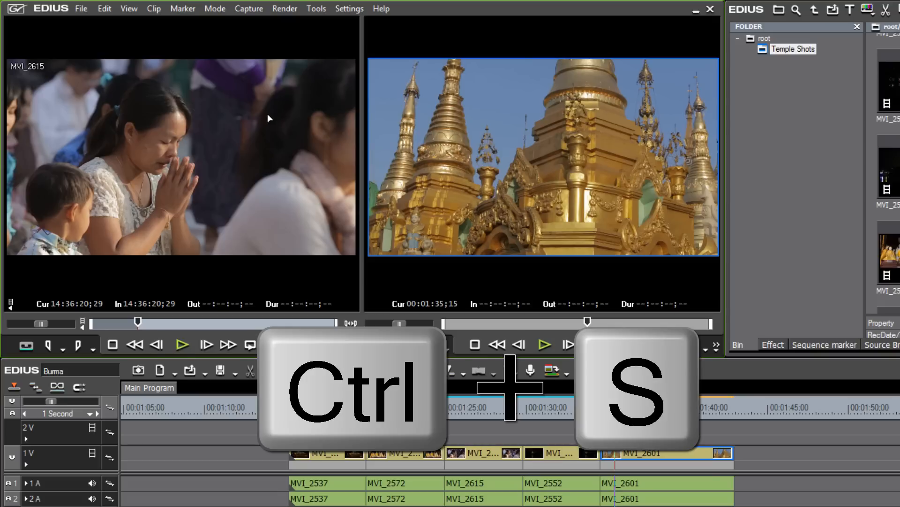
pyautogui.press('ctrl+s')
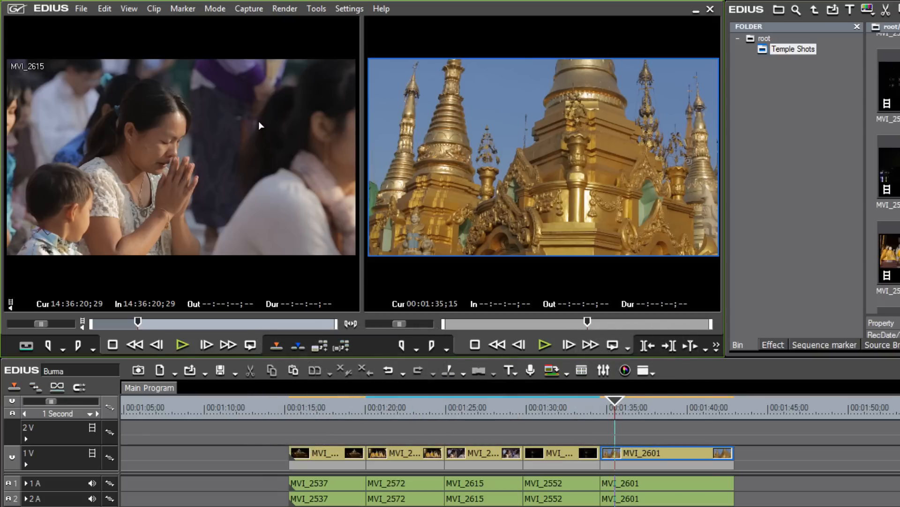
pyautogui.moveTo(237, 382)
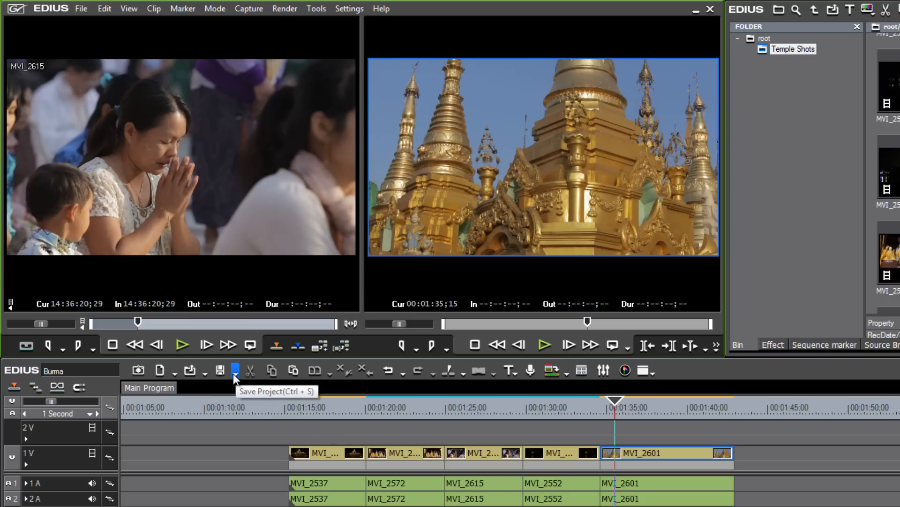
pyautogui.click(234, 369)
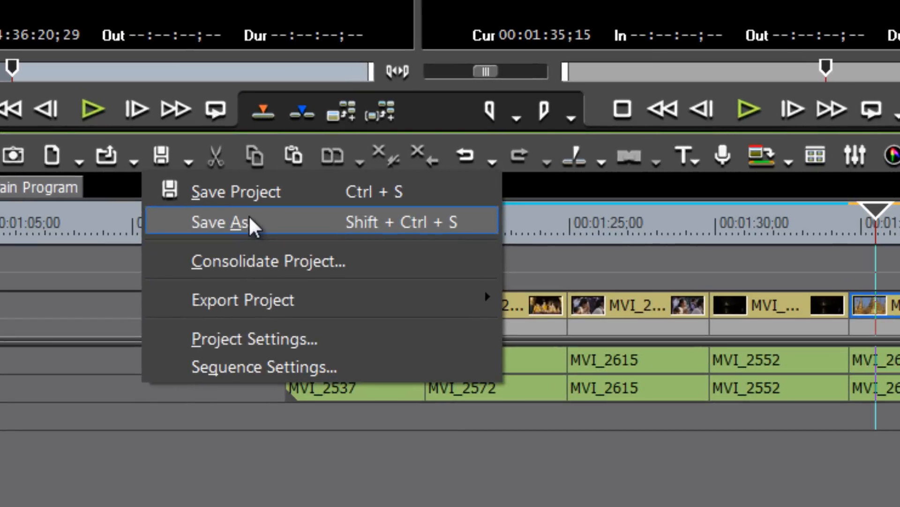
pyautogui.moveTo(251, 191)
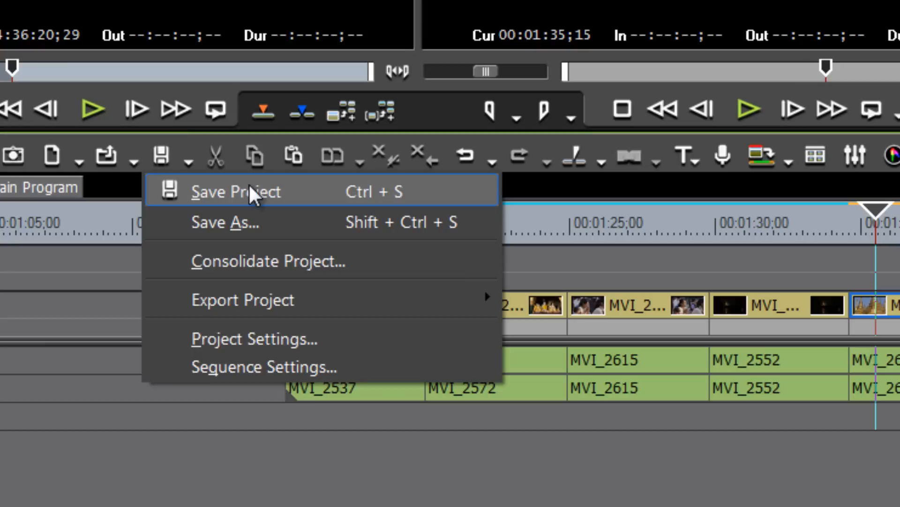
pyautogui.moveTo(251, 232)
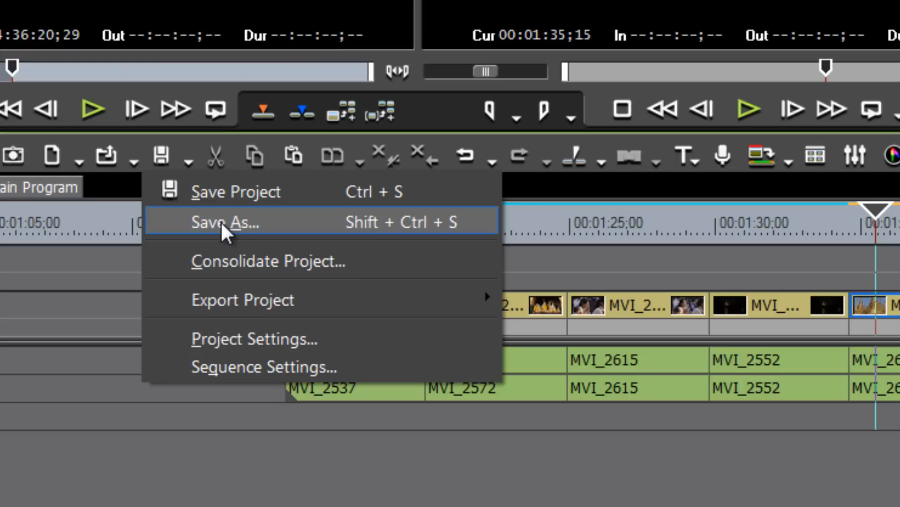
pyautogui.moveTo(309, 229)
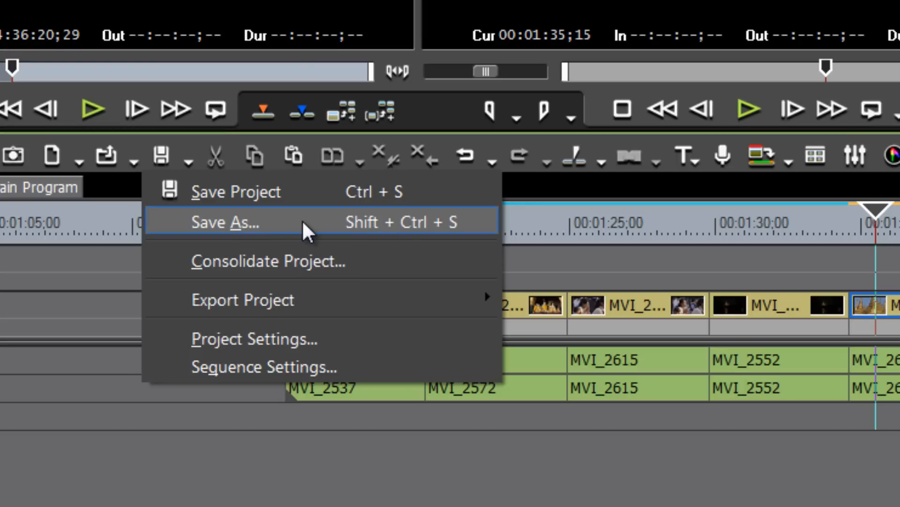
pyautogui.moveTo(452, 252)
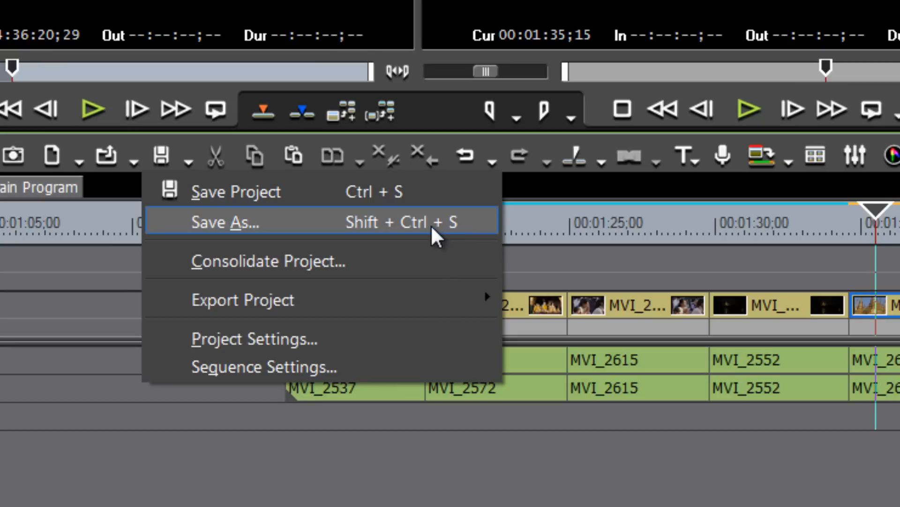
pyautogui.moveTo(335, 222)
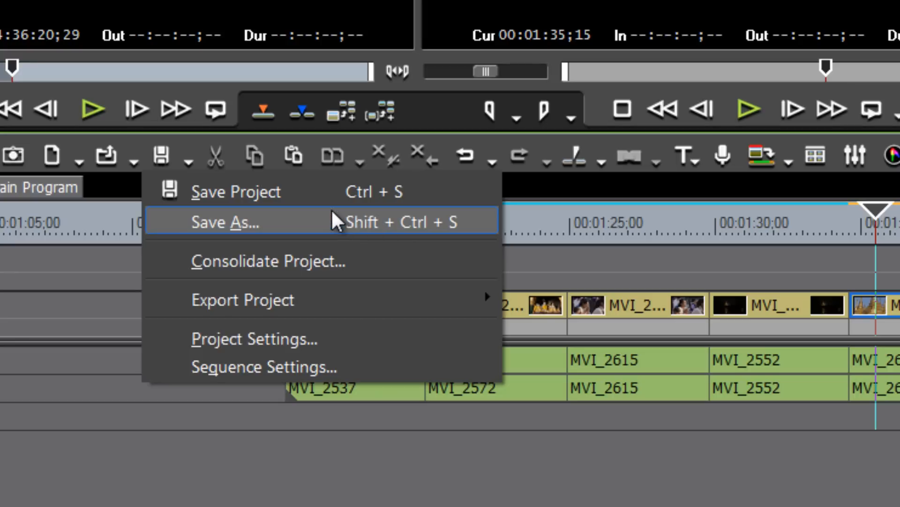
pyautogui.moveTo(352, 239)
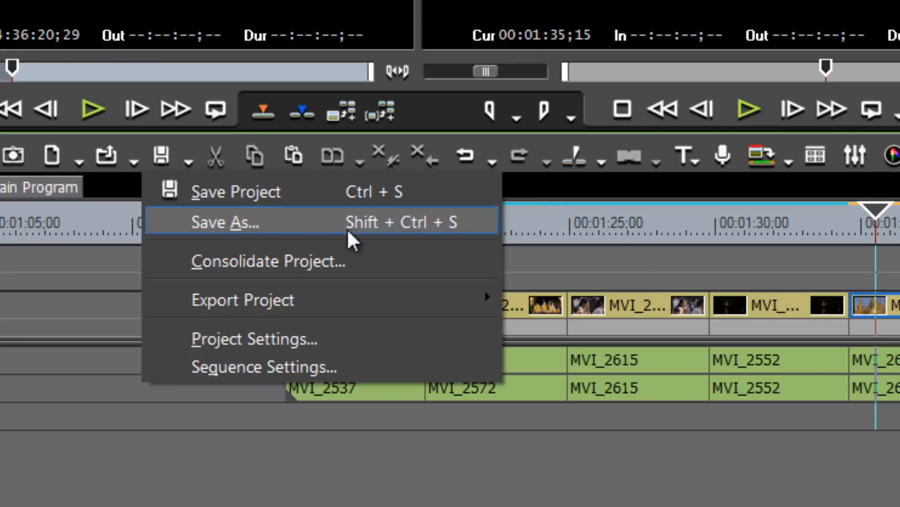
pyautogui.moveTo(207, 191)
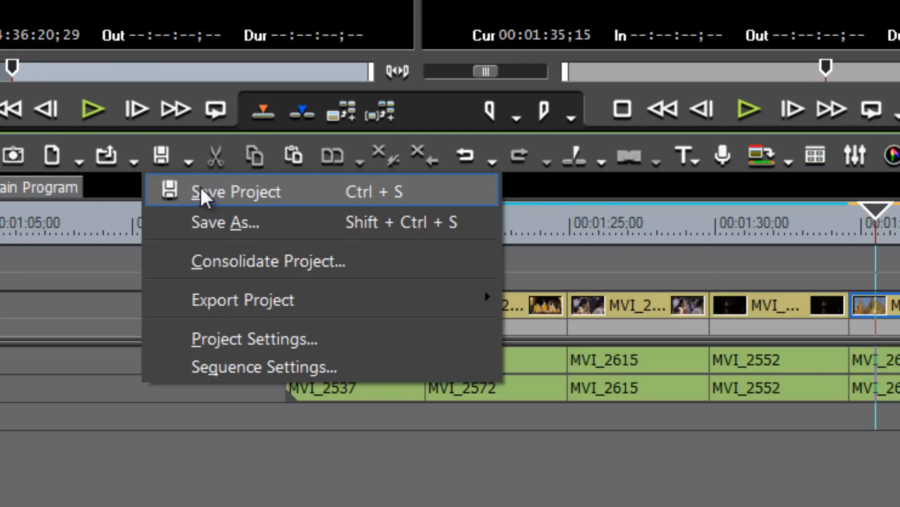
pyautogui.moveTo(304, 235)
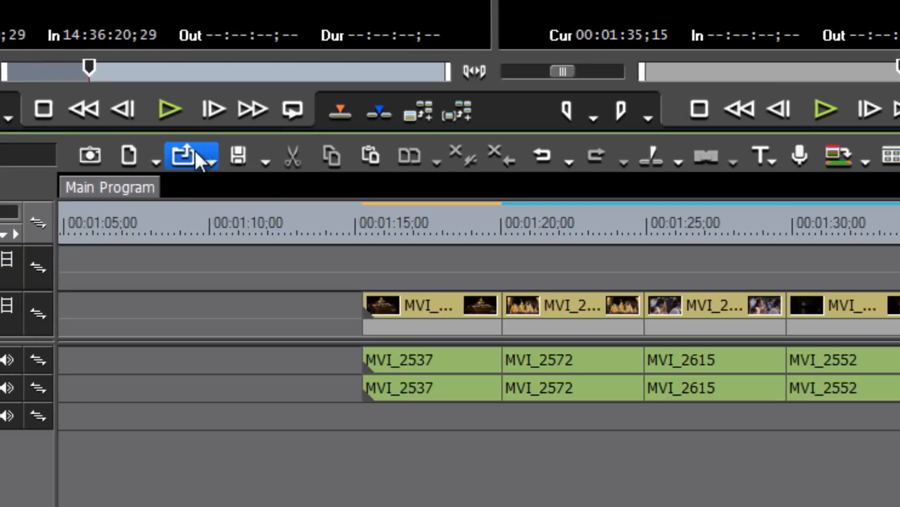
# Show the Open Project dropdown listing the recent Burma and Myanmar projects
pyautogui.click(184, 157)
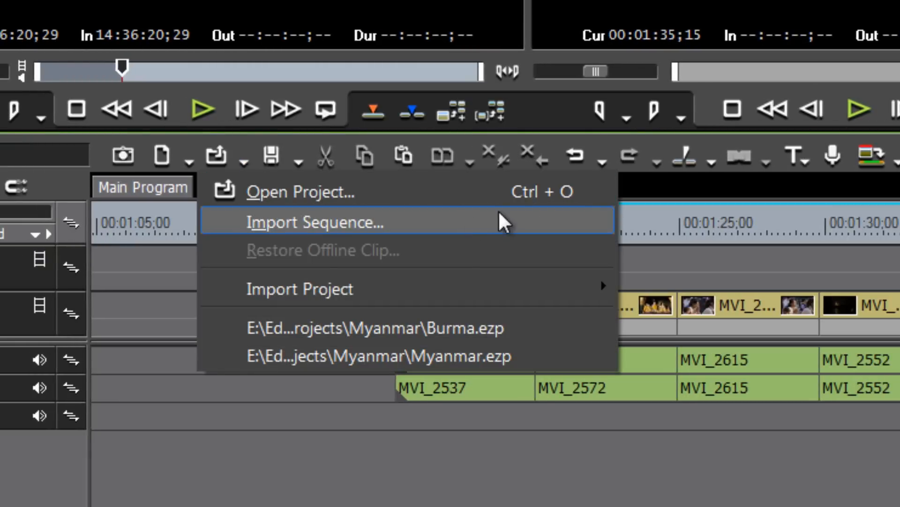
pyautogui.moveTo(528, 192)
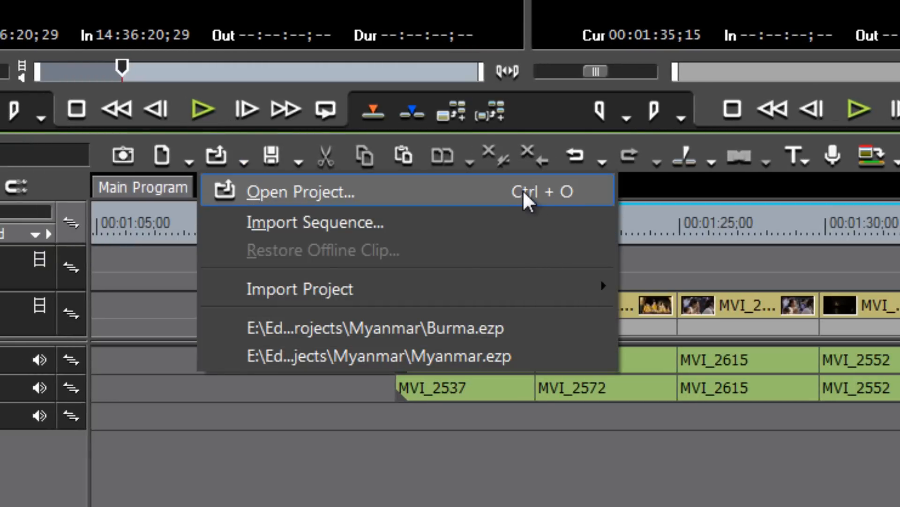
pyautogui.moveTo(161, 155)
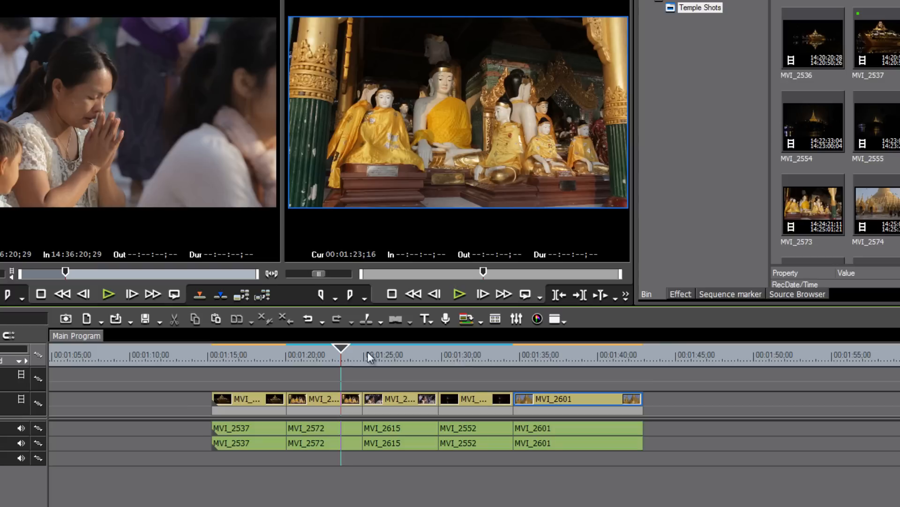
pyautogui.moveTo(329, 403)
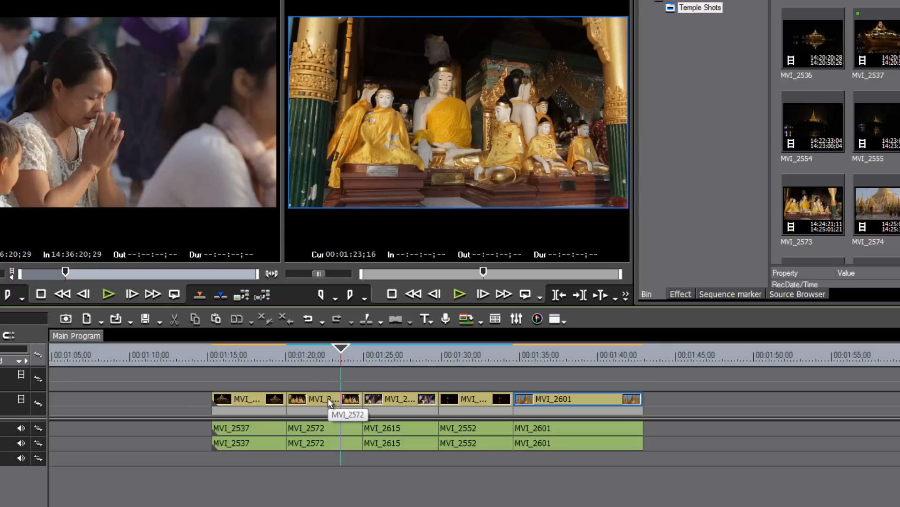
# Cut clip MVI_2572 out of its place between MVI_2537 and MVI_2615
pyautogui.click(325, 398)
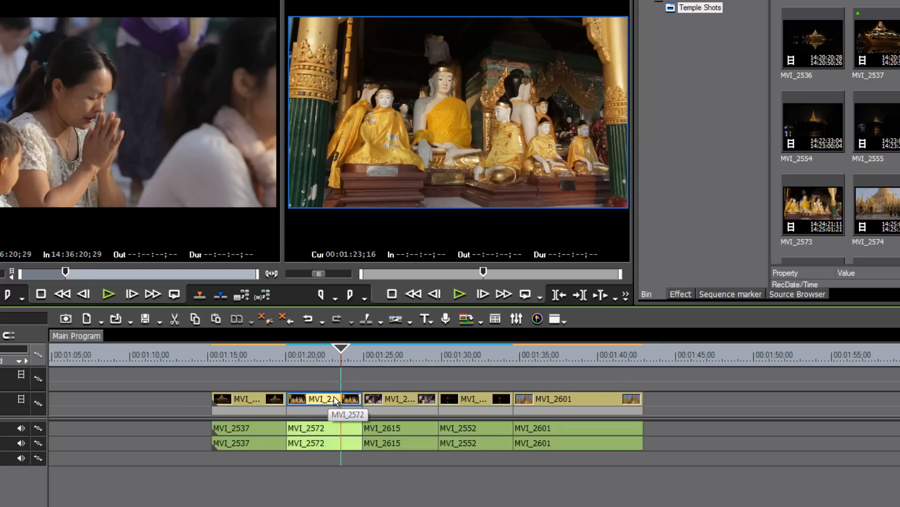
pyautogui.press('ctrl+x')
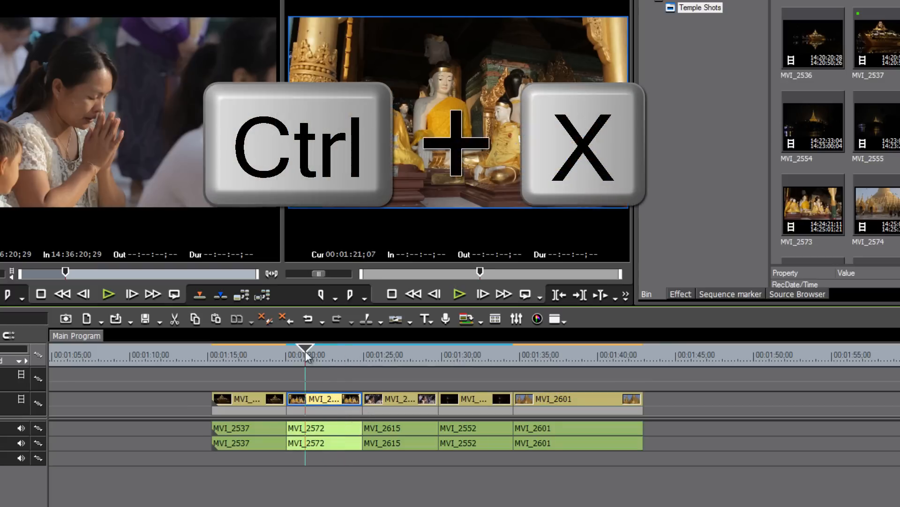
pyautogui.press('ctrl+x')
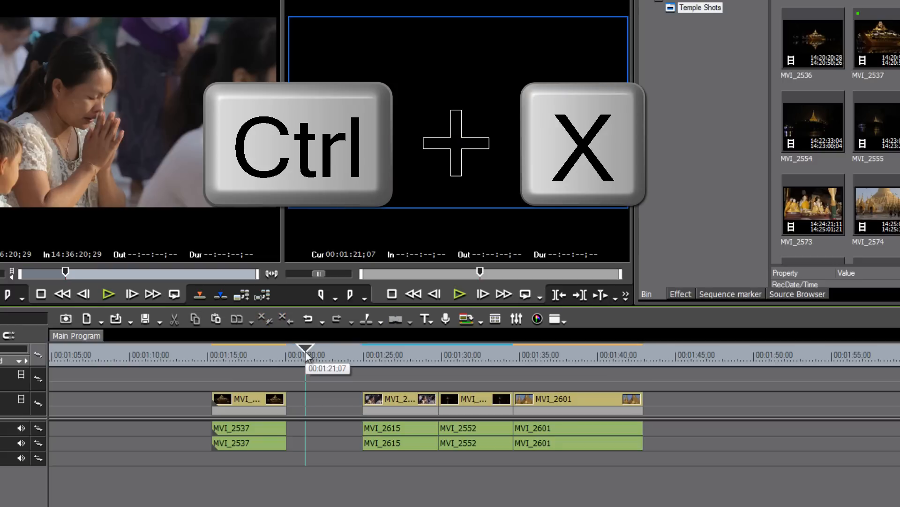
pyautogui.press('ctrl+x')
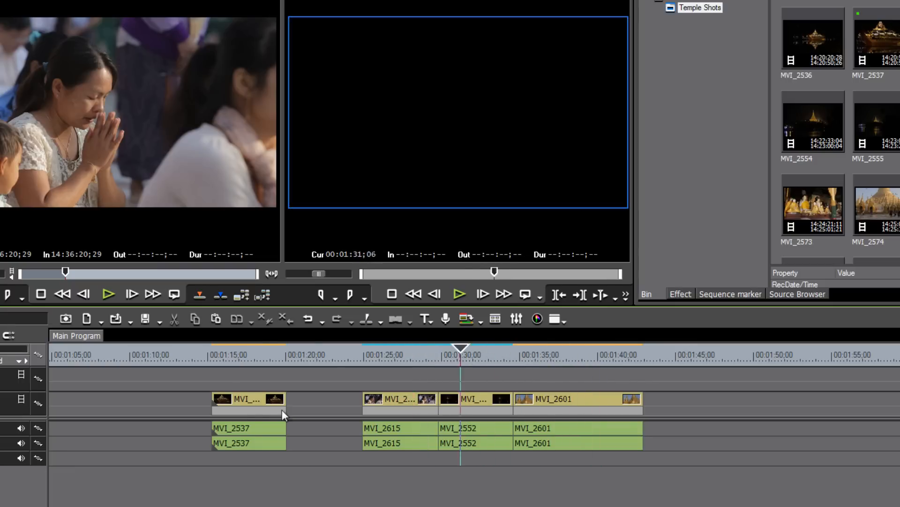
# Paste MVI_2572 at the end of the timeline, right after MVI_2601
pyautogui.click(322, 354)
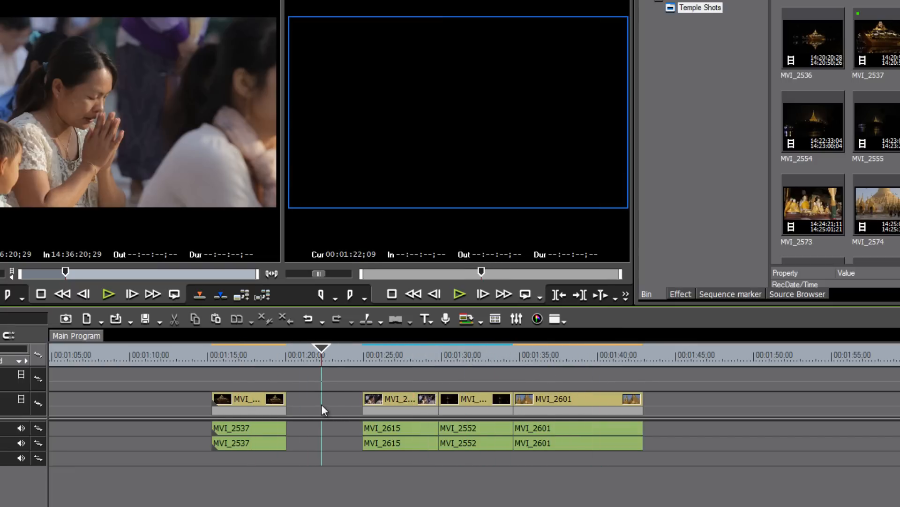
pyautogui.click(660, 354)
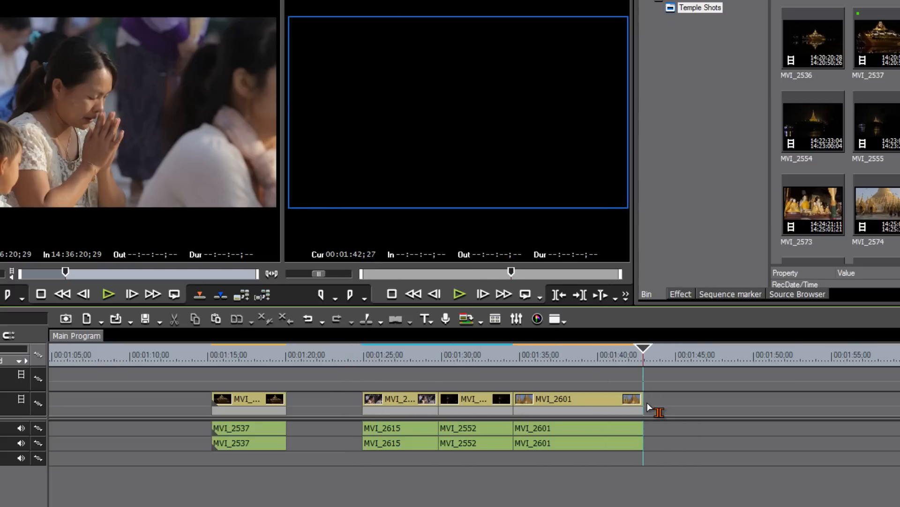
pyautogui.click(419, 353)
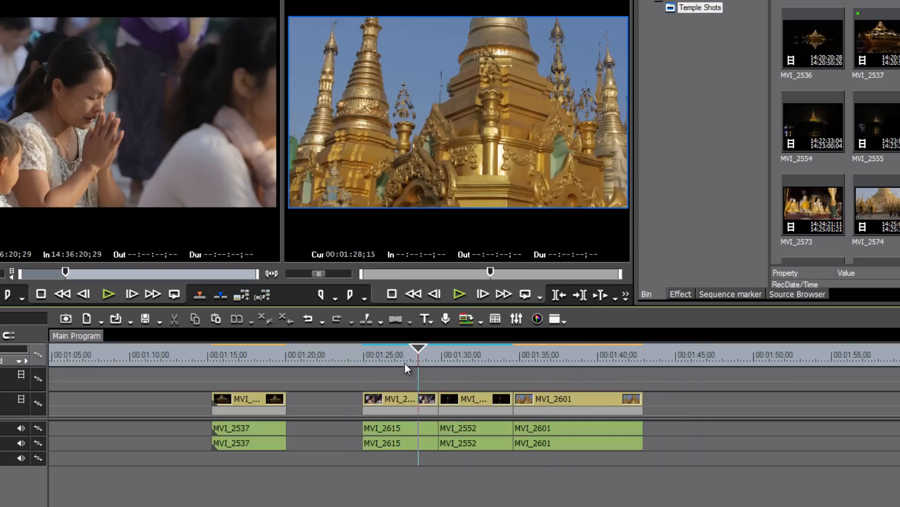
pyautogui.click(719, 356)
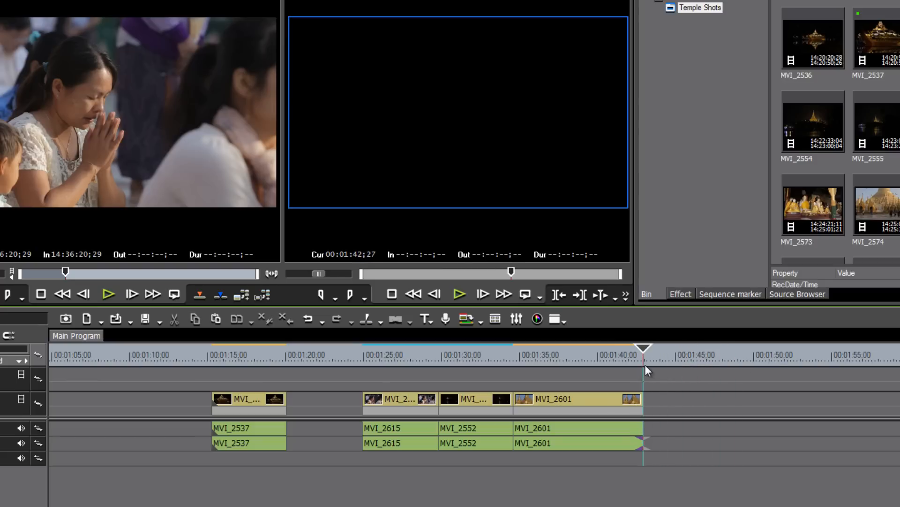
pyautogui.press('ctrl+v')
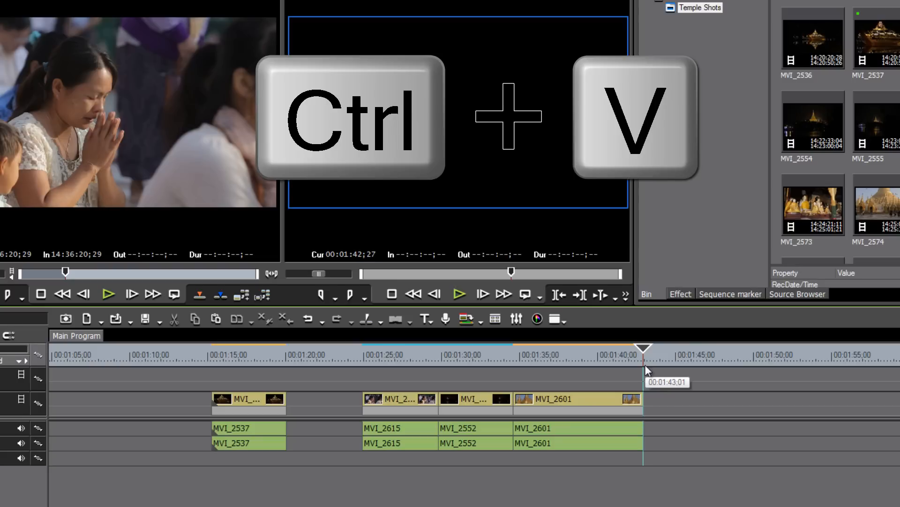
pyautogui.press('ctrl+v')
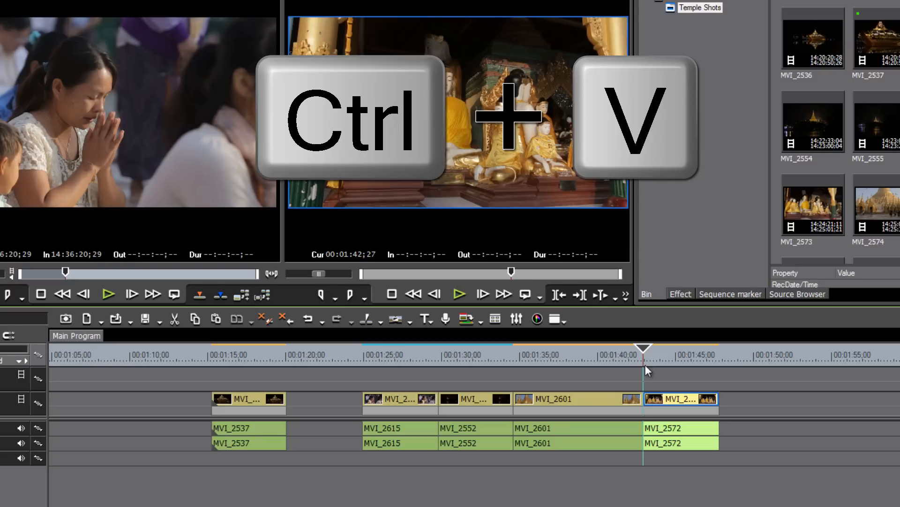
pyautogui.press('ctrl+v')
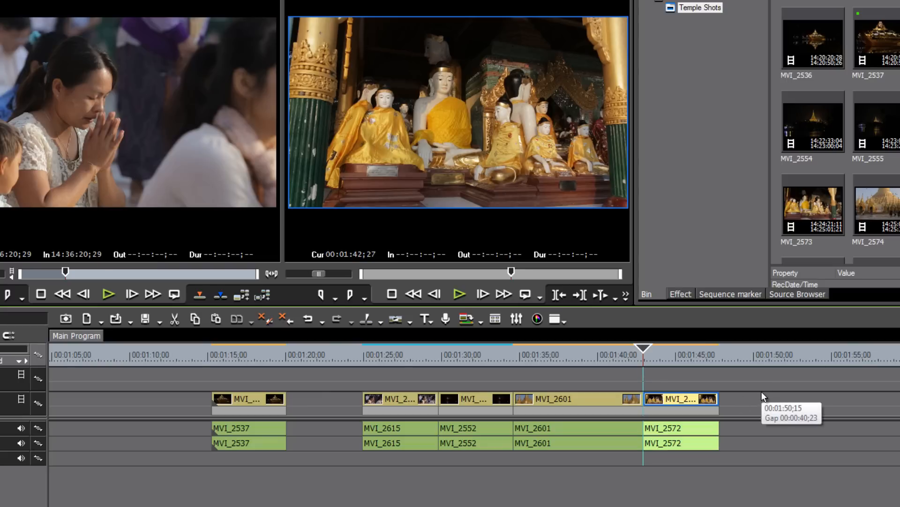
pyautogui.click(411, 349)
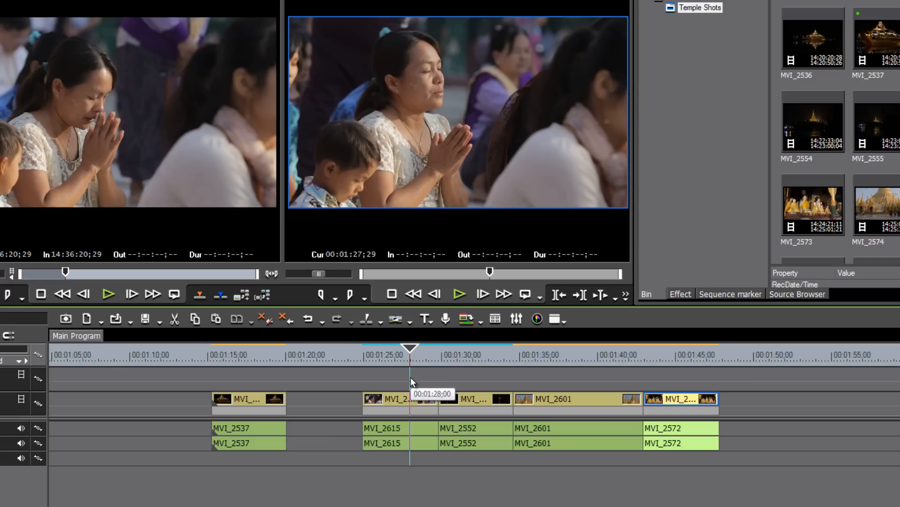
# Copy clip MVI_2615 and paste a duplicate at the timeline's end after MVI_2572
pyautogui.press('ctrl+c')
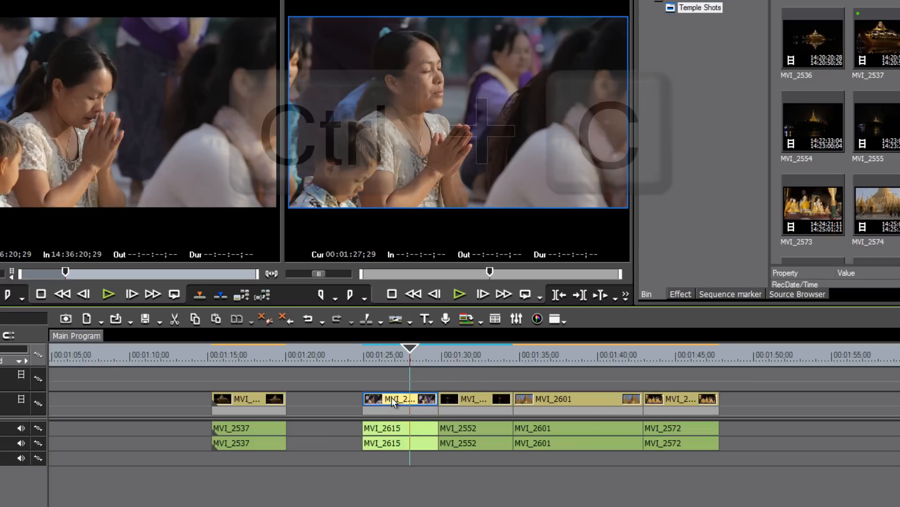
pyautogui.press('ctrl+c')
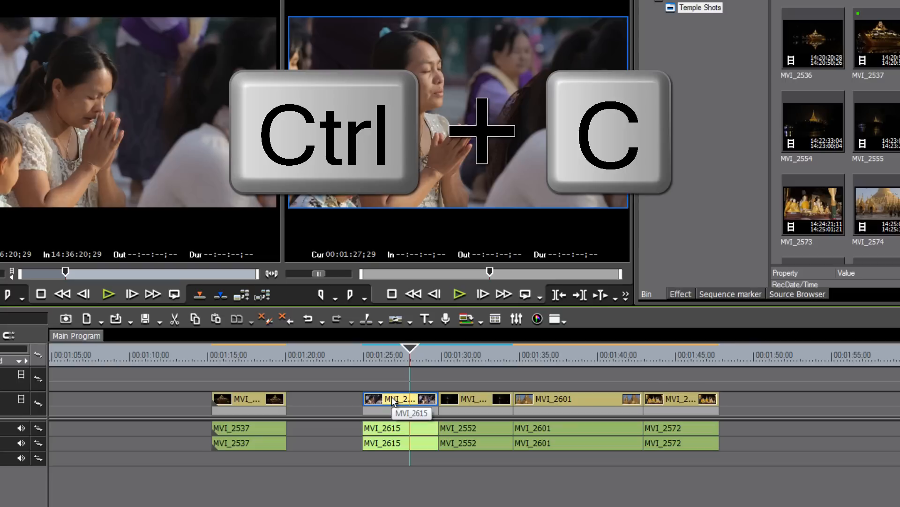
pyautogui.press('ctrl+c')
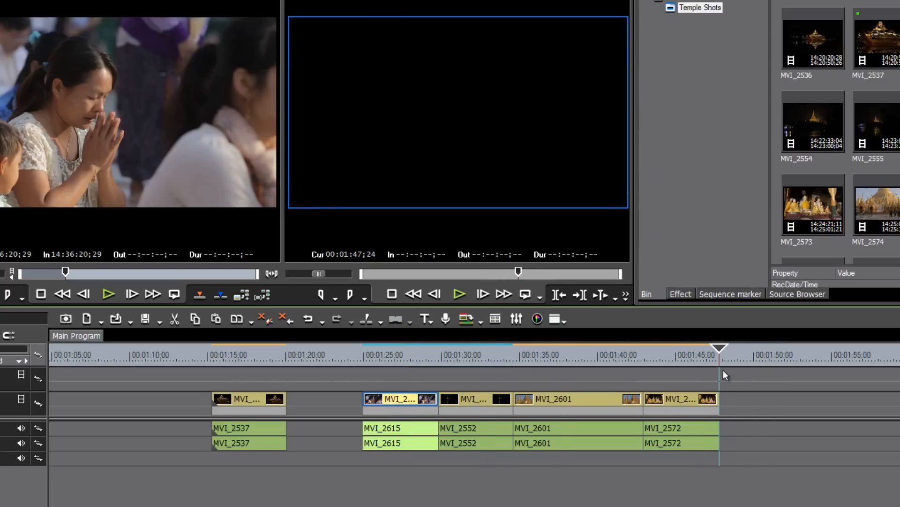
pyautogui.press('ctrl+v')
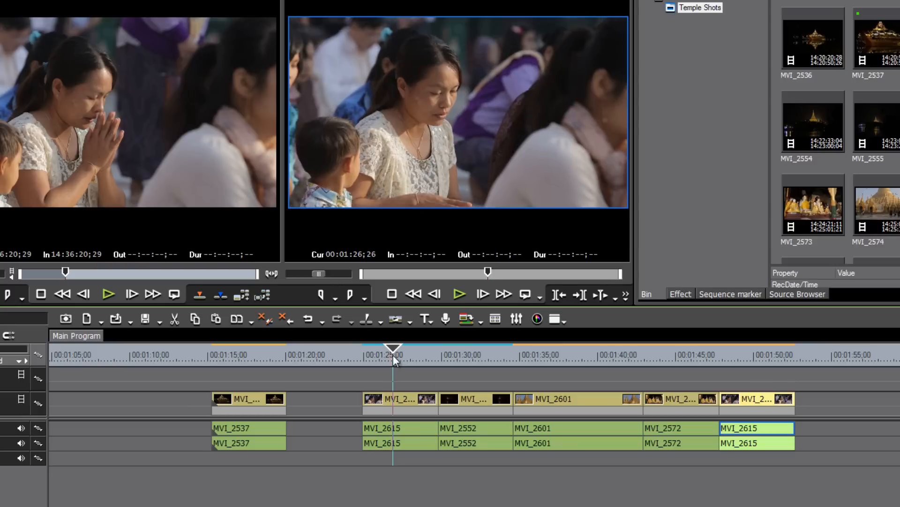
# Box-select the clips from MVI_2615 to the end of the timeline and copy them
pyautogui.moveTo(394, 348); pyautogui.dragTo(765, 348)
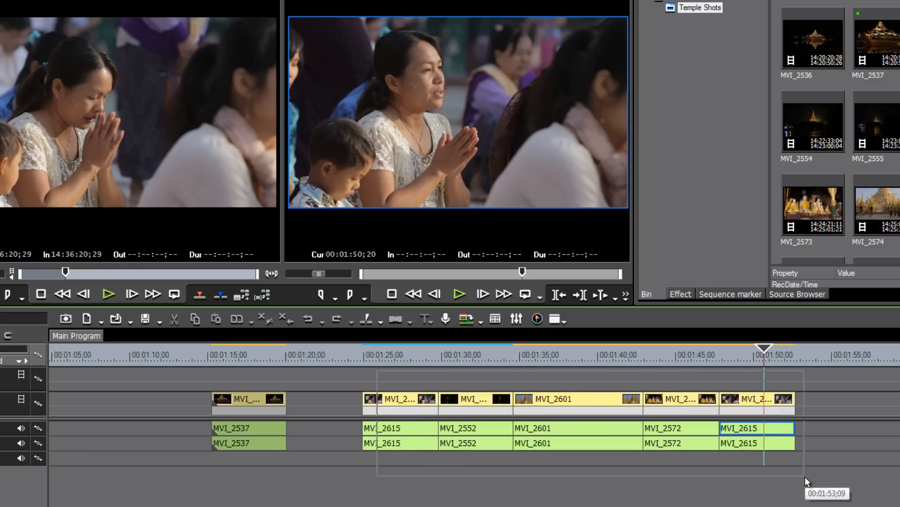
pyautogui.press('ctrl+c')
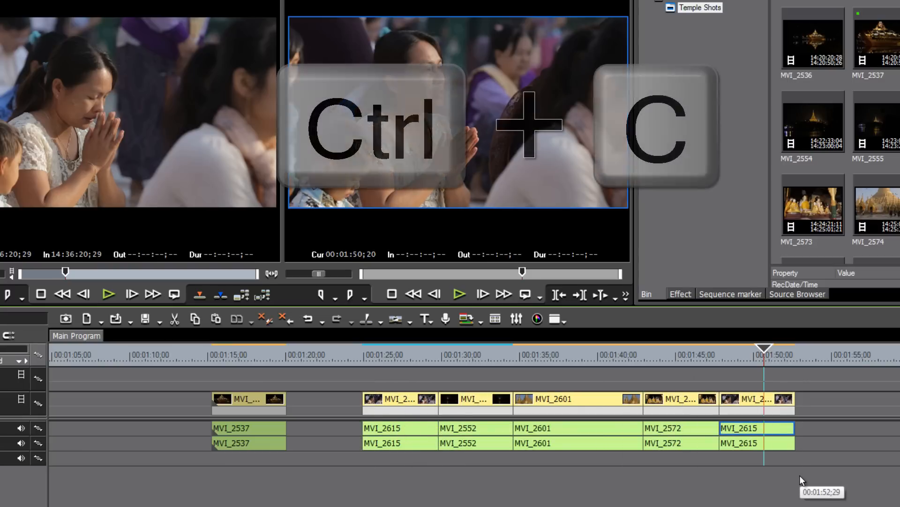
pyautogui.press('ctrl+c')
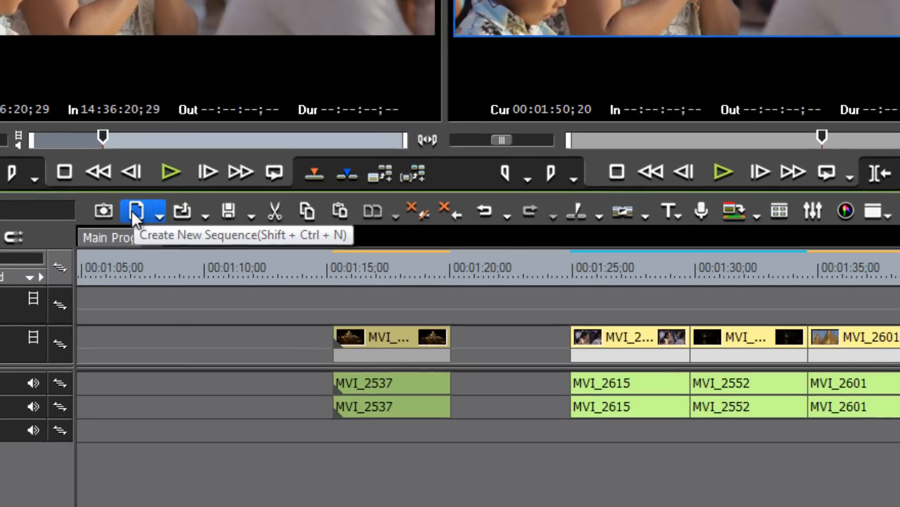
pyautogui.moveTo(138, 216)
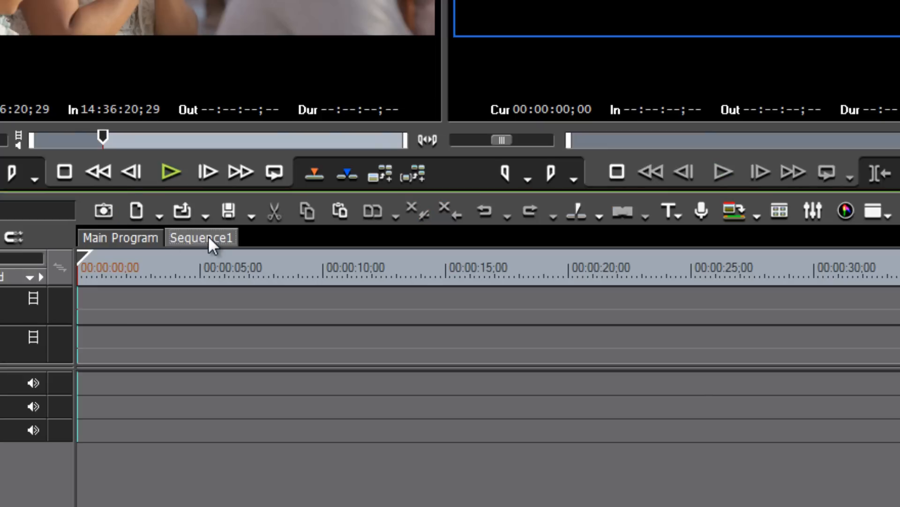
pyautogui.moveTo(201, 238)
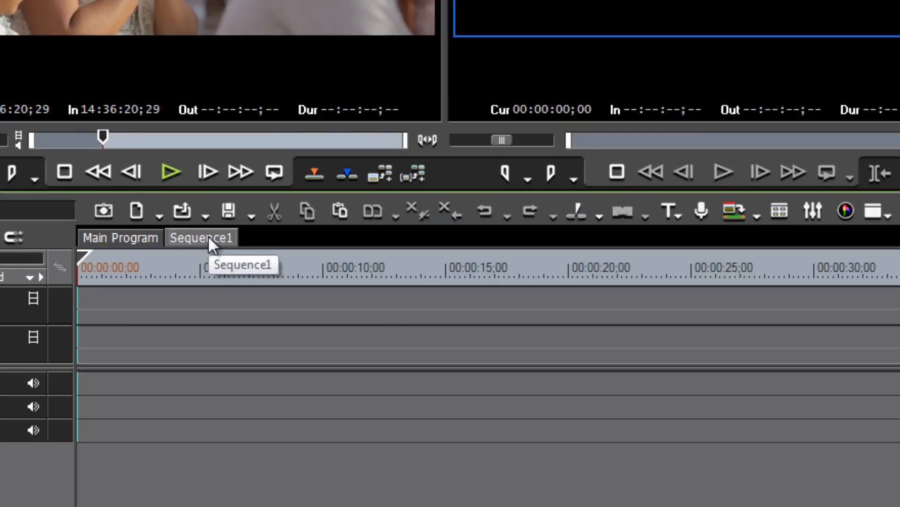
# Paste the copied clips into Sequence1 starting at about 00:00:19
pyautogui.click(186, 268)
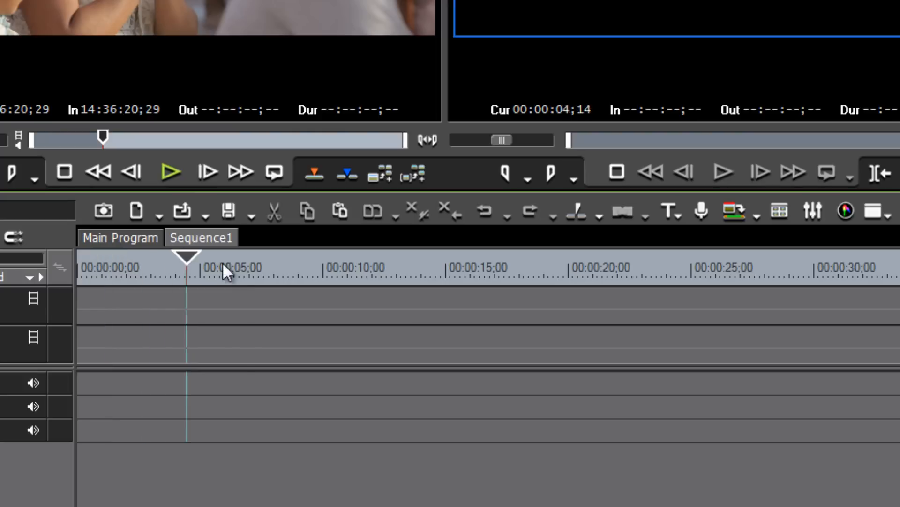
pyautogui.click(356, 270)
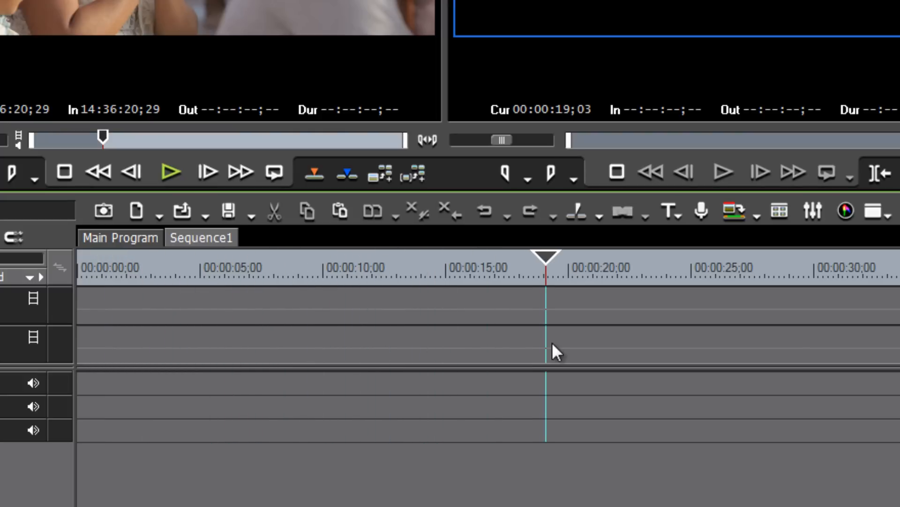
pyautogui.press('ctrl+v')
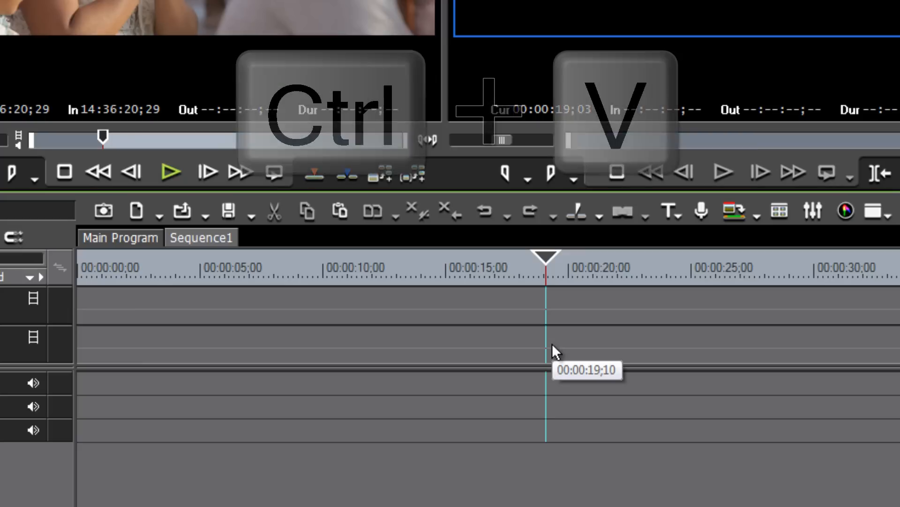
pyautogui.press('ctrl+v')
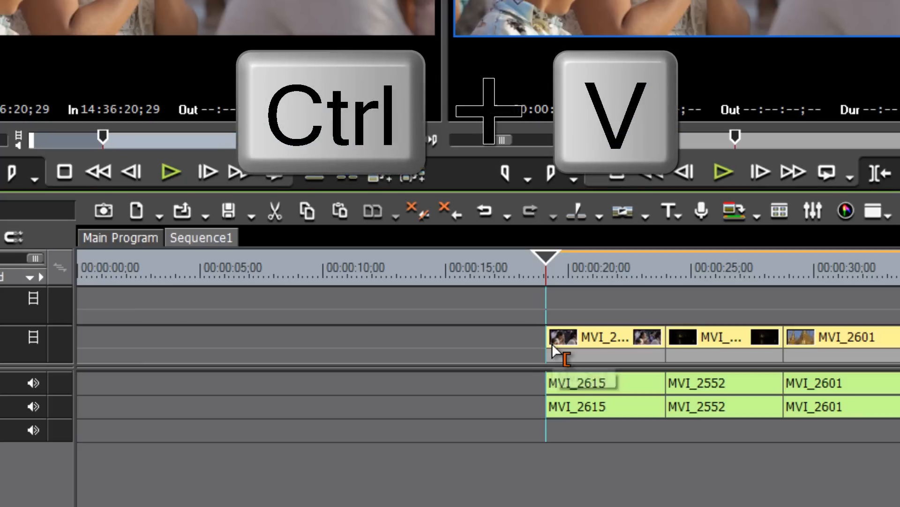
pyautogui.press('ctrl+v')
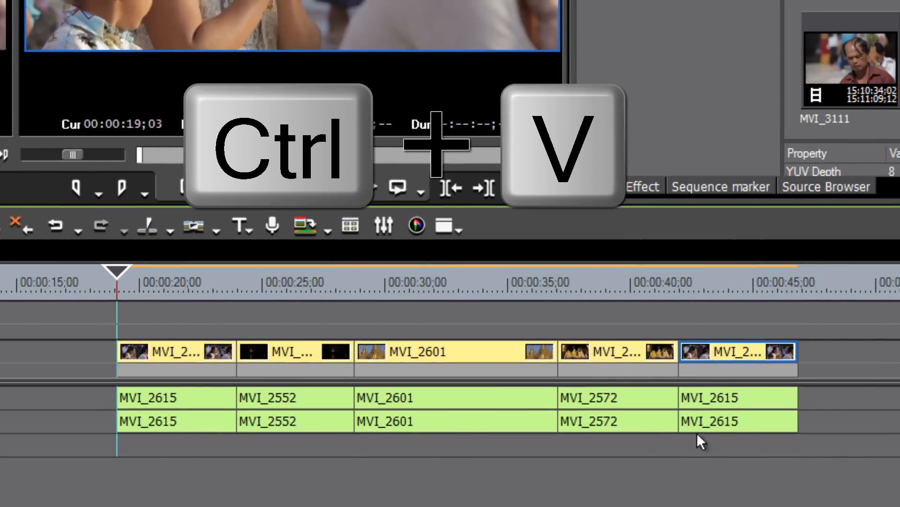
pyautogui.press('ctrl+v')
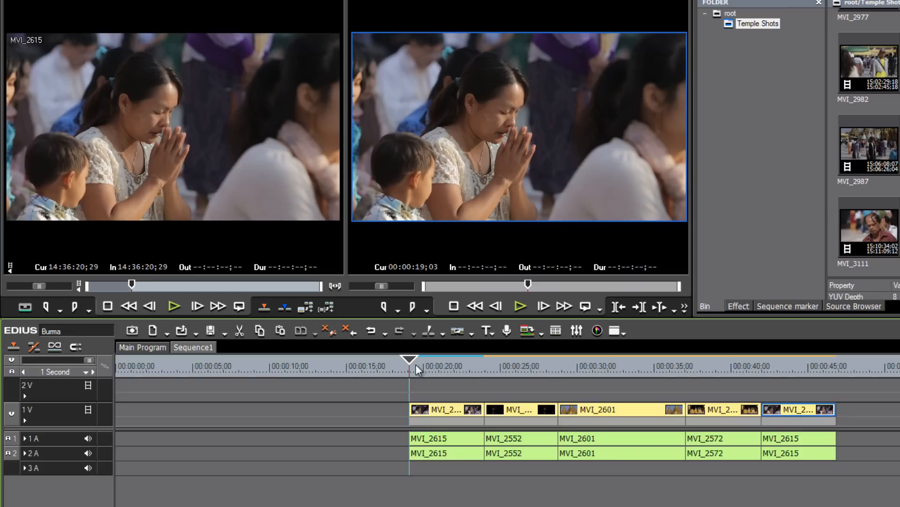
pyautogui.press('space')
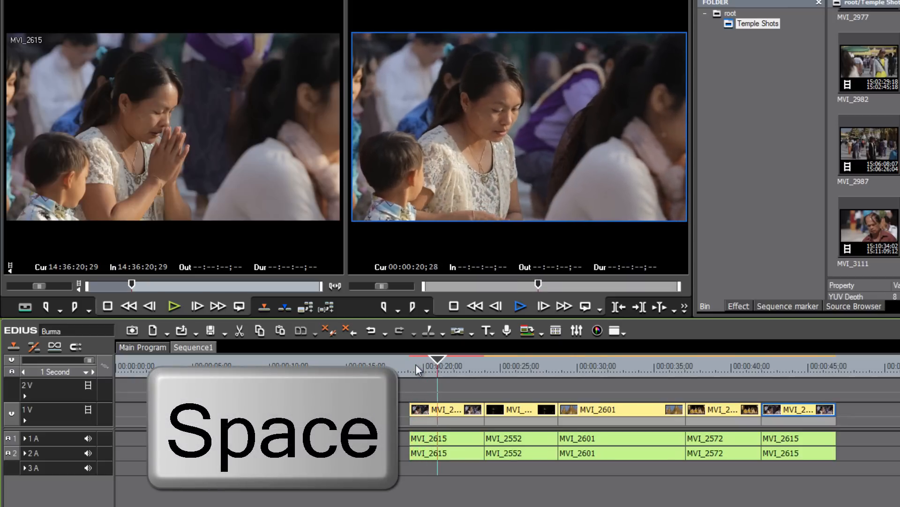
pyautogui.press('space')
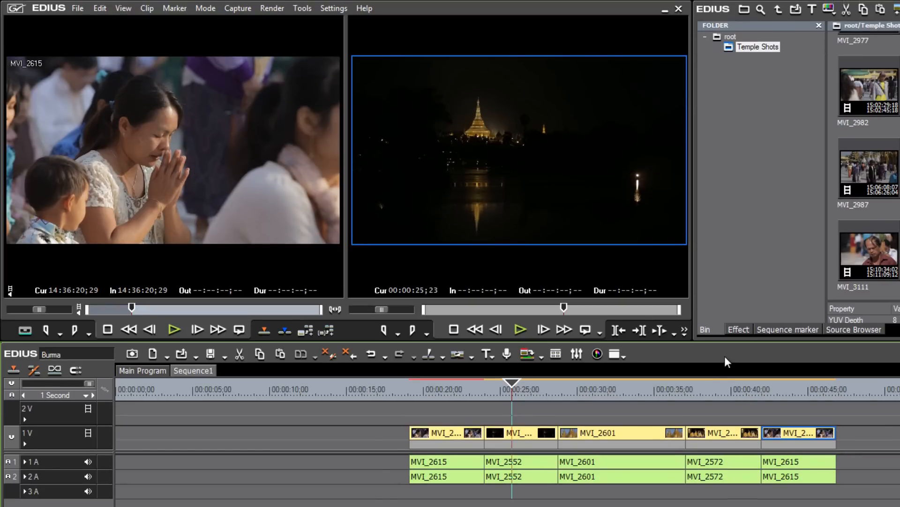
pyautogui.moveTo(303, 68)
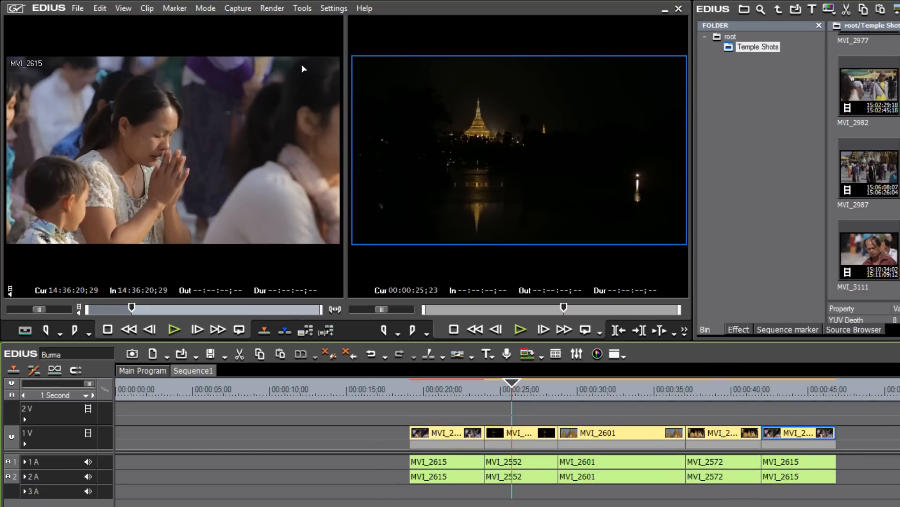
pyautogui.moveTo(474, 3)
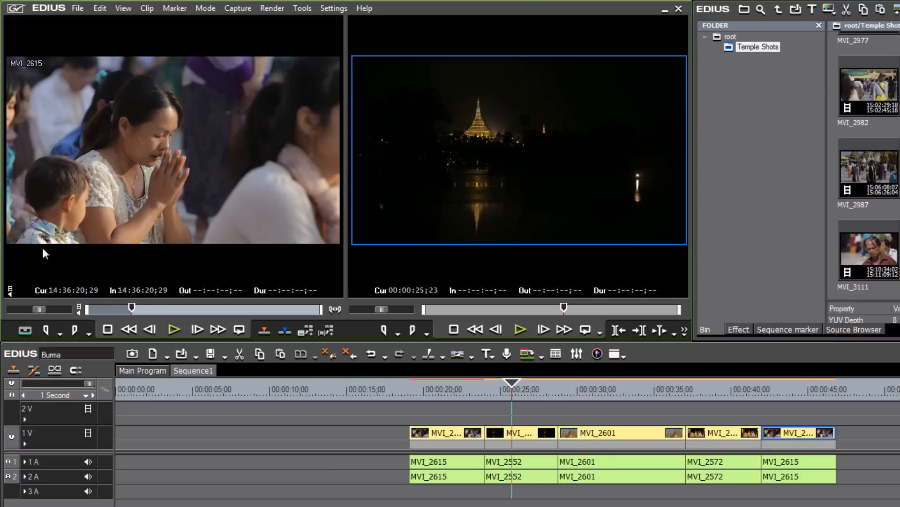
pyautogui.moveTo(161, 146)
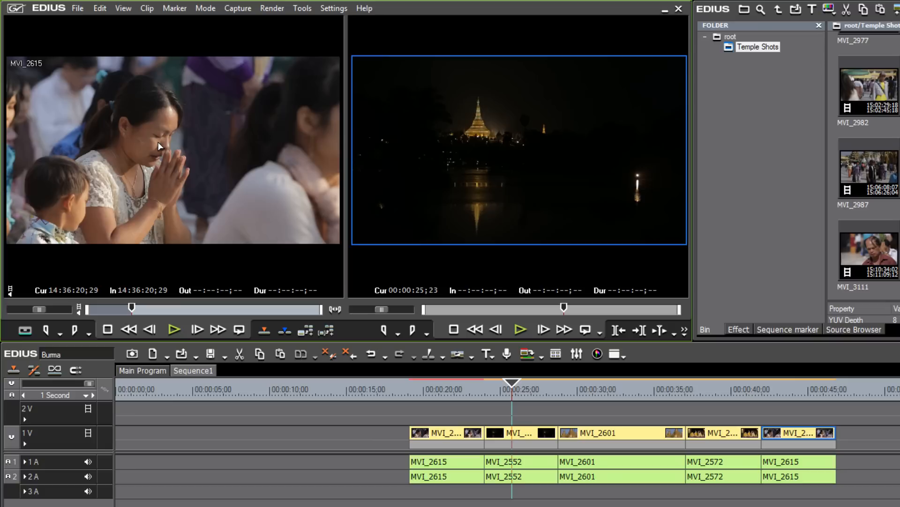
# Activate the Player monitor and play clip MVI_2615 with Space, then stop it
pyautogui.click(518, 329)
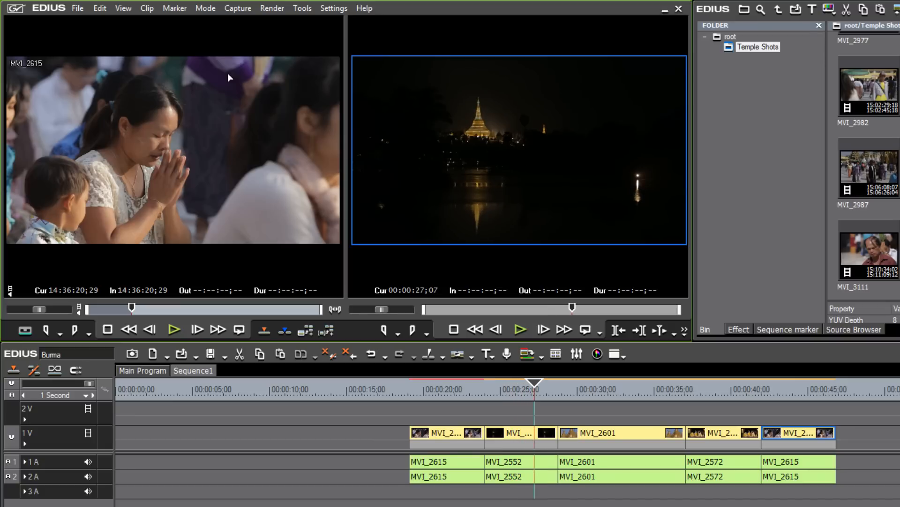
pyautogui.moveTo(470, 64)
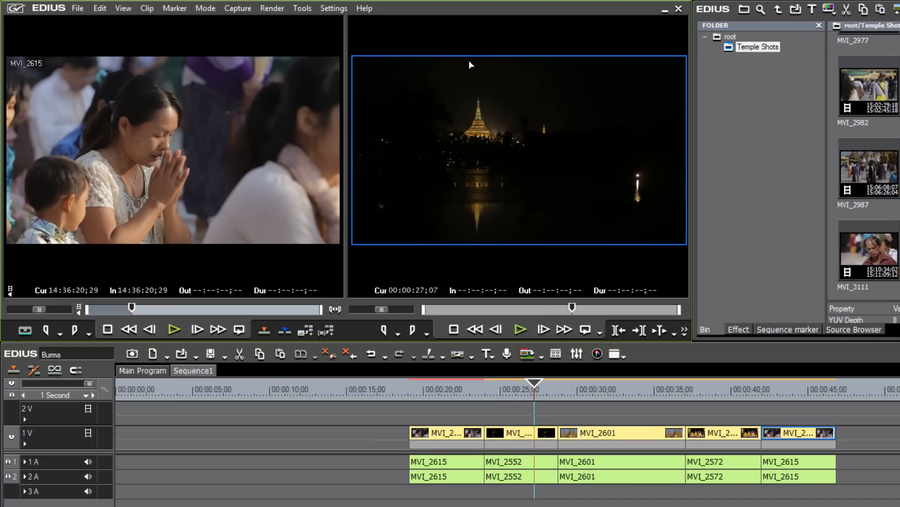
pyautogui.moveTo(544, 128)
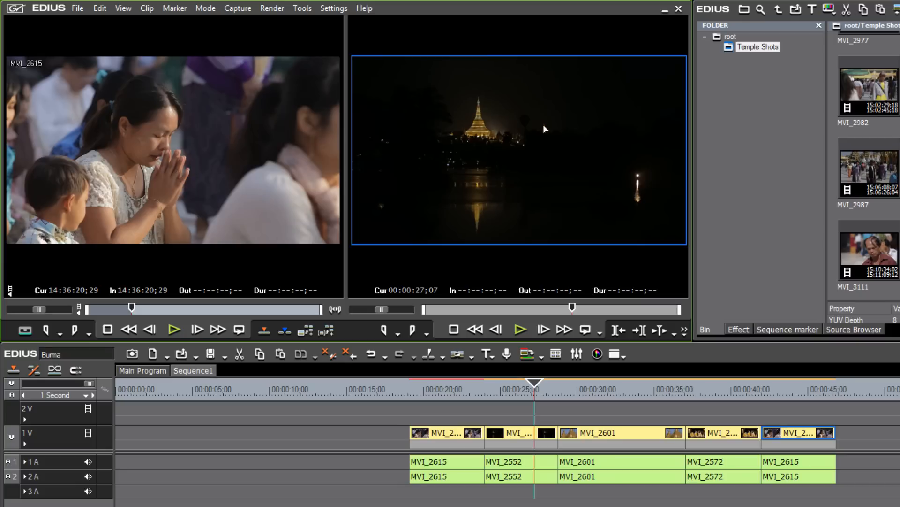
pyautogui.moveTo(546, 145)
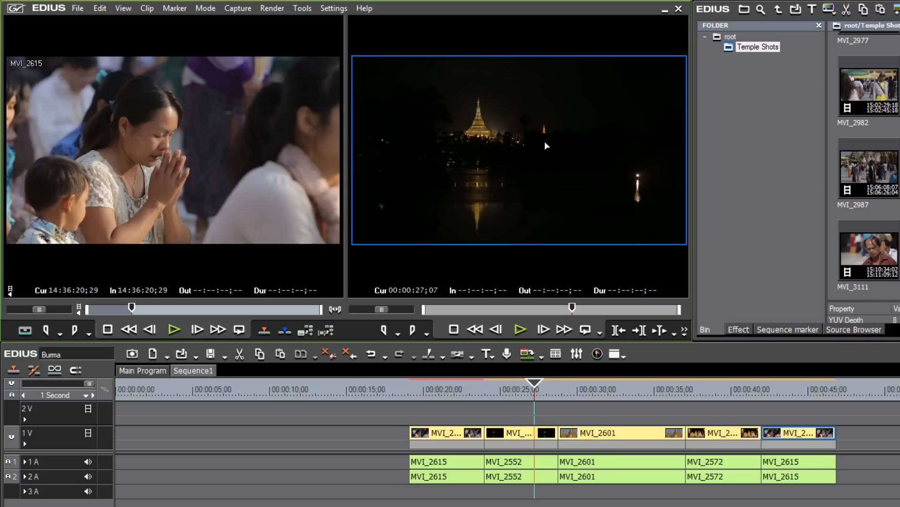
pyautogui.moveTo(524, 147)
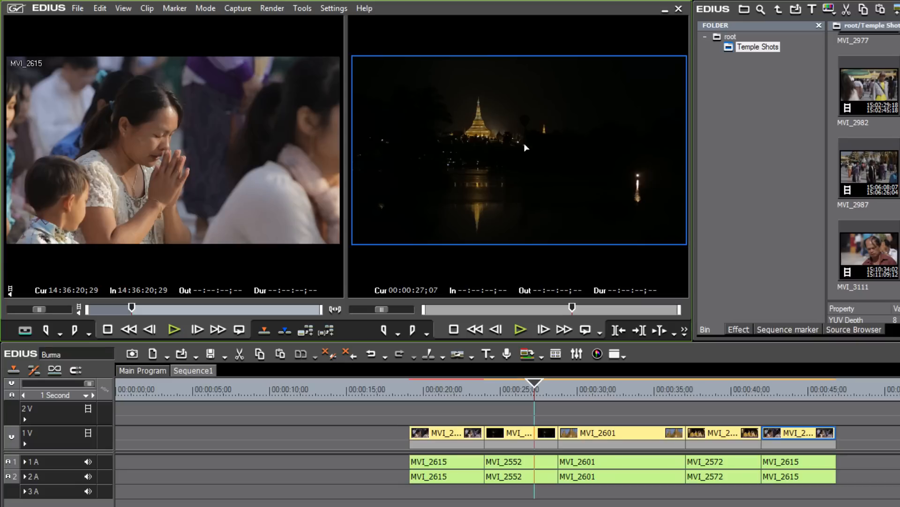
pyautogui.moveTo(286, 159)
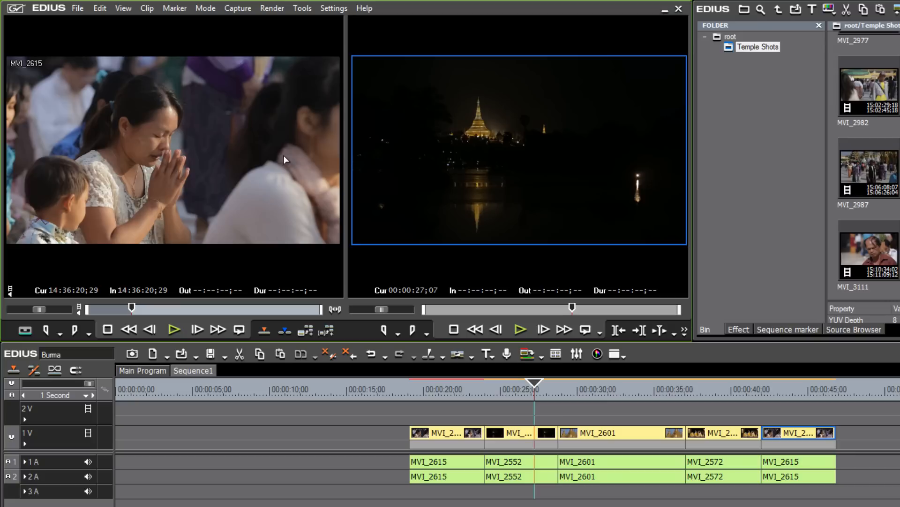
pyautogui.moveTo(222, 135)
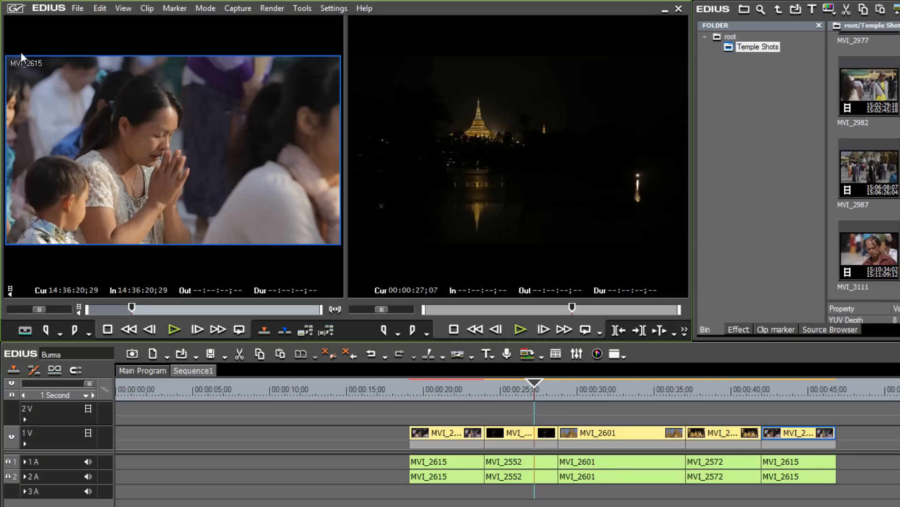
pyautogui.moveTo(215, 199)
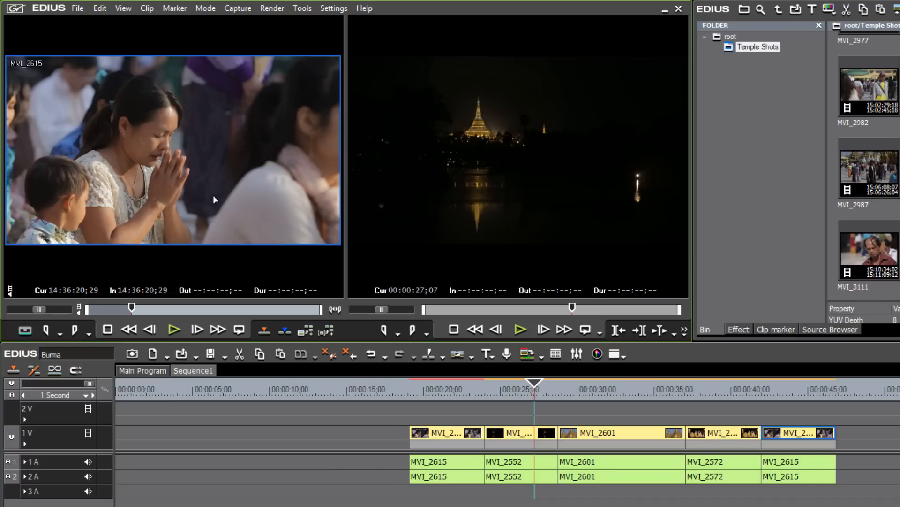
pyautogui.press('space')
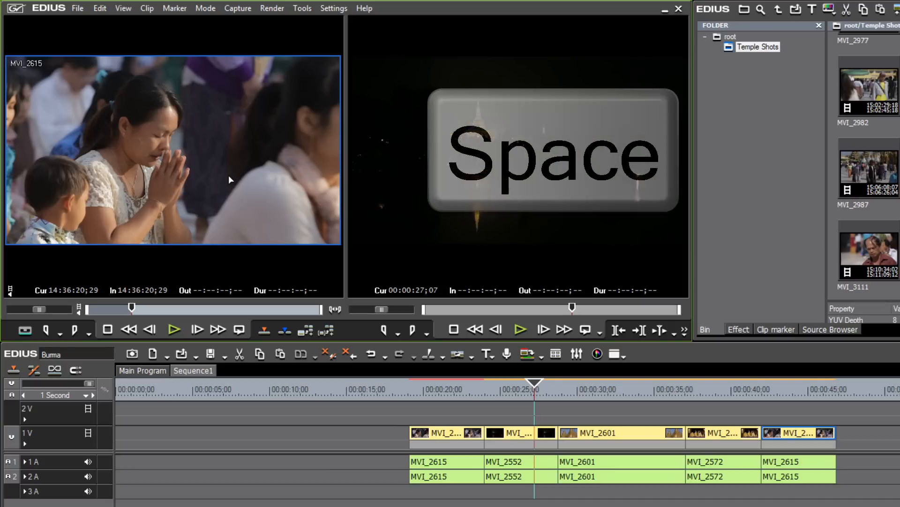
pyautogui.press('space')
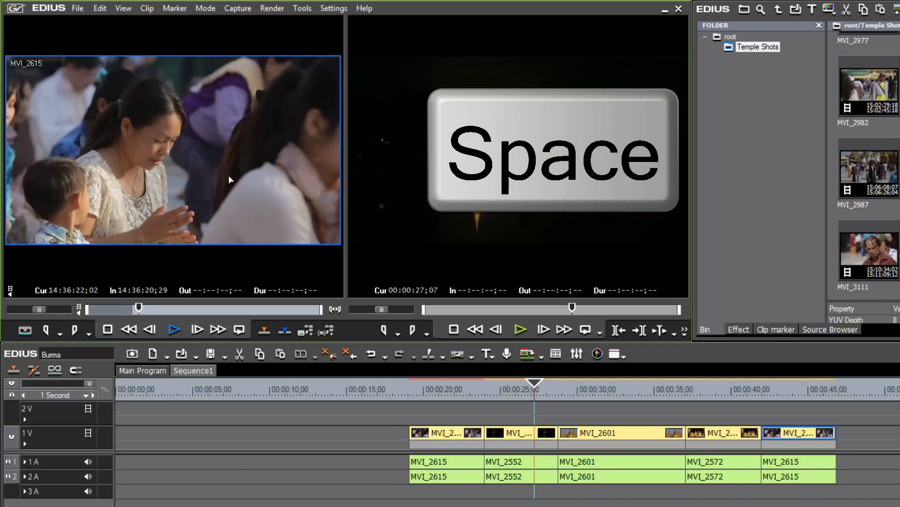
pyautogui.press('space')
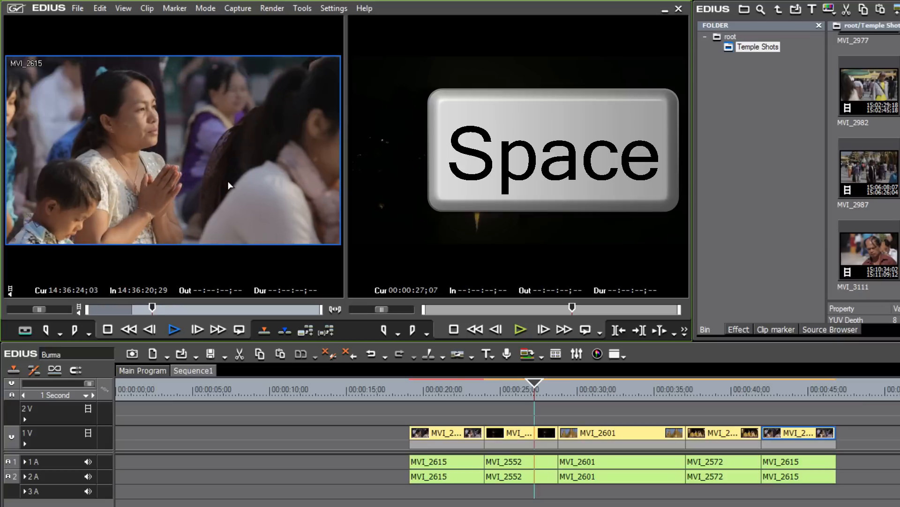
pyautogui.press('space')
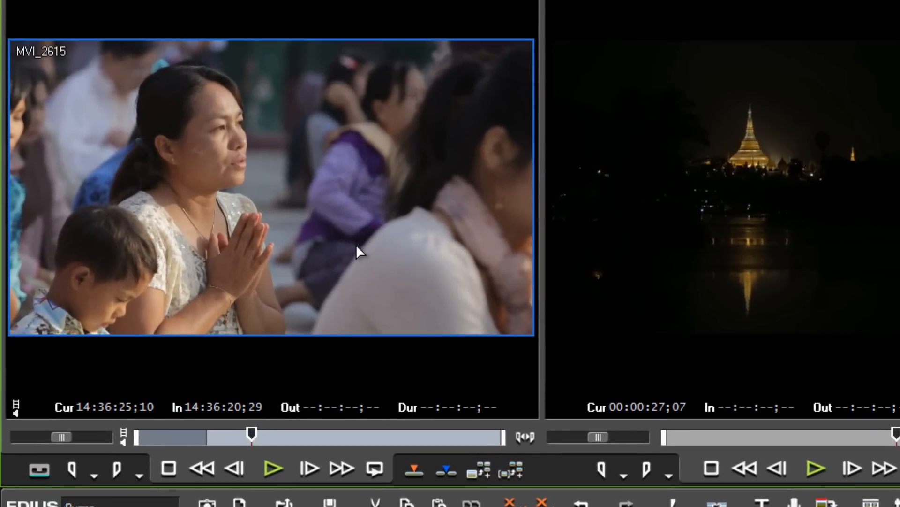
# Scrub MVI_2615 to the wanted frame and set the In point at 14:36:30;08
pyautogui.click(273, 468)
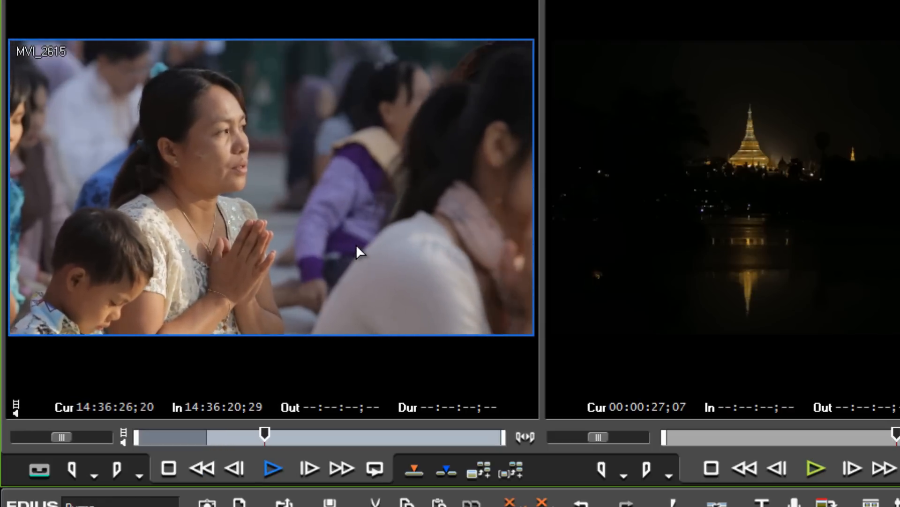
pyautogui.click(272, 467)
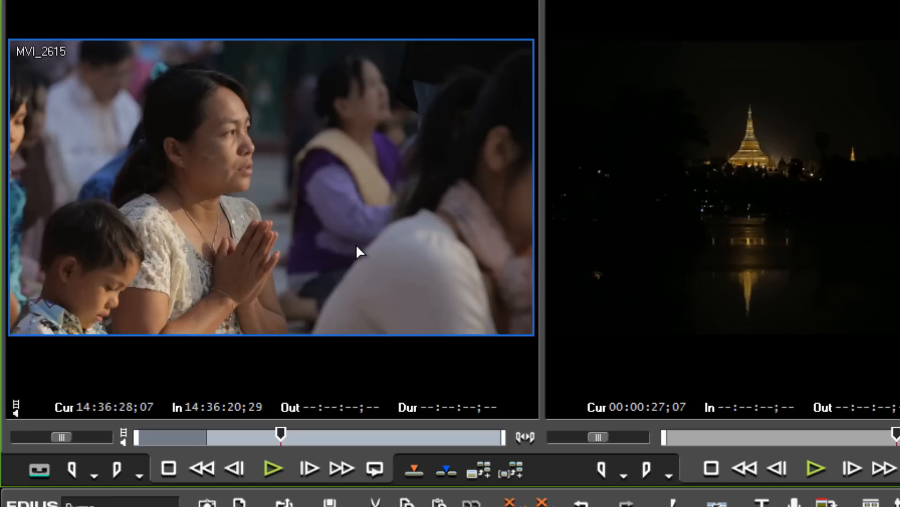
pyautogui.moveTo(418, 401)
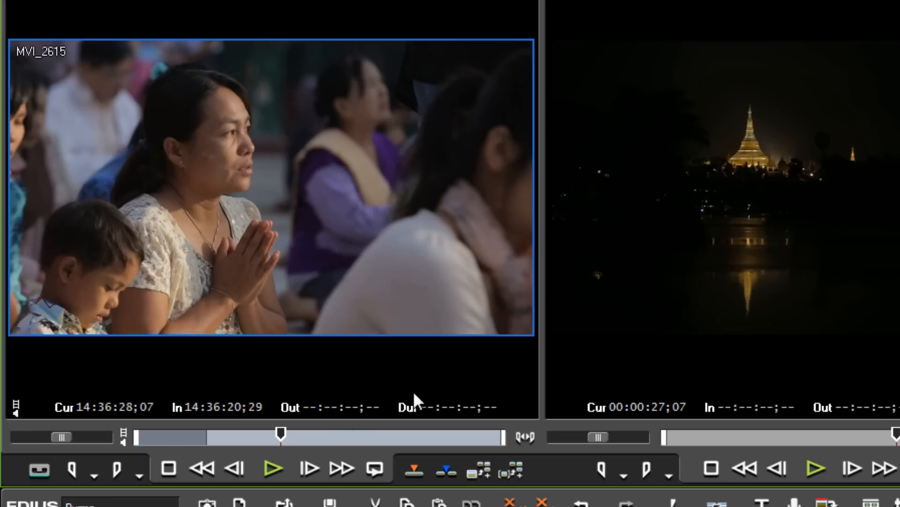
pyautogui.moveTo(281, 431); pyautogui.dragTo(252, 432)
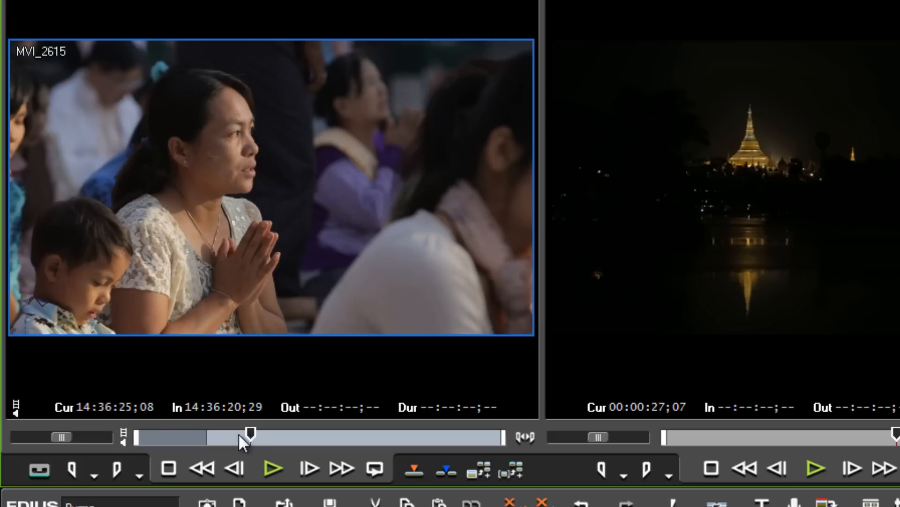
pyautogui.moveTo(251, 430); pyautogui.dragTo(293, 431)
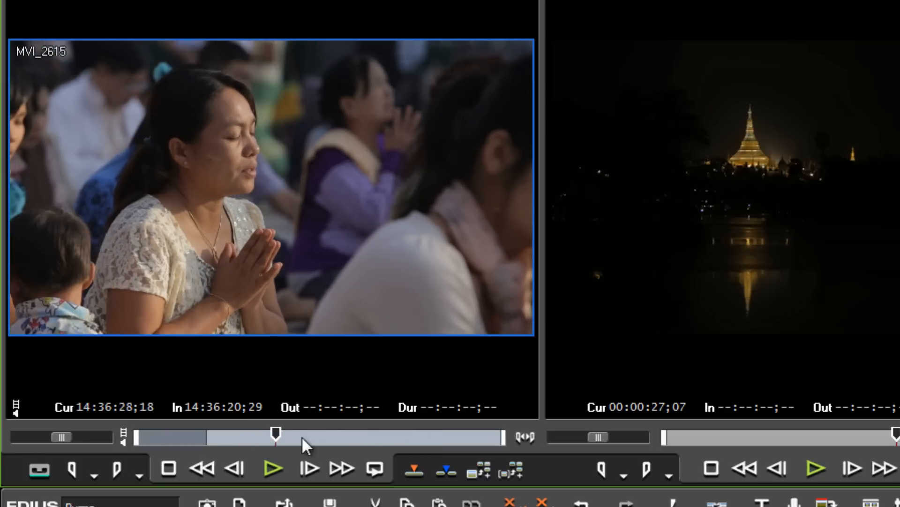
pyautogui.moveTo(276, 433); pyautogui.dragTo(347, 434)
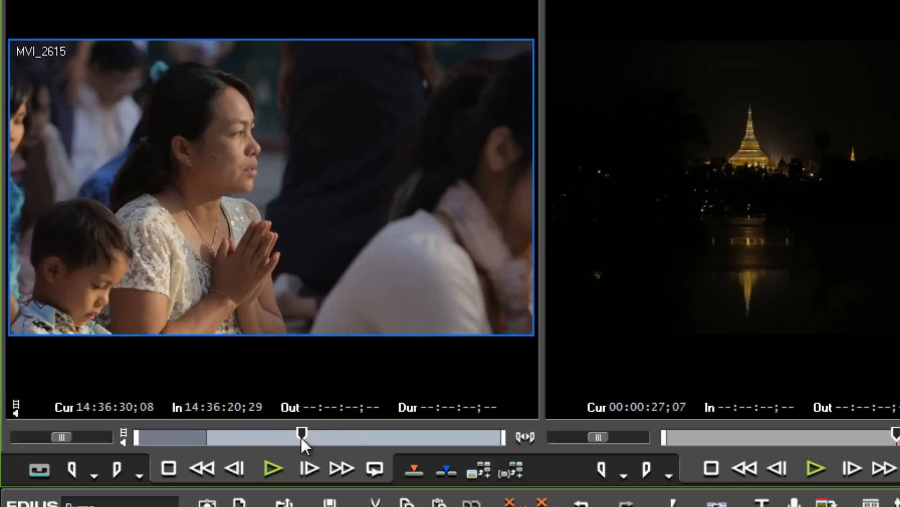
pyautogui.click(72, 467)
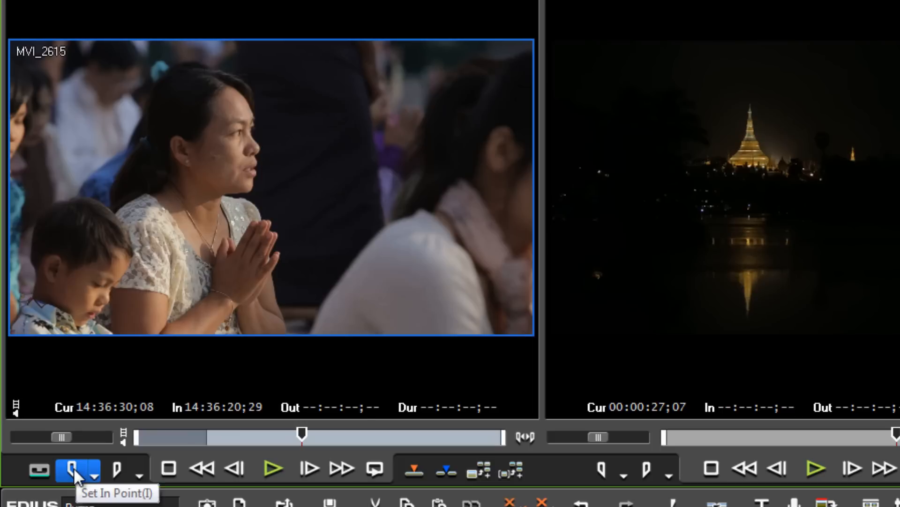
pyautogui.click(72, 468)
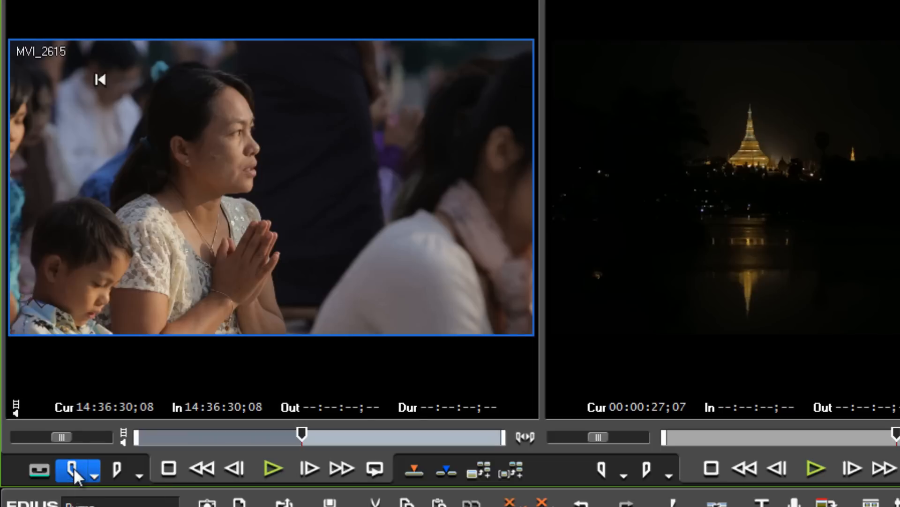
# Scrub forward and set the Out point at 14:36:39;08 for a 9-second range
pyautogui.moveTo(301, 431); pyautogui.dragTo(395, 432)
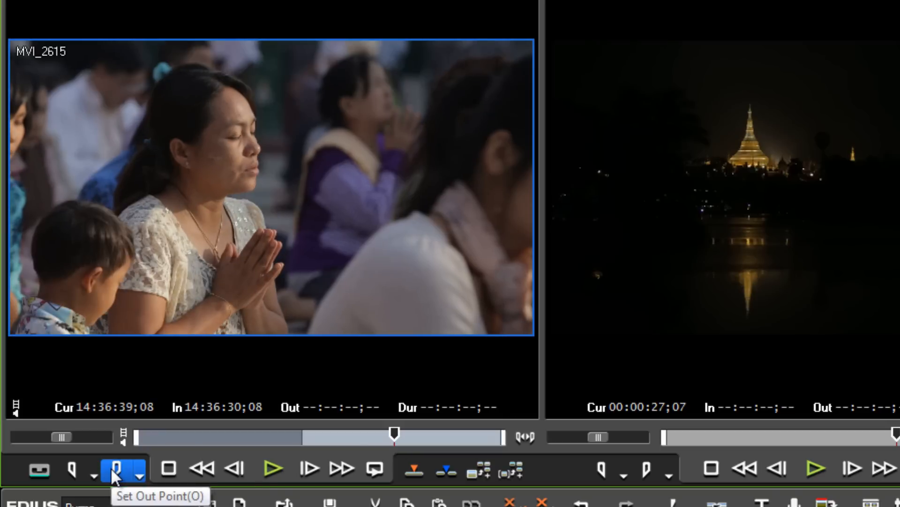
pyautogui.click(112, 467)
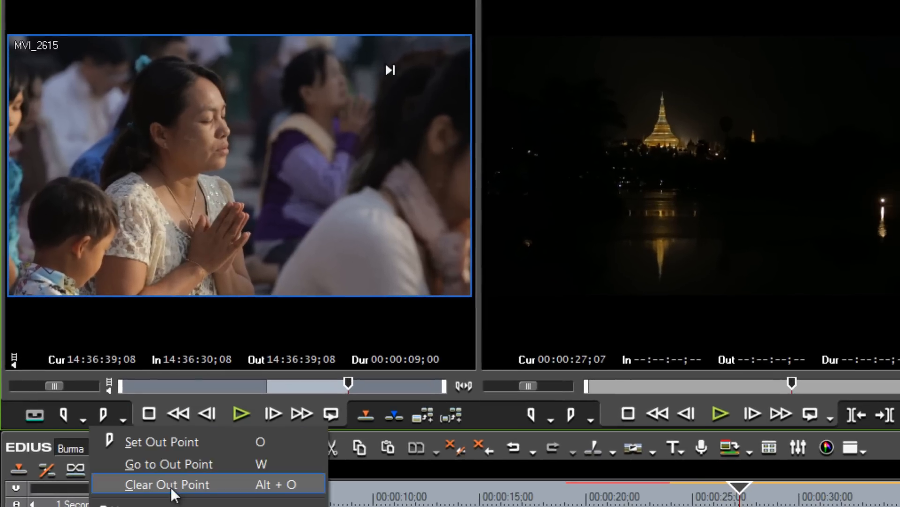
# Clear the old marks and set In 14:36:30;21 and Out 14:36:37;25 with I and O during playback
pyautogui.click(166, 484)
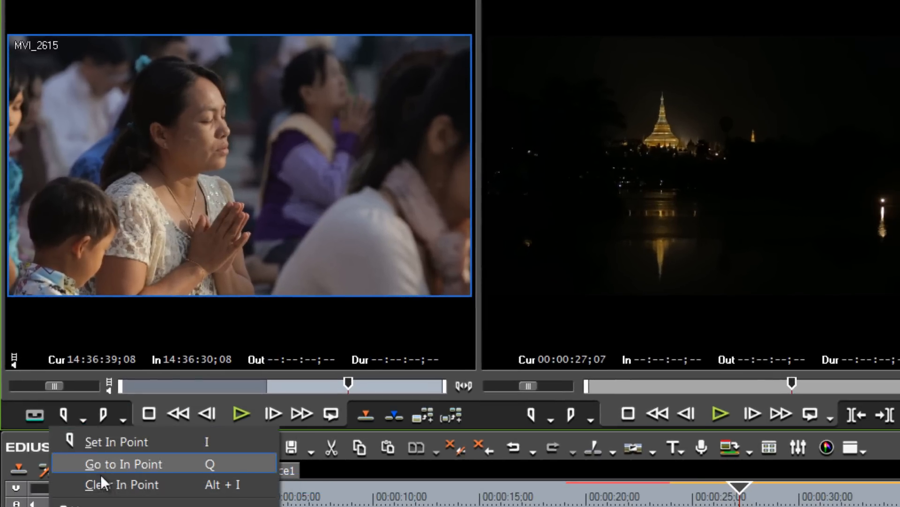
pyautogui.click(124, 463)
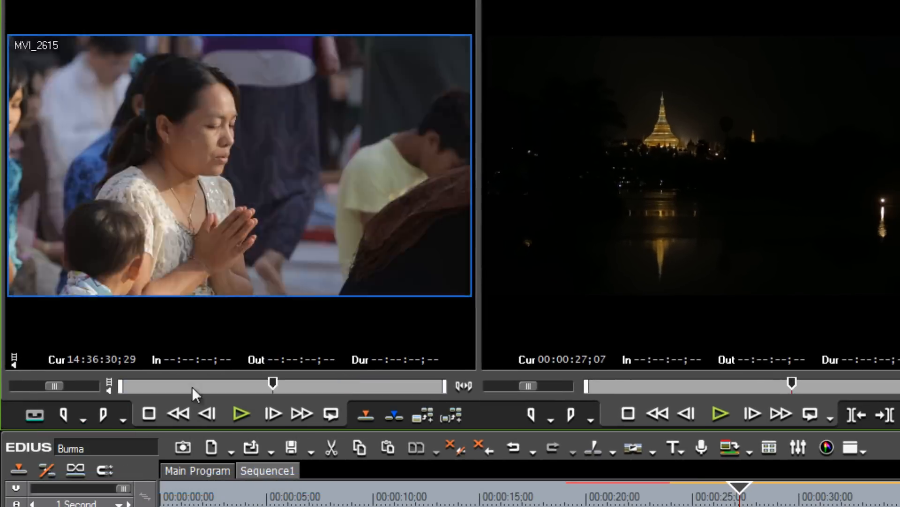
pyautogui.moveTo(273, 383); pyautogui.dragTo(149, 382)
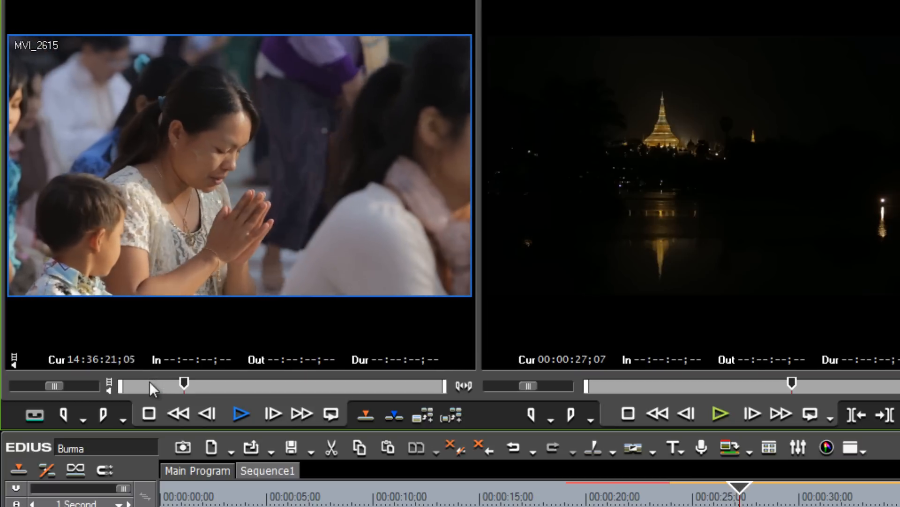
pyautogui.press('I')
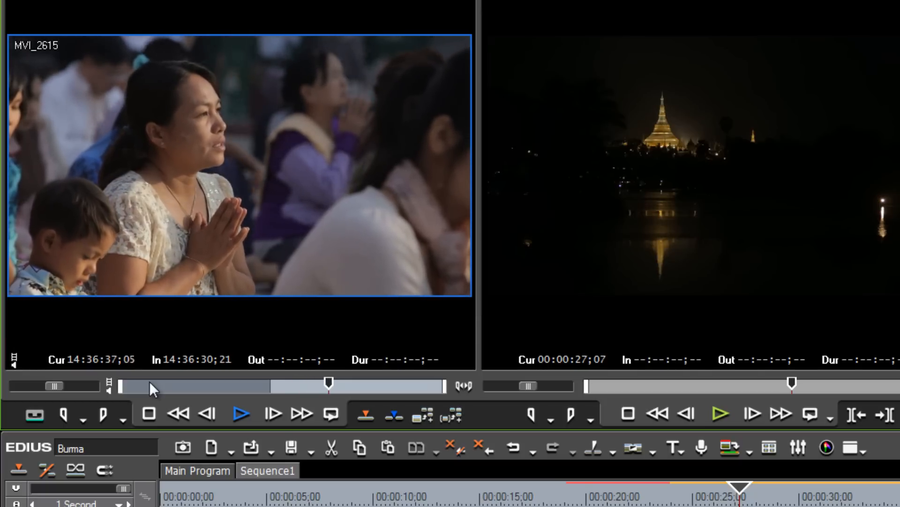
pyautogui.press('o')
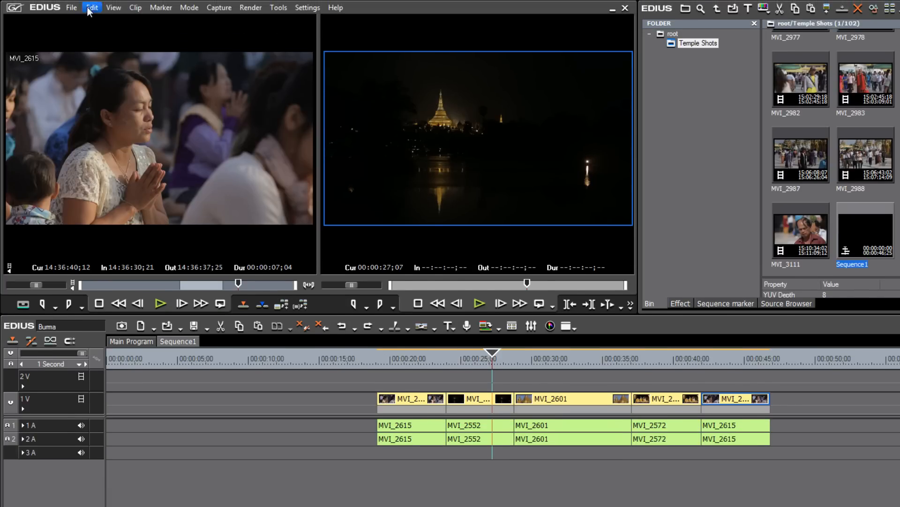
pyautogui.moveTo(160, 7)
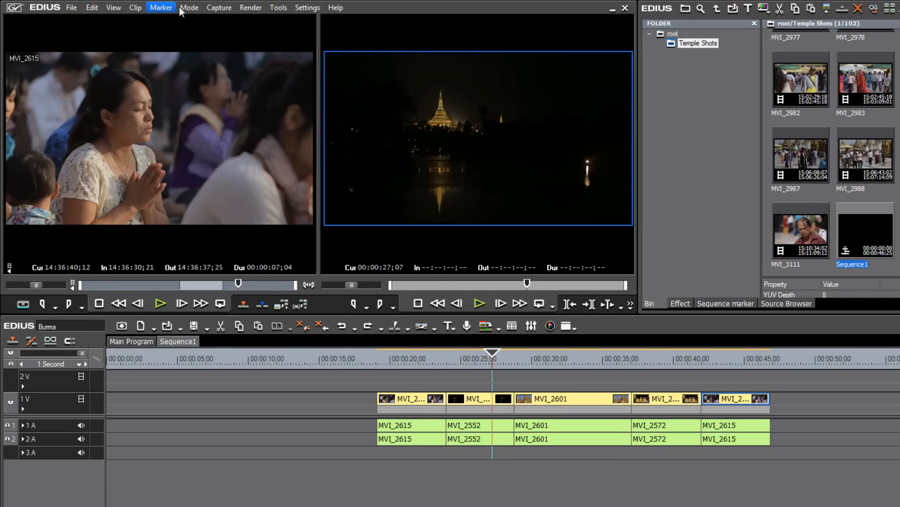
pyautogui.moveTo(69, 322)
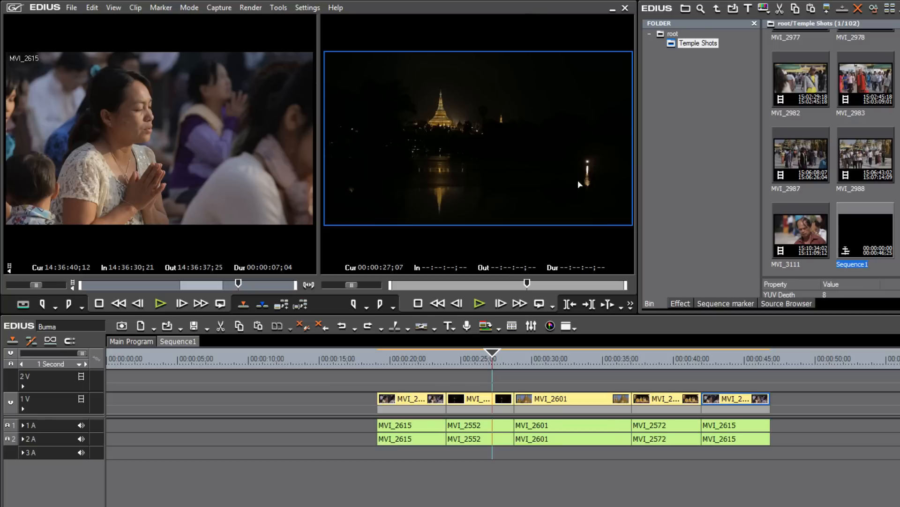
pyautogui.moveTo(614, 11)
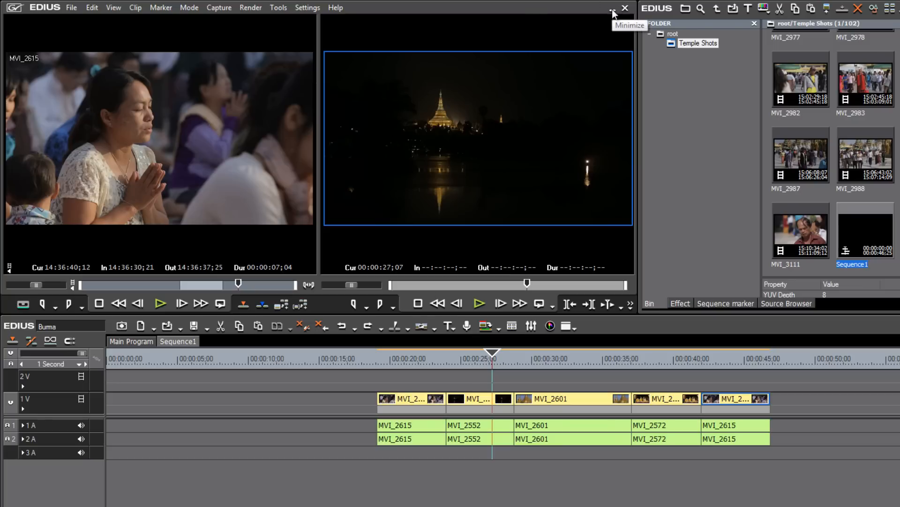